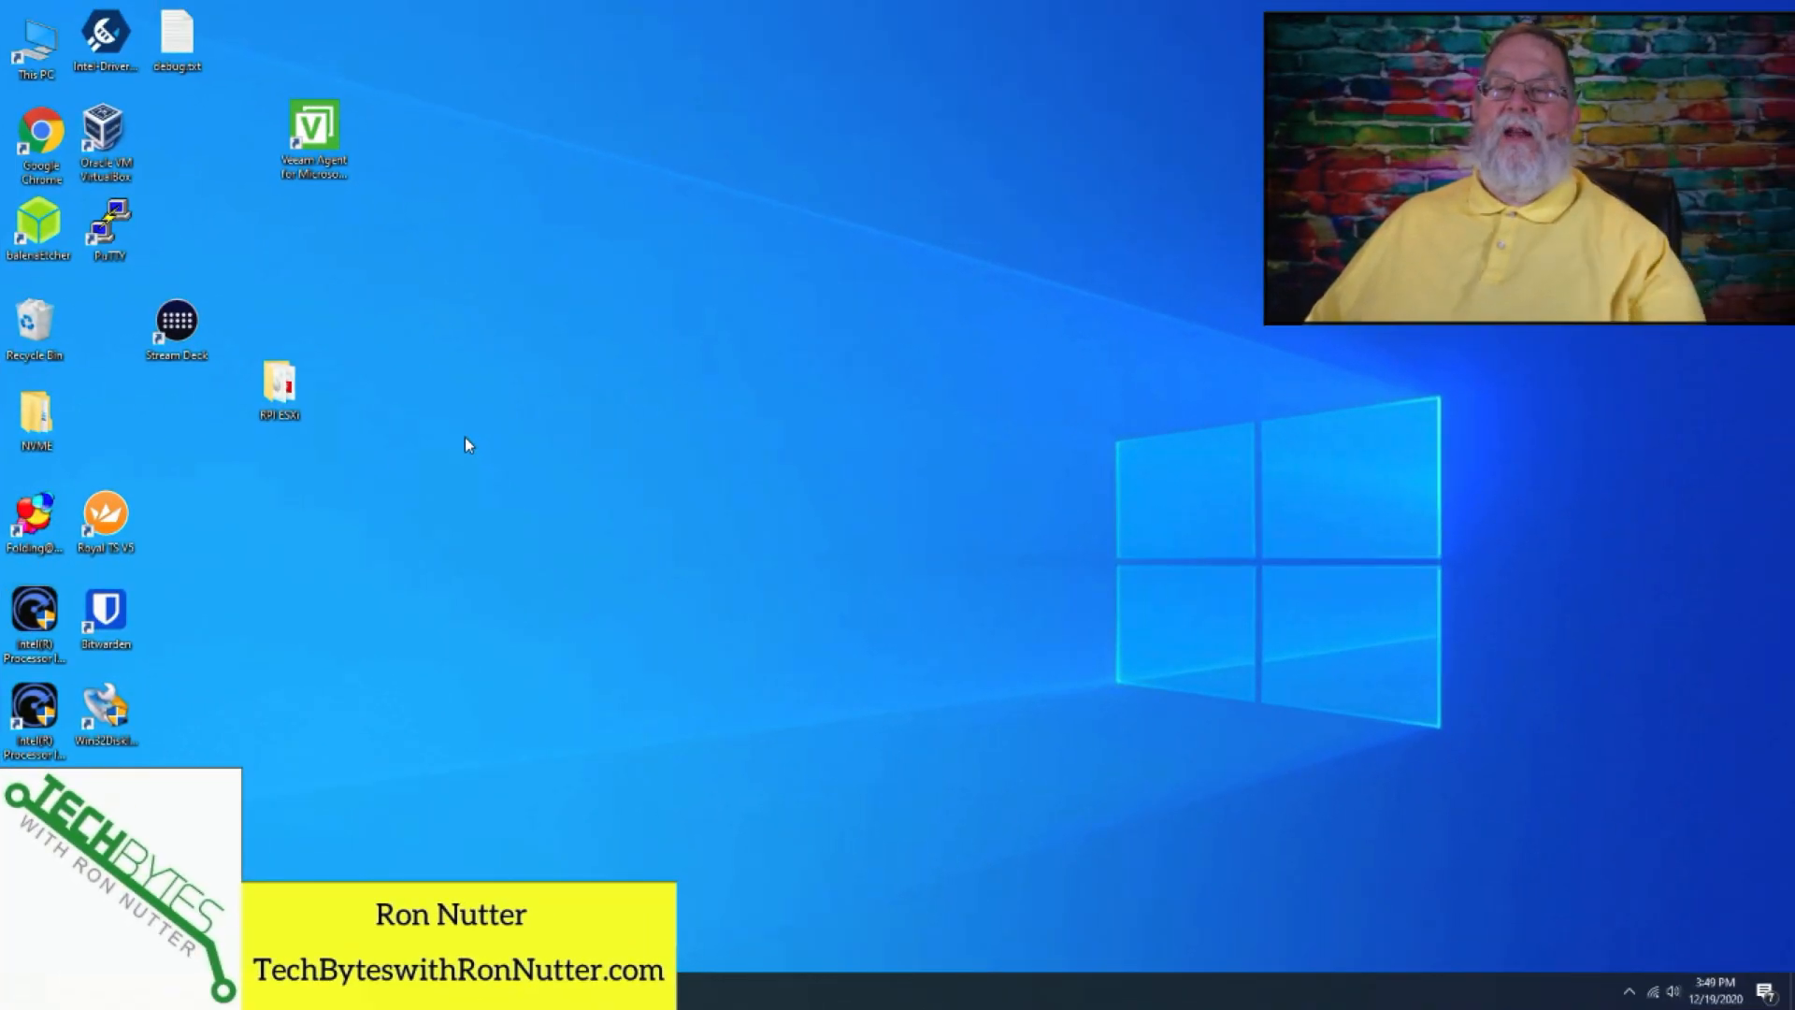
{"action": "mouse_move", "coordinate": [238, 243]}
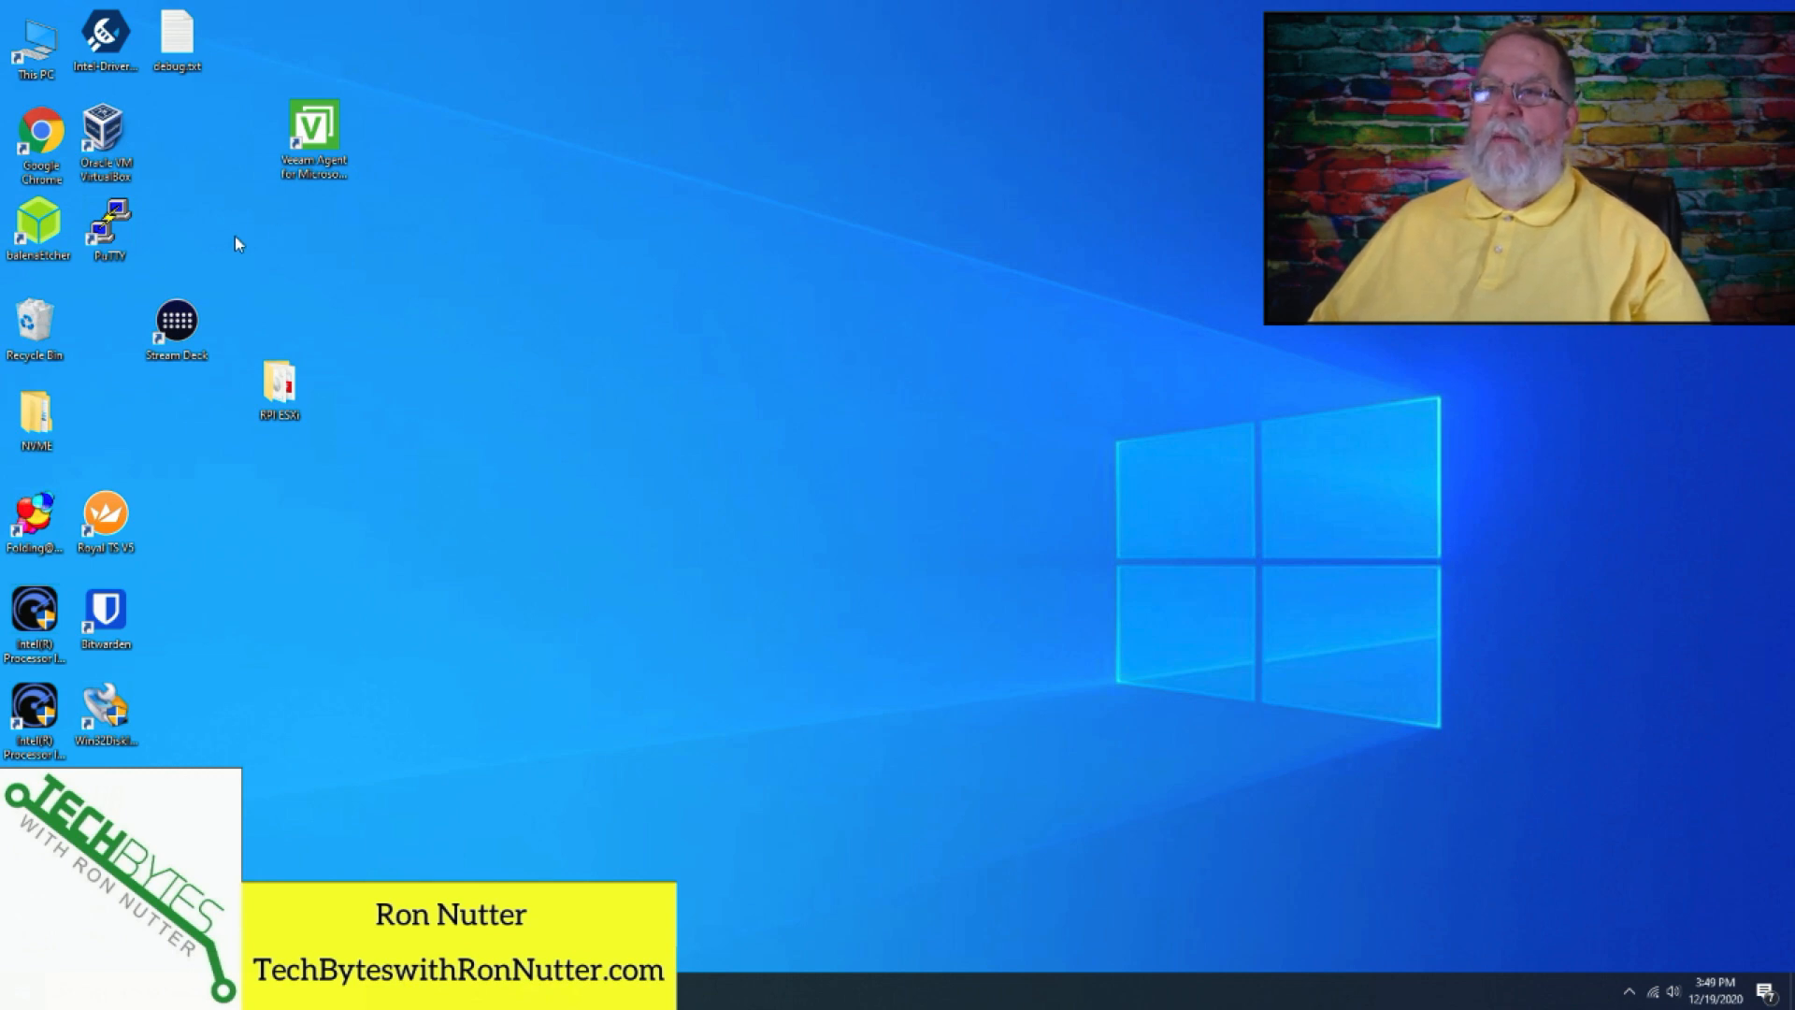
{"action": "mouse_move", "coordinate": [196, 264]}
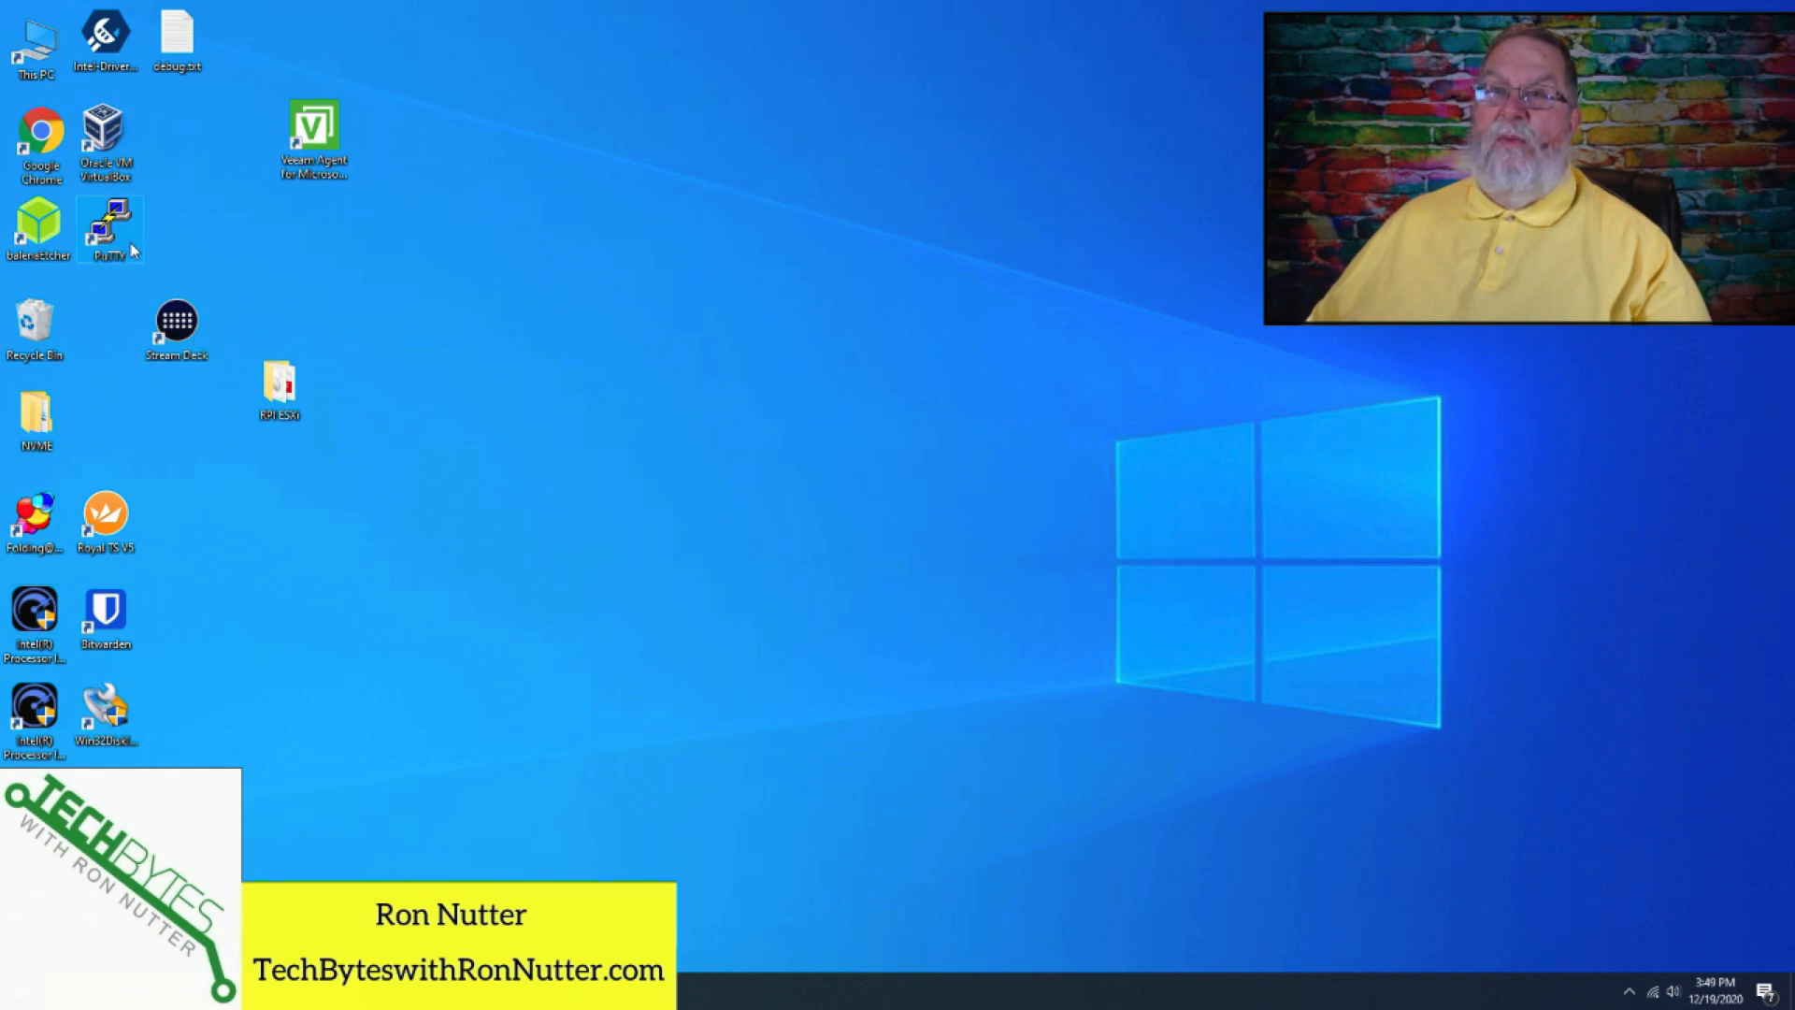
{"action": "mouse_move", "coordinate": [129, 505]}
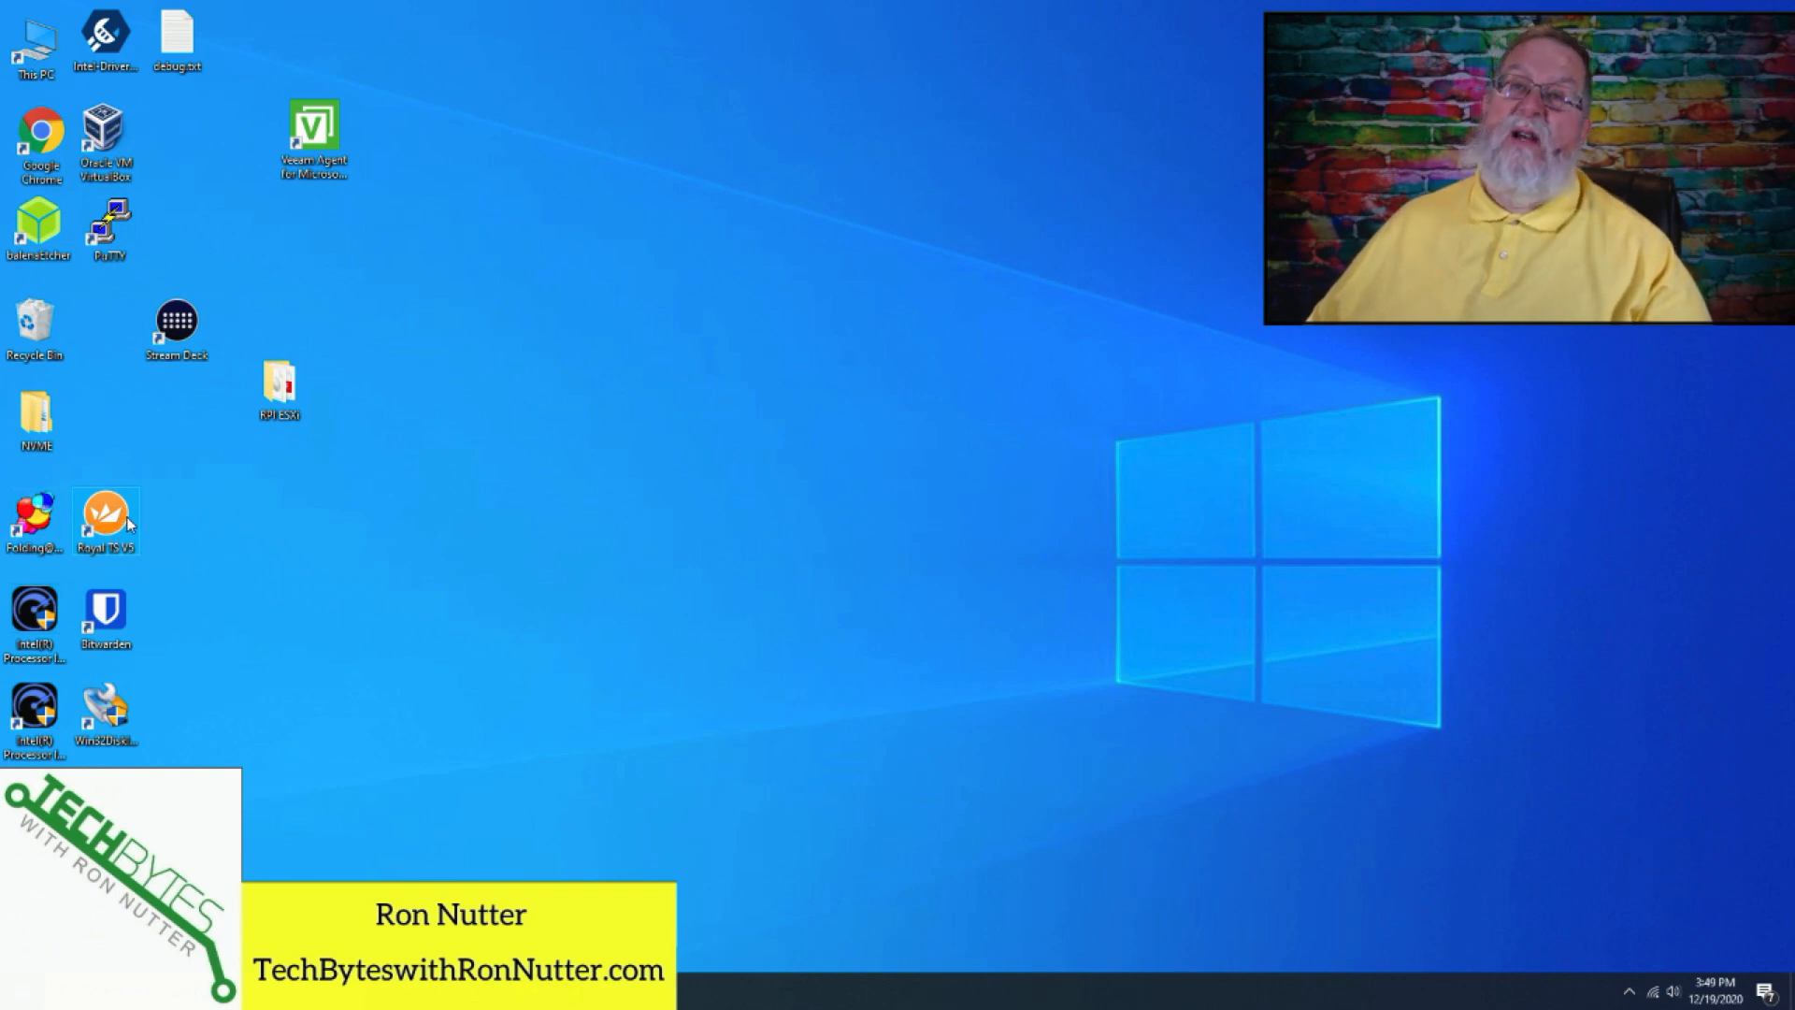
{"action": "mouse_move", "coordinate": [165, 412]}
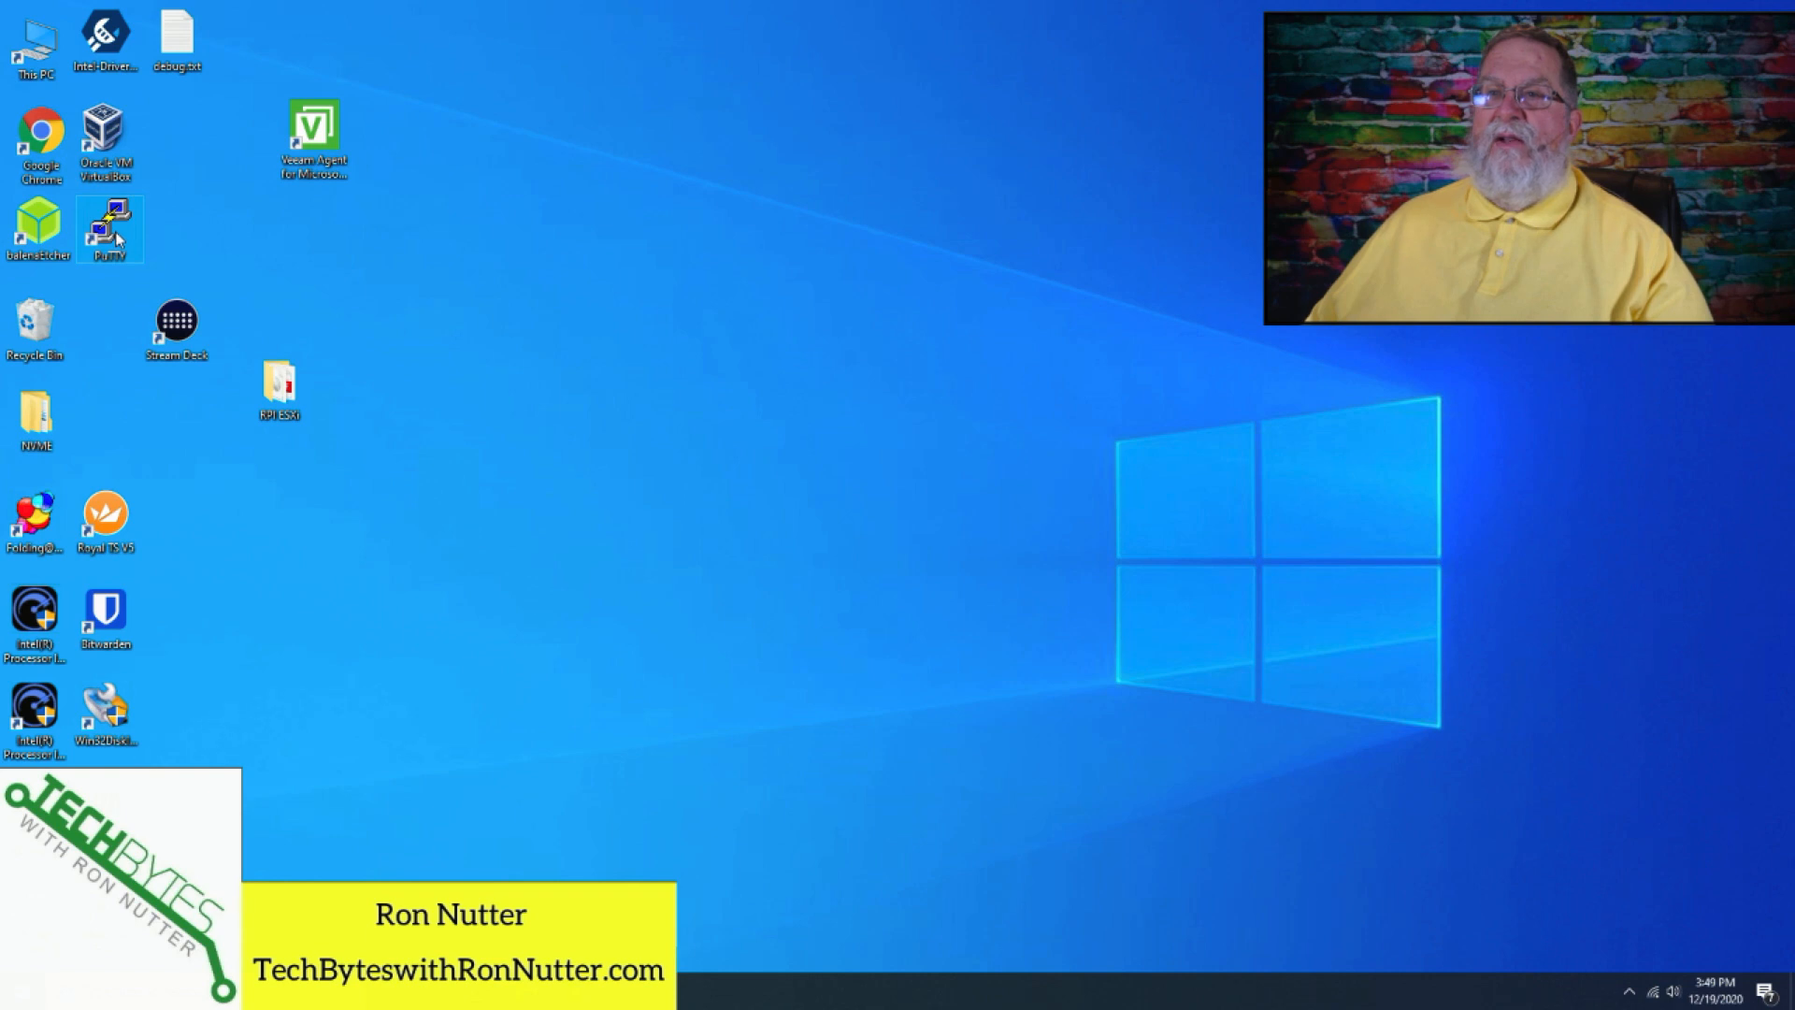
Launch PuTTY, connect the saved Pi session at 10.0.1.177 and accept the changed host key.
{"action": "double_click", "coordinate": [109, 228]}
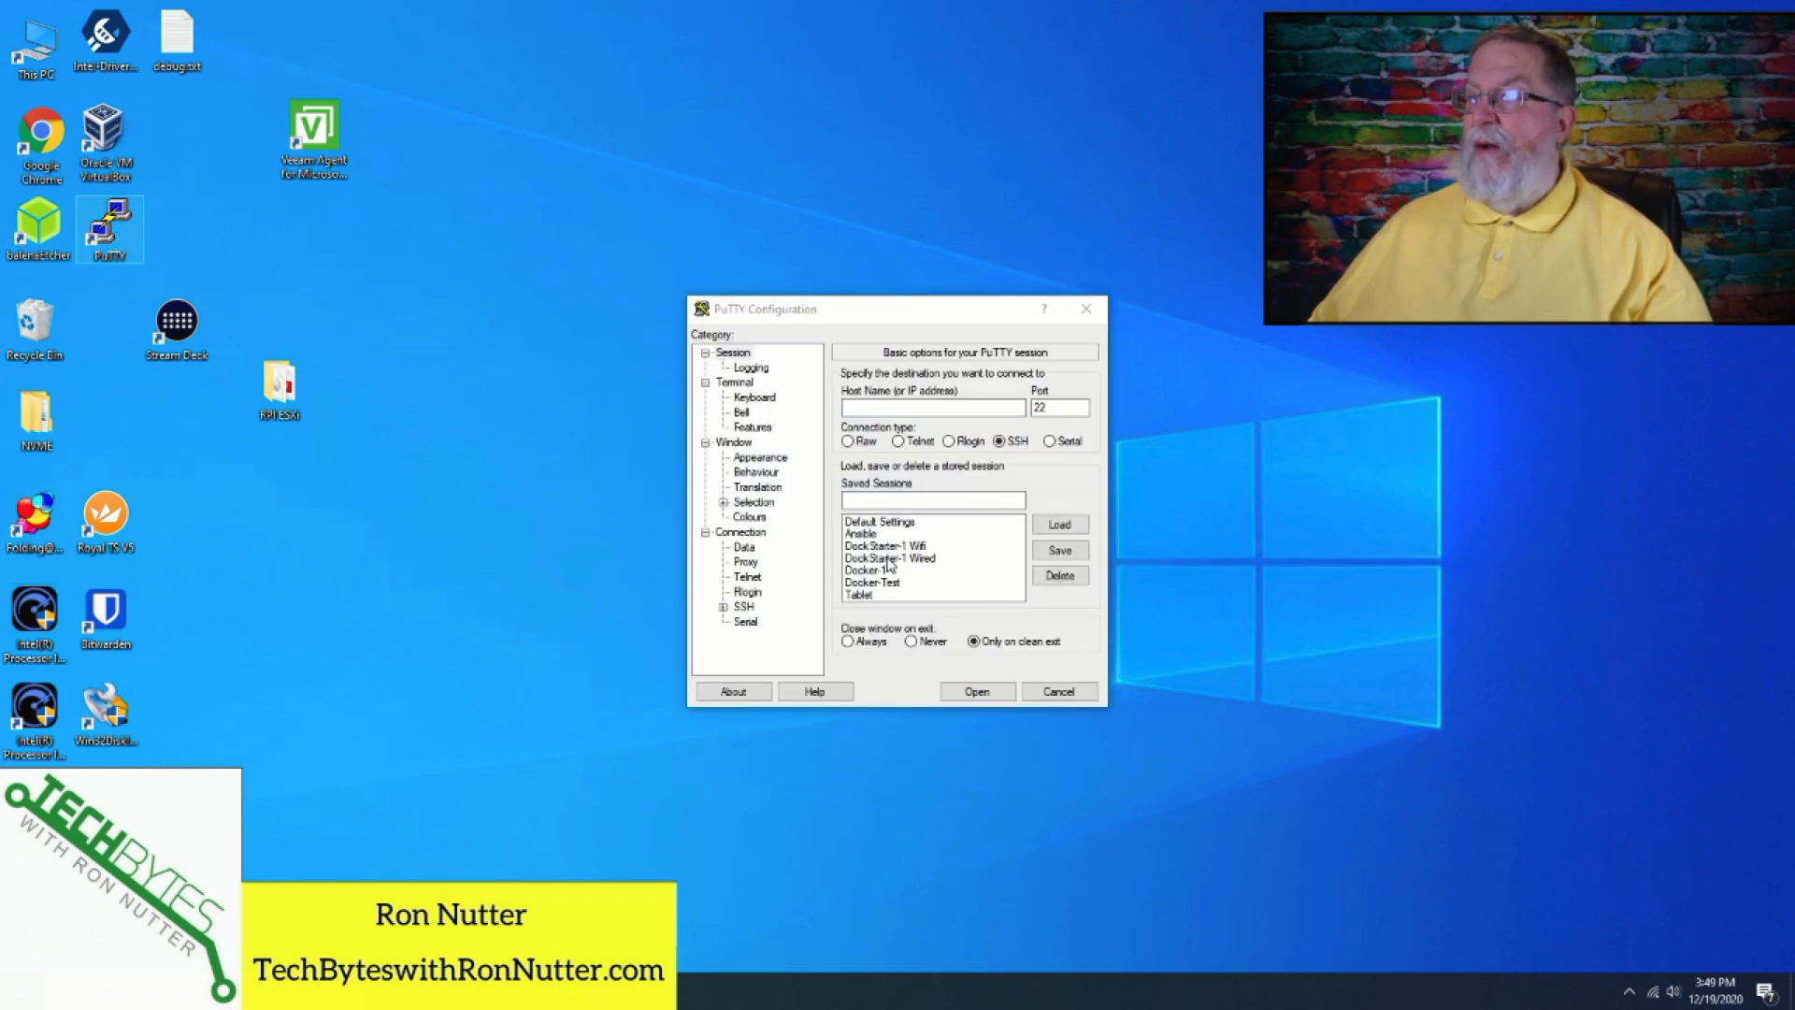
{"action": "left_click", "coordinate": [976, 690]}
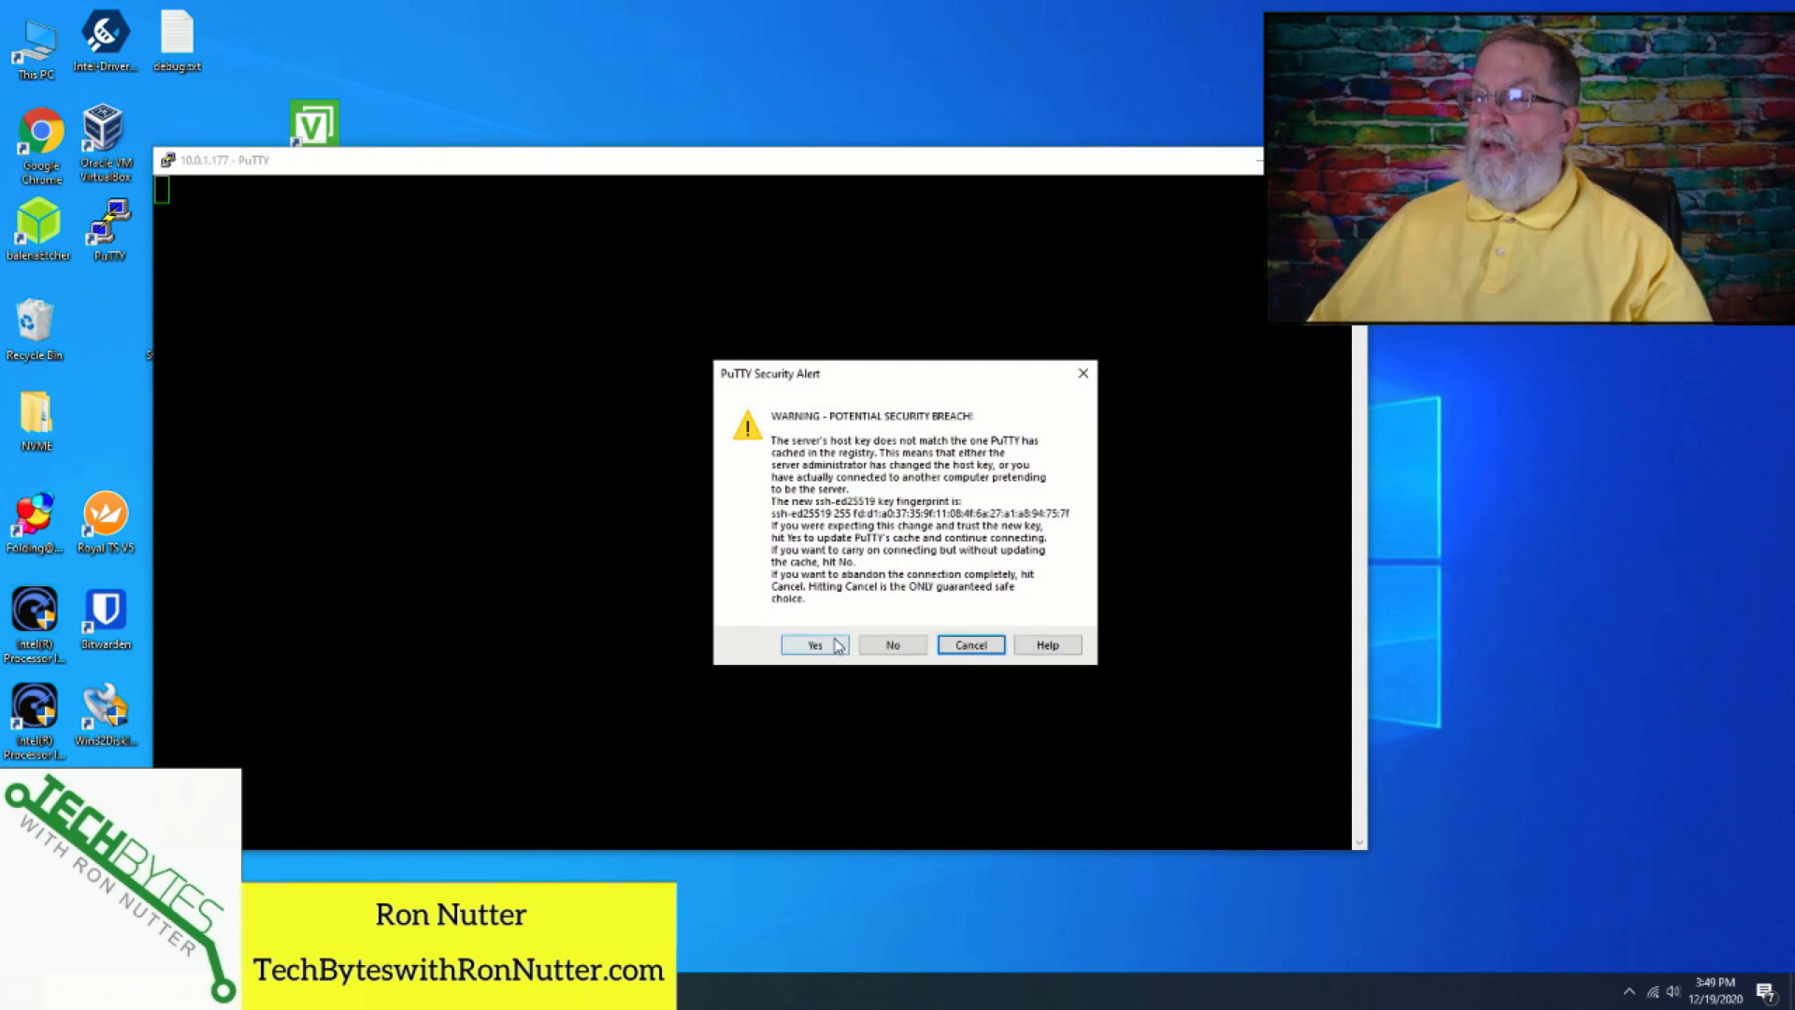
{"action": "left_click", "coordinate": [814, 645]}
{"action": "type", "text": "pi"}
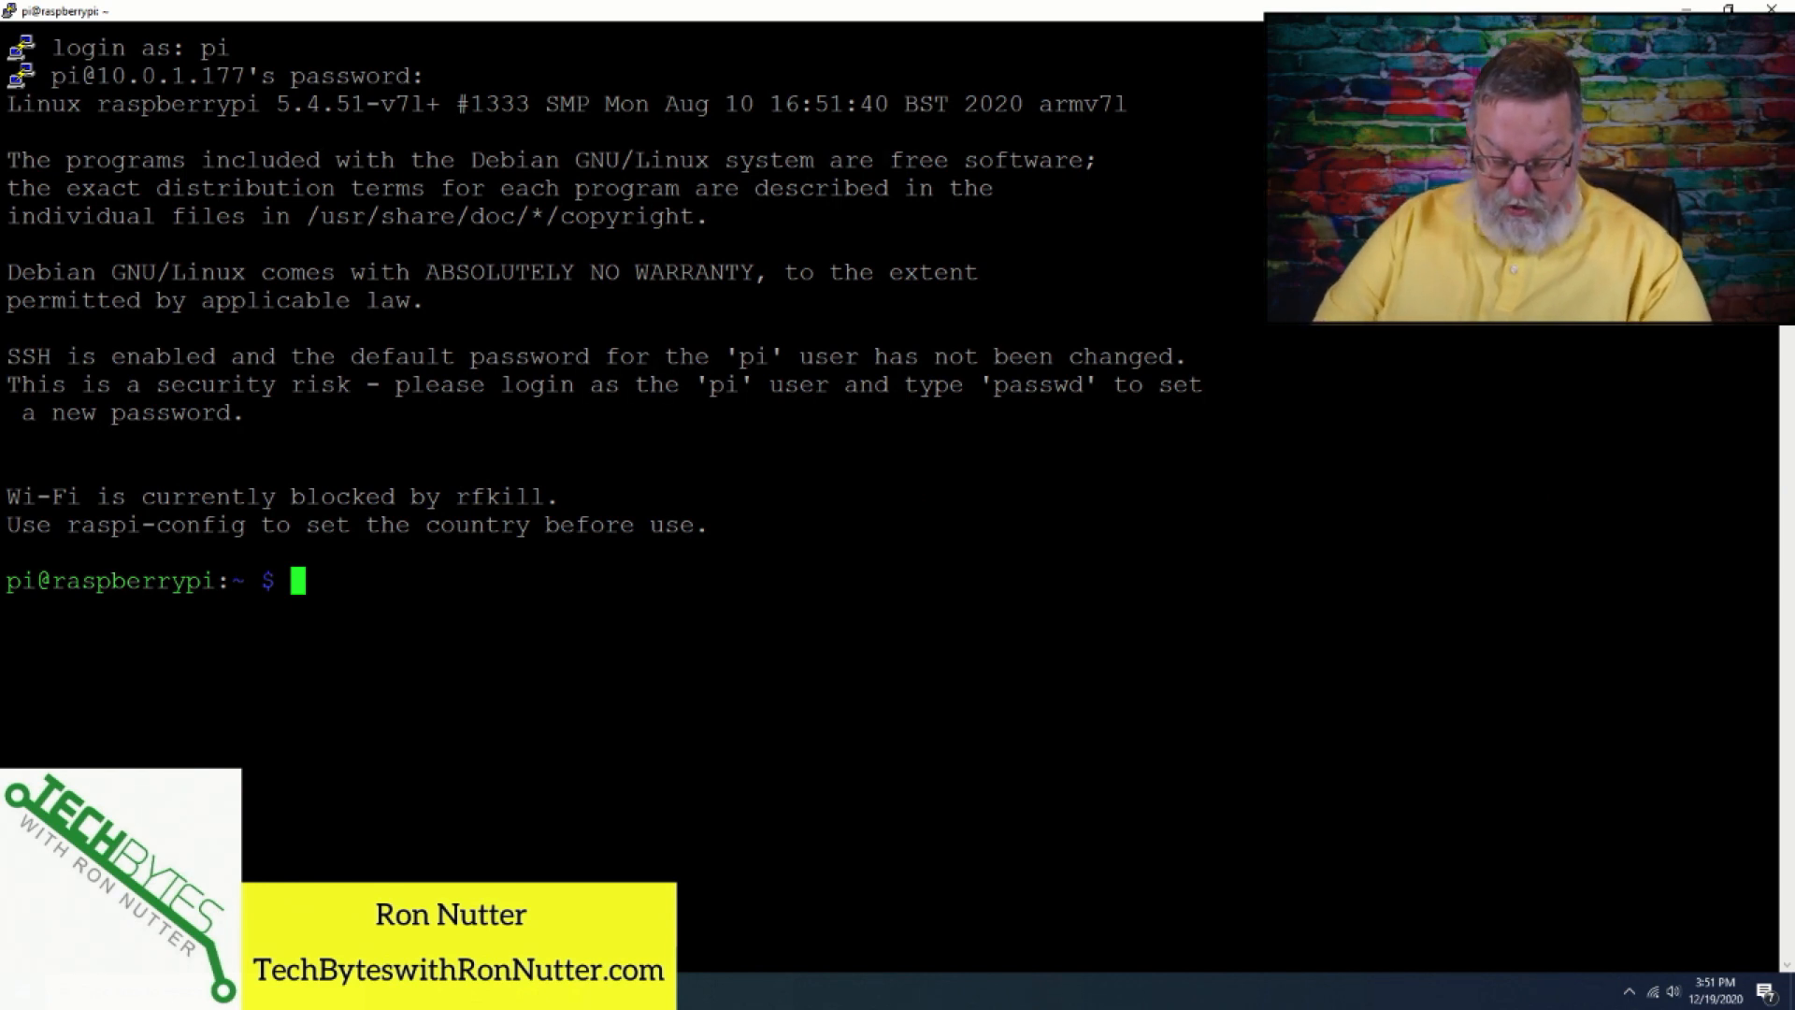
{"action": "type", "text": "wget"}
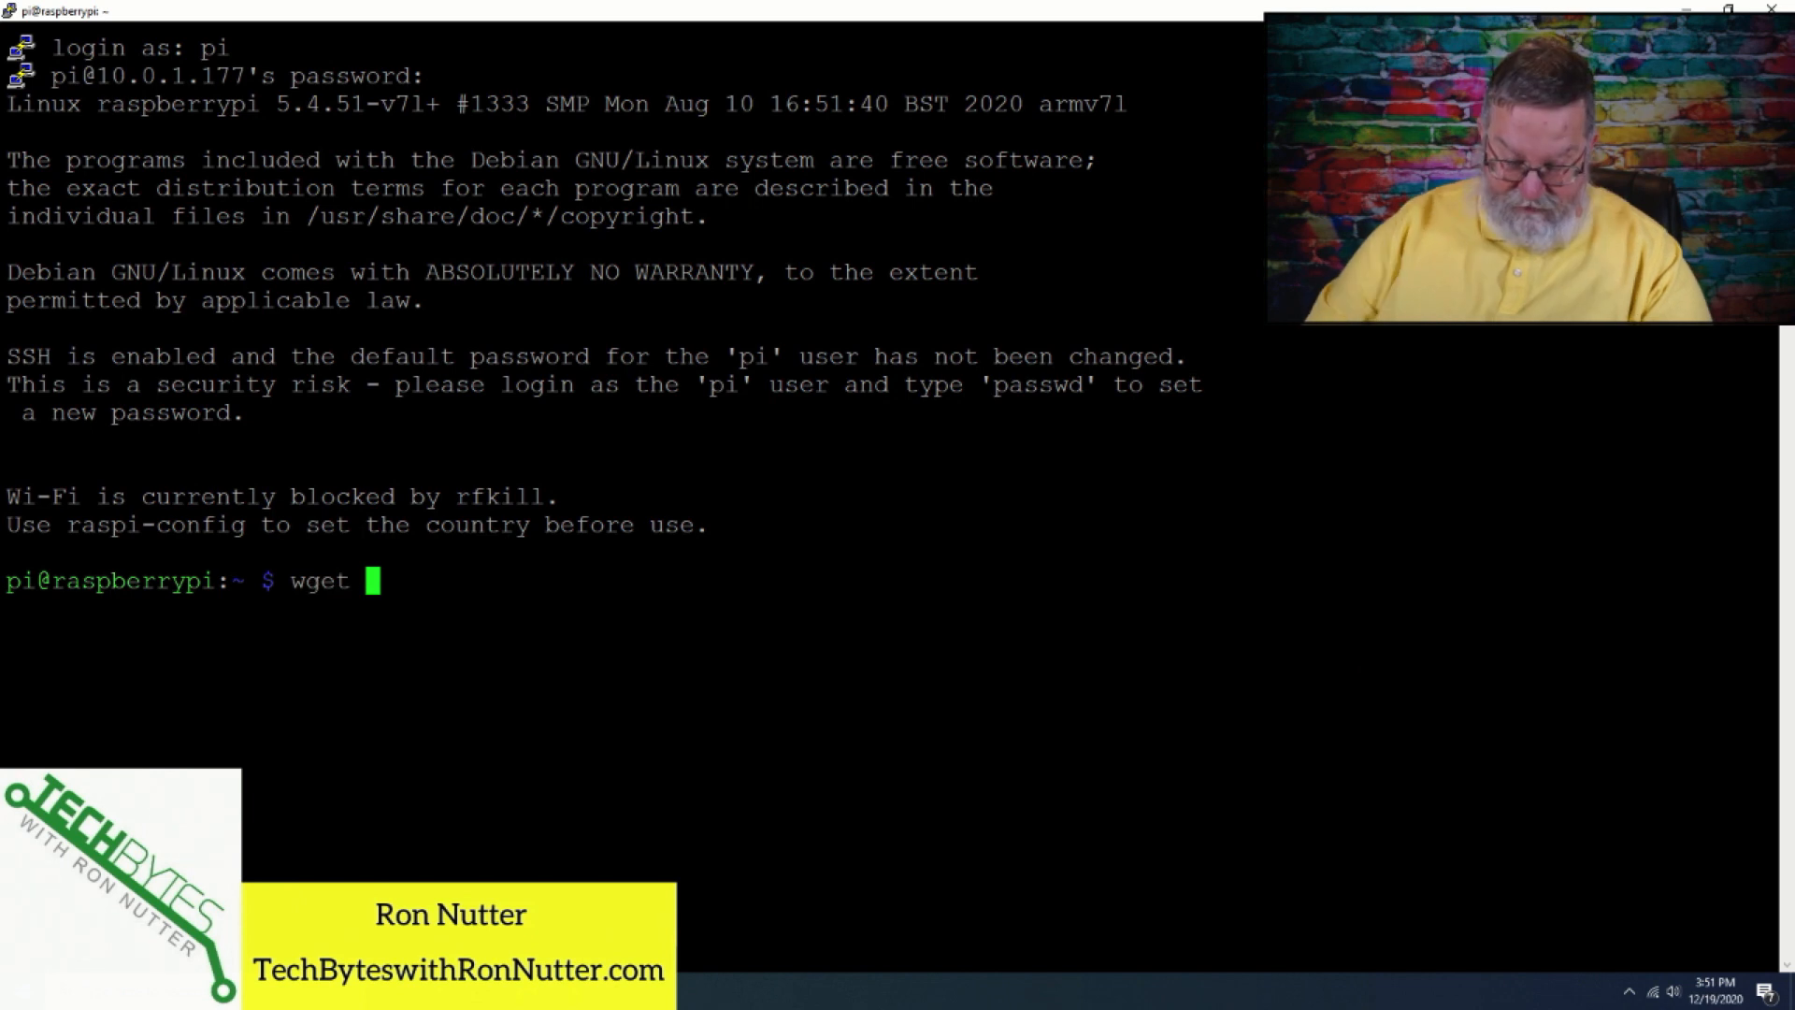
{"action": "type", "text": "ht"}
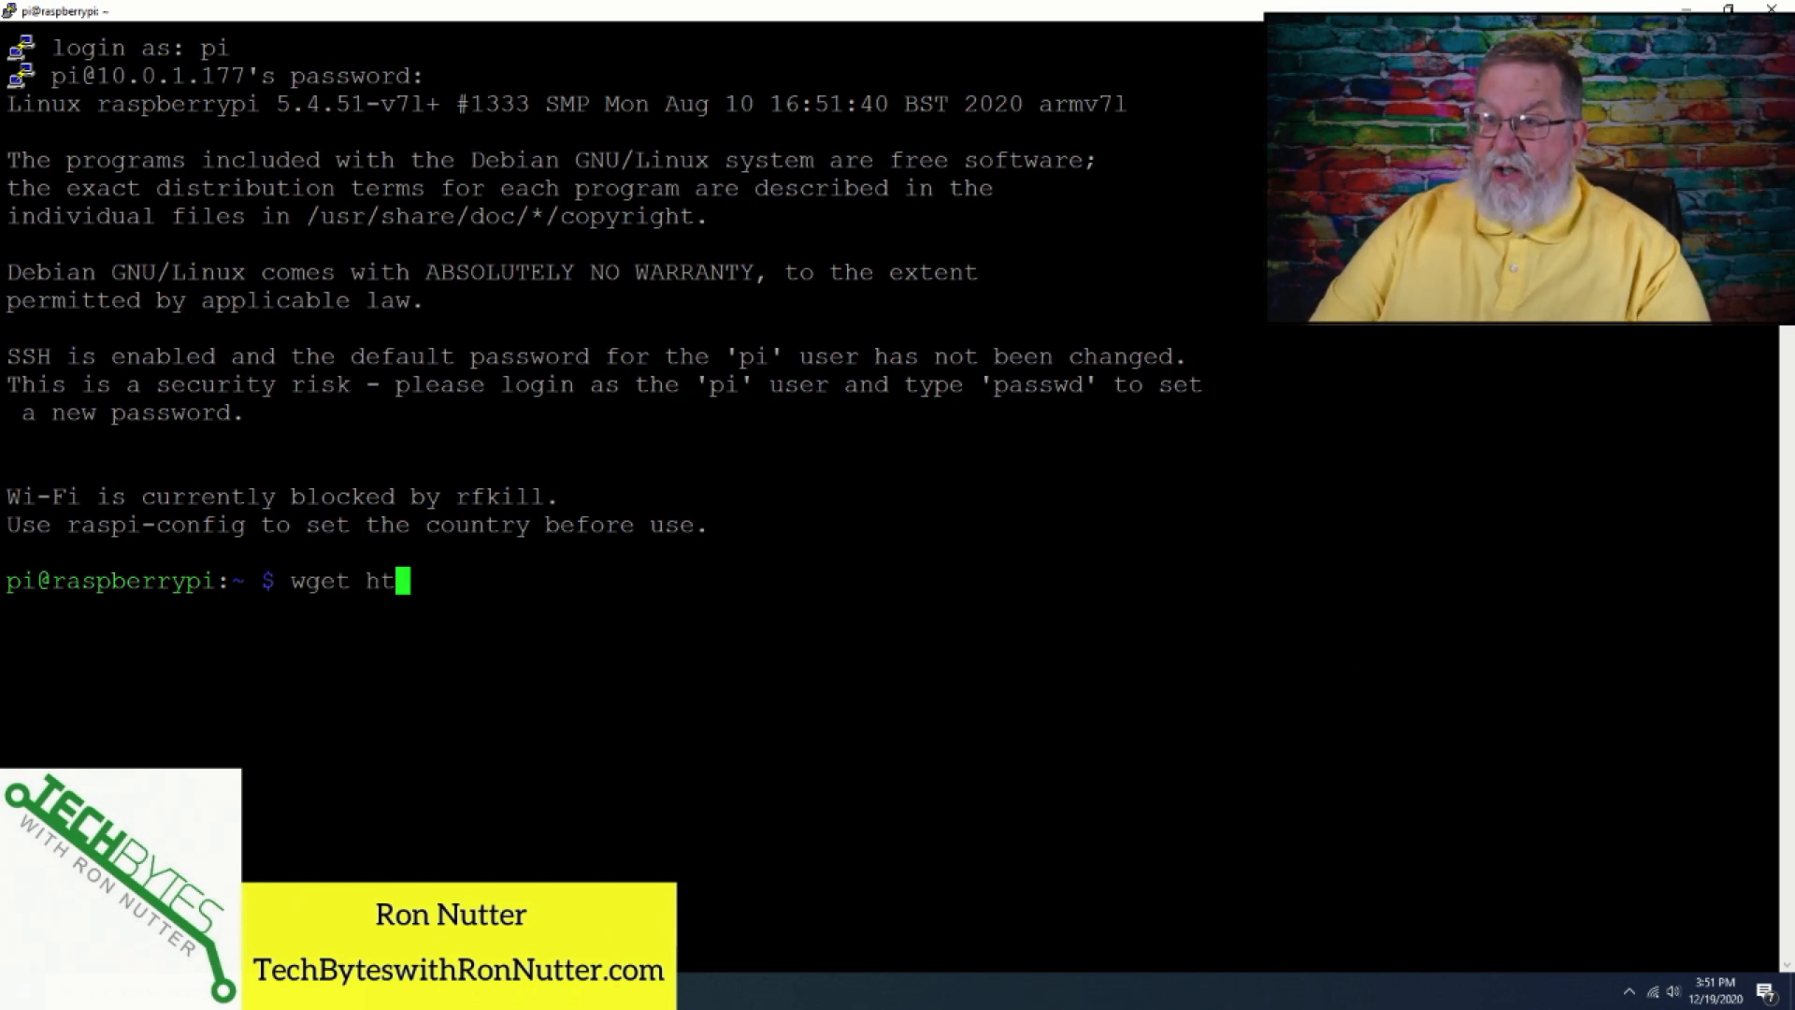
{"action": "type", "text": "tps://ww"}
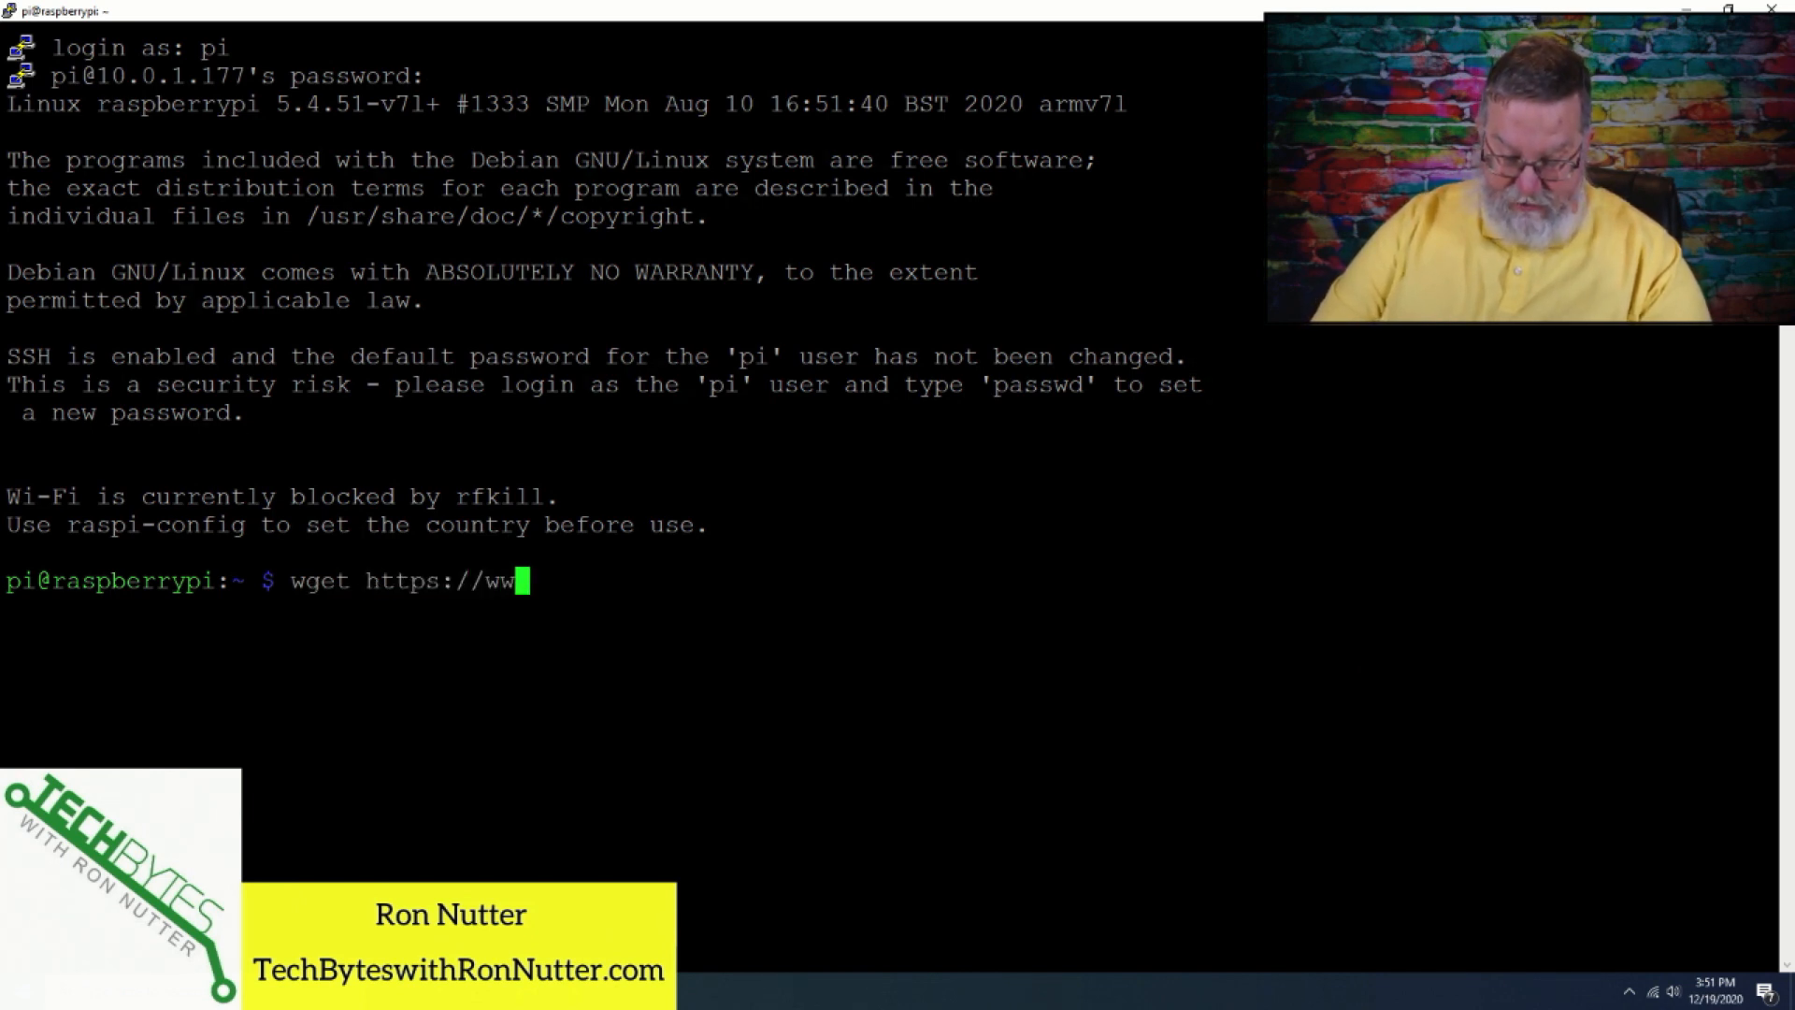
{"action": "type", "text": "w.virtualher"}
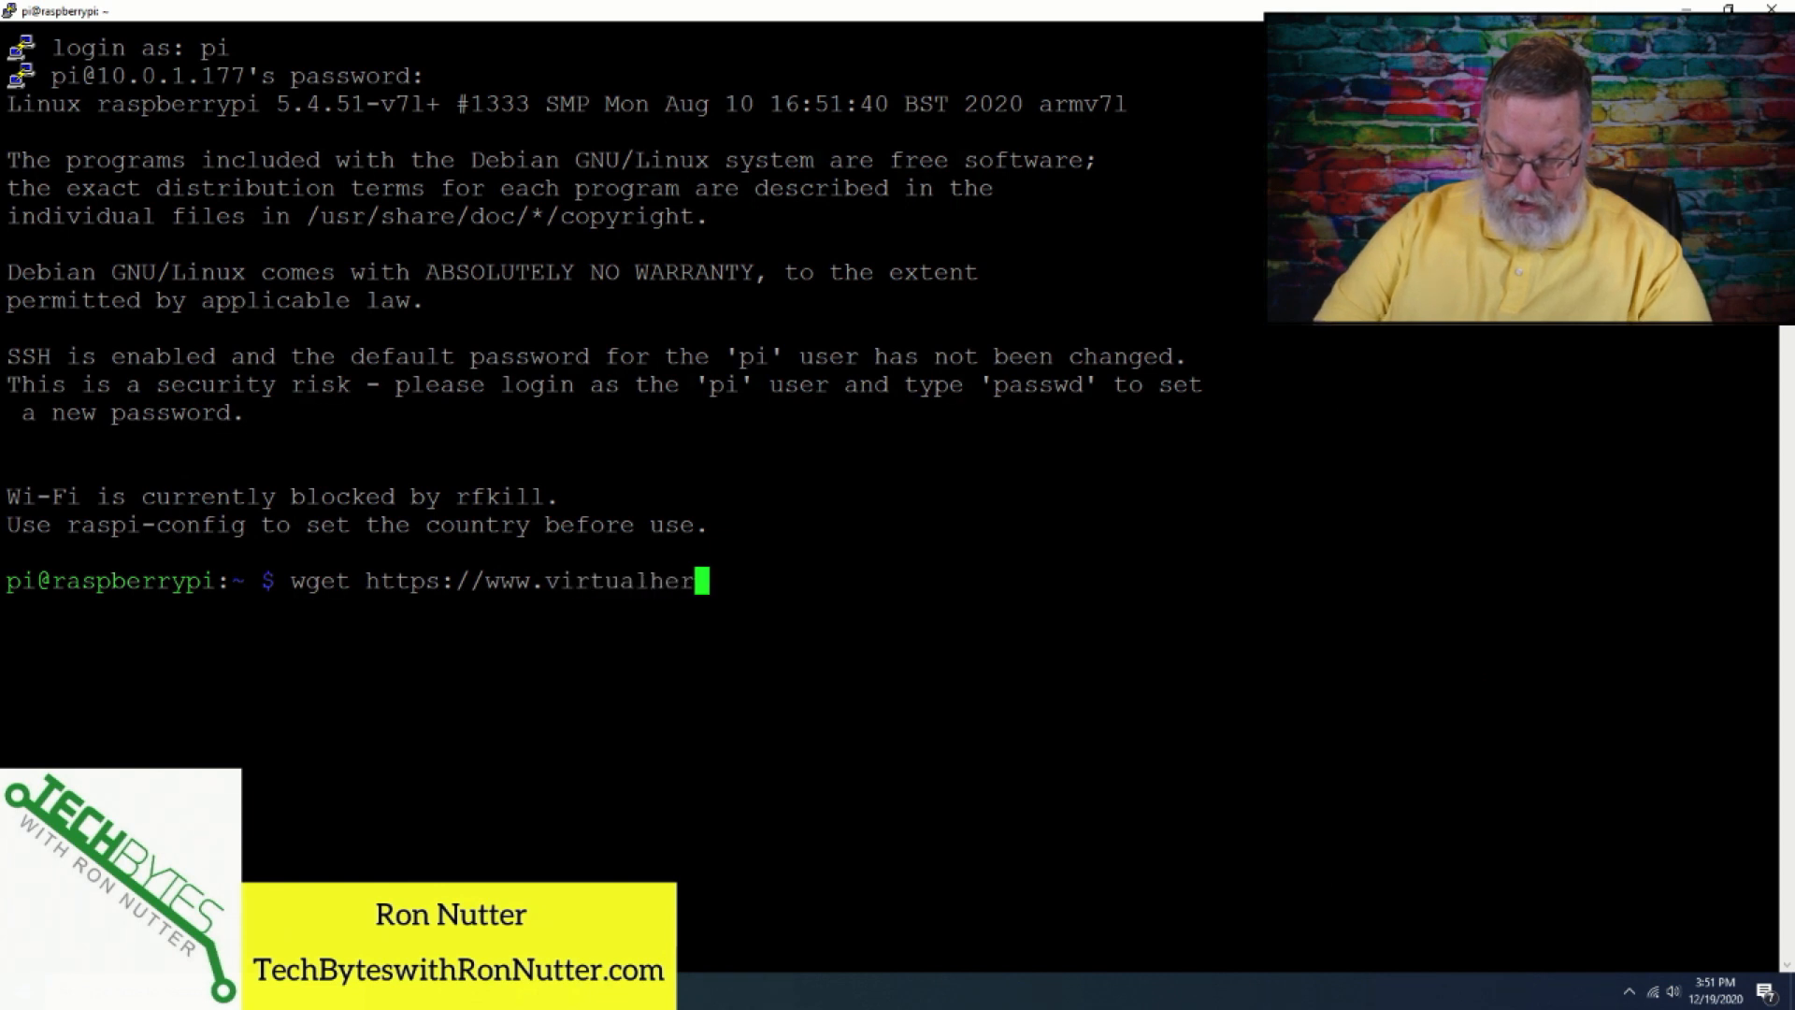
{"action": "type", "text": ".com/s"}
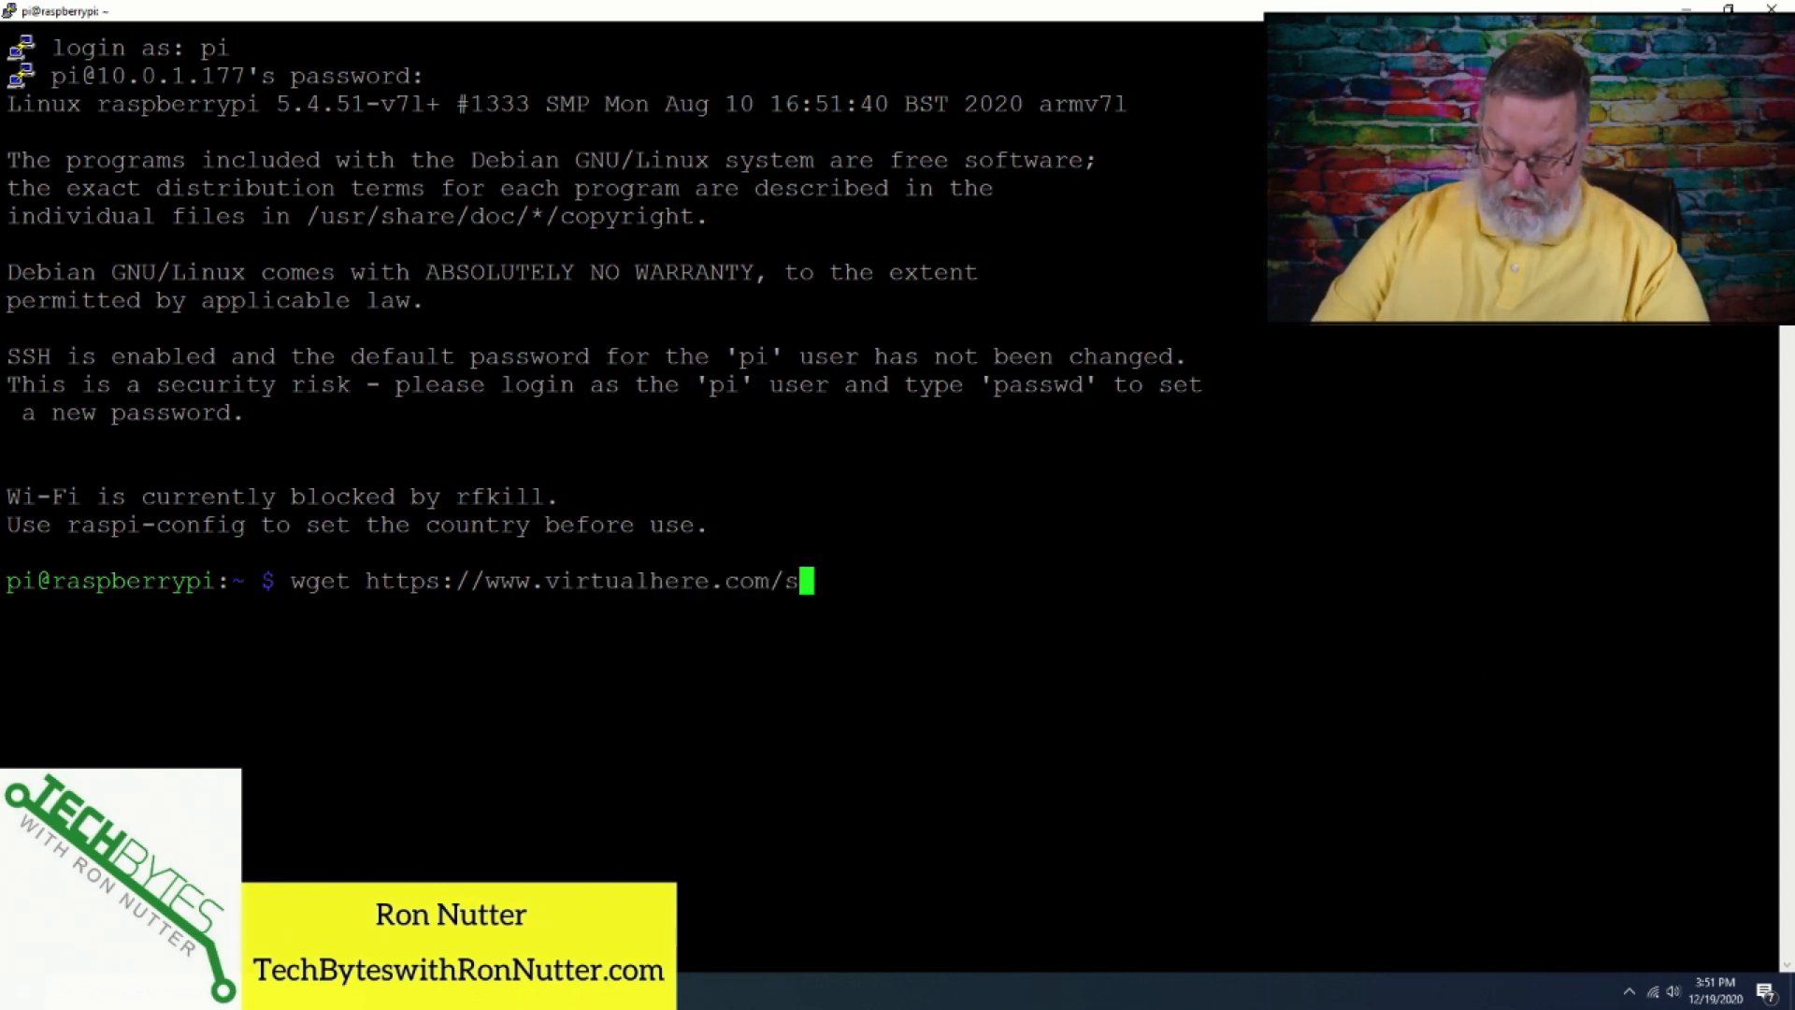
{"action": "type", "text": "ites/defau"}
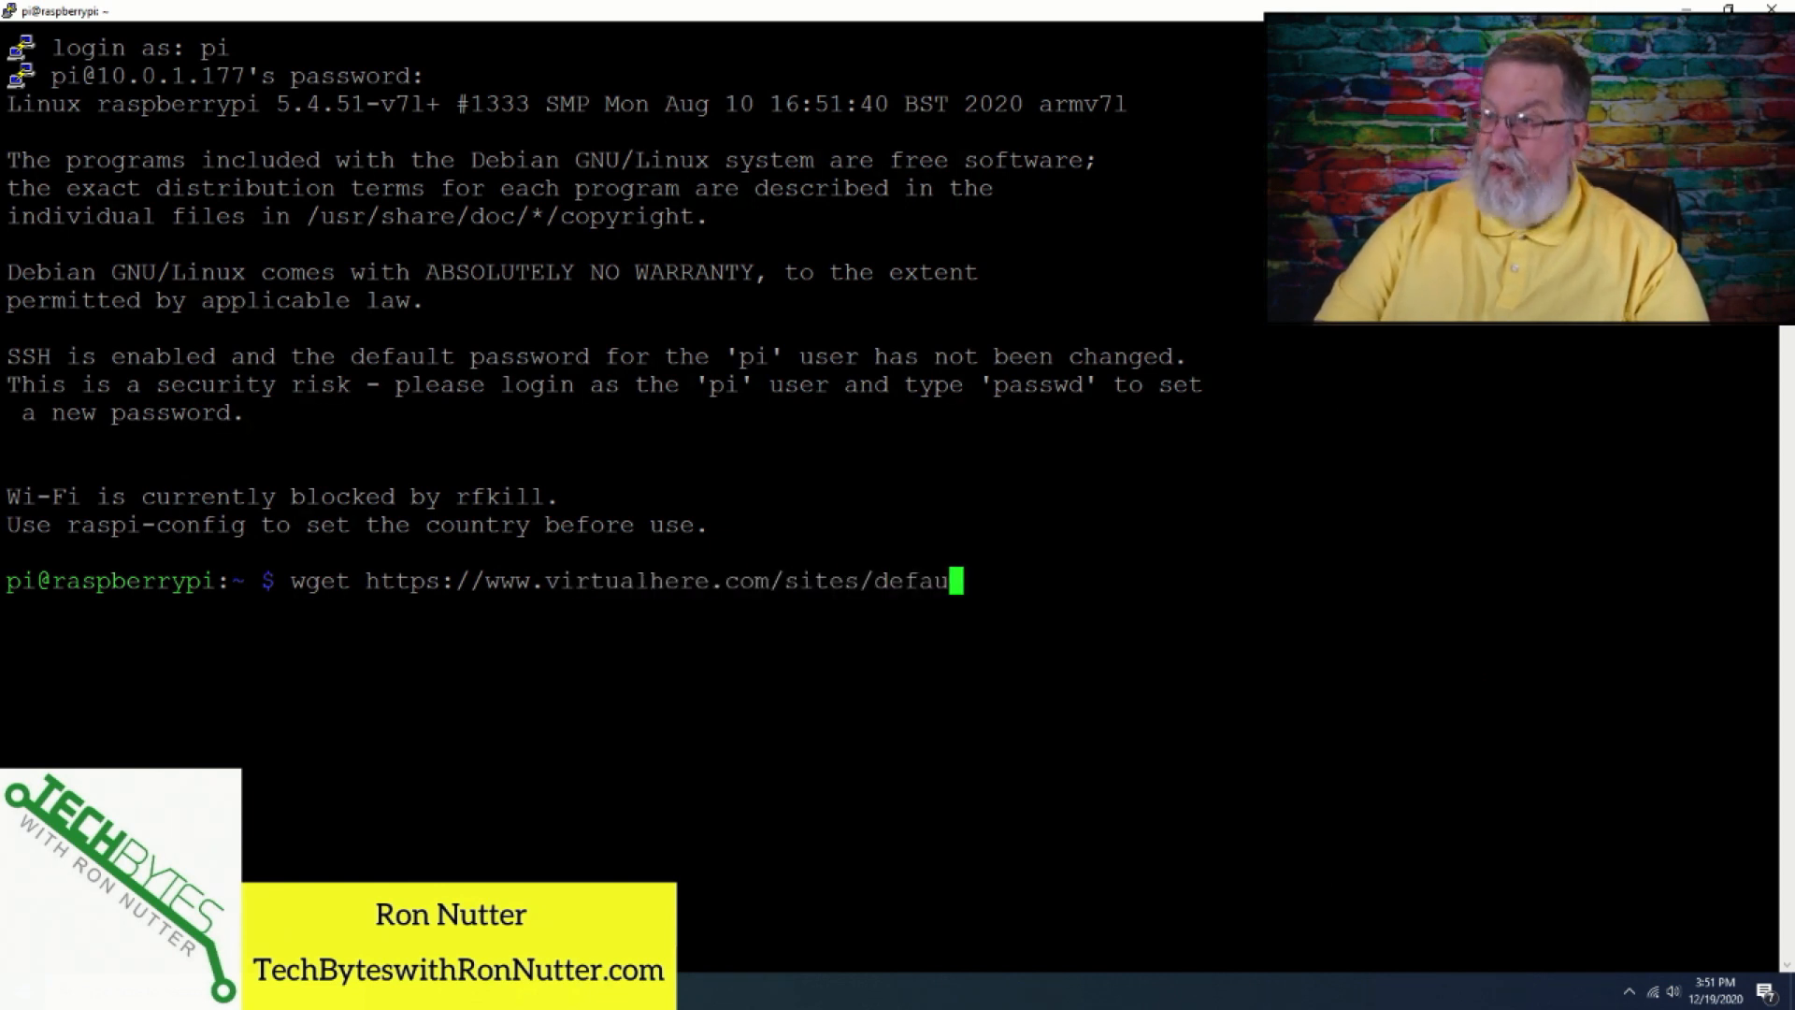
{"action": "type", "text": "lt/fi"}
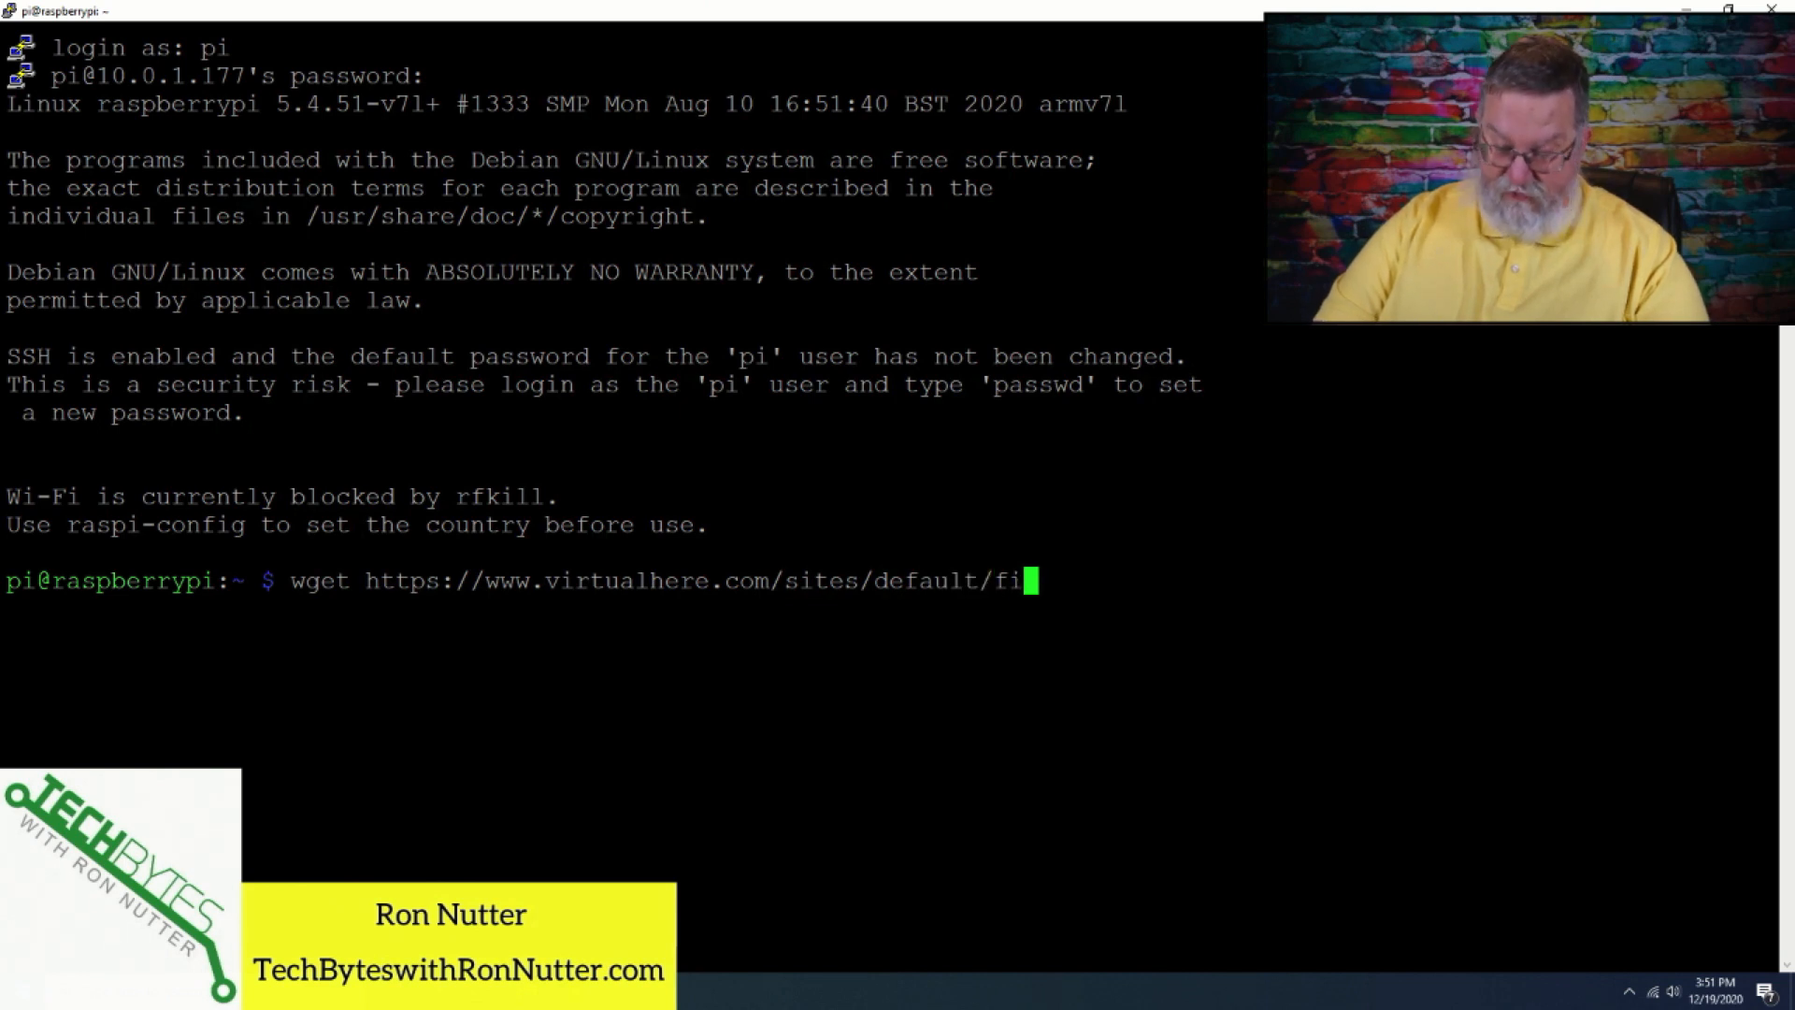
{"action": "type", "text": "les/usb"}
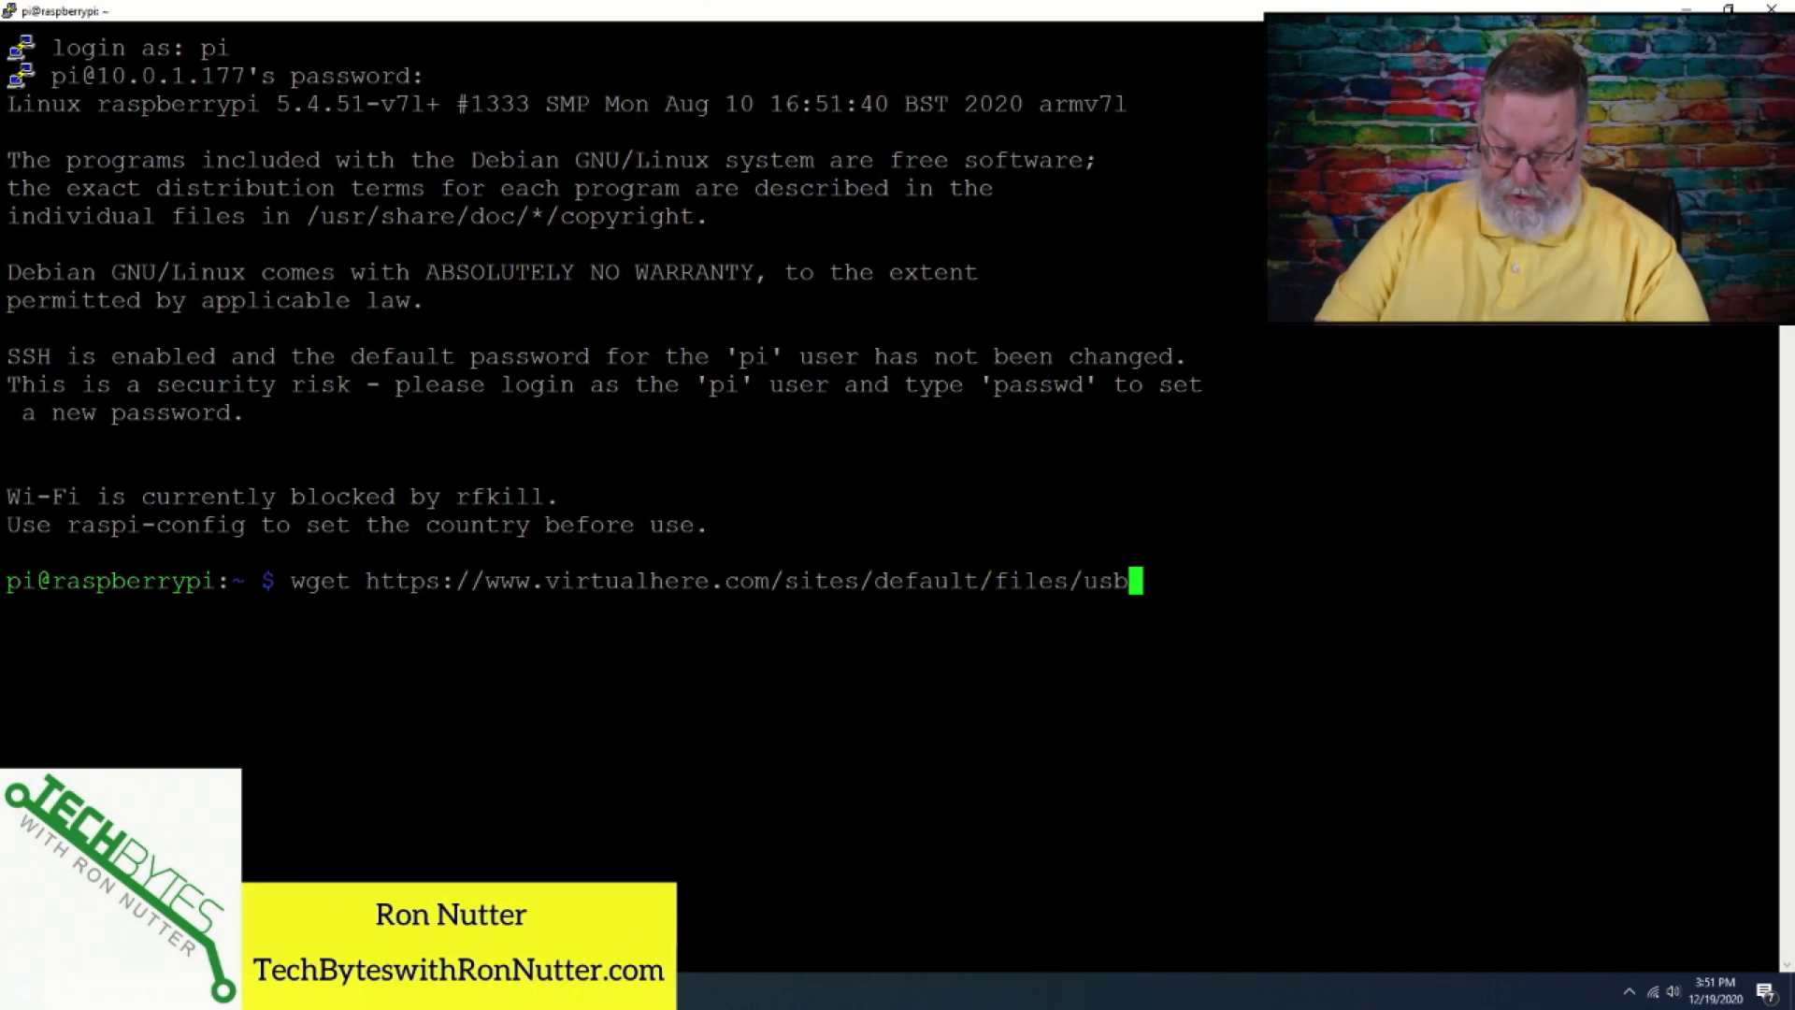
{"action": "type", "text": "server/"}
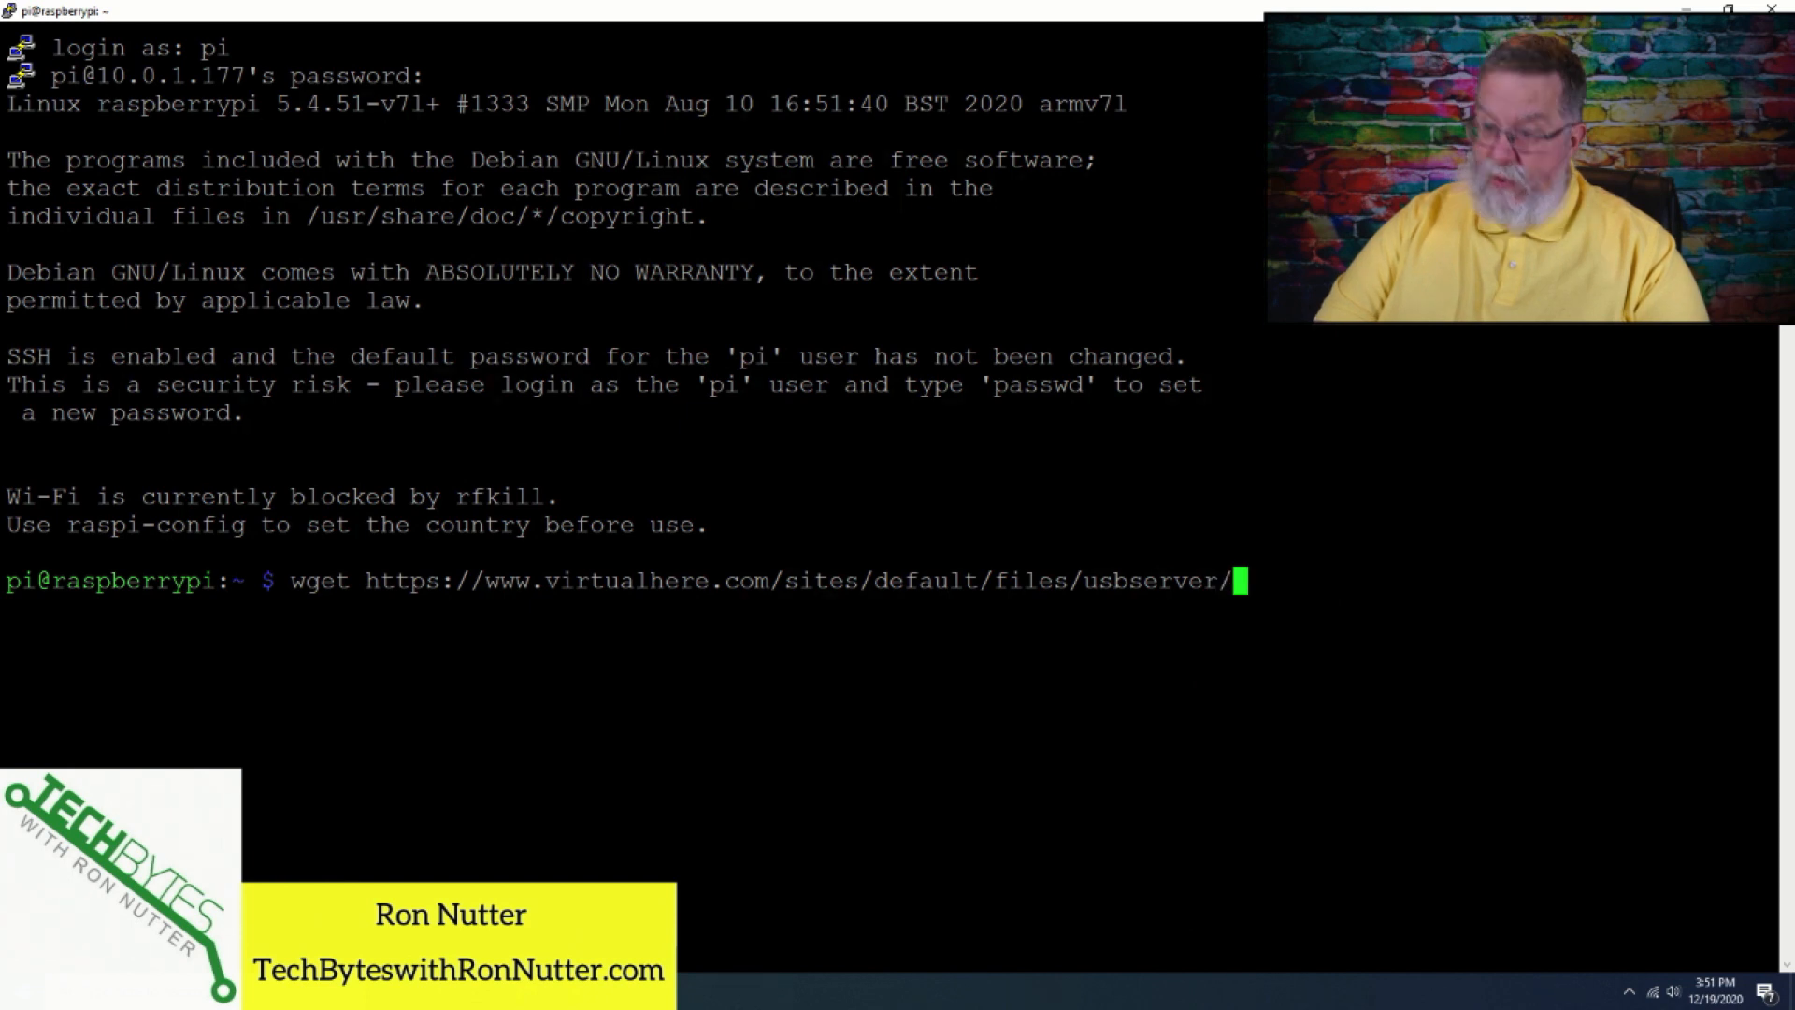
{"action": "type", "text": "v"}
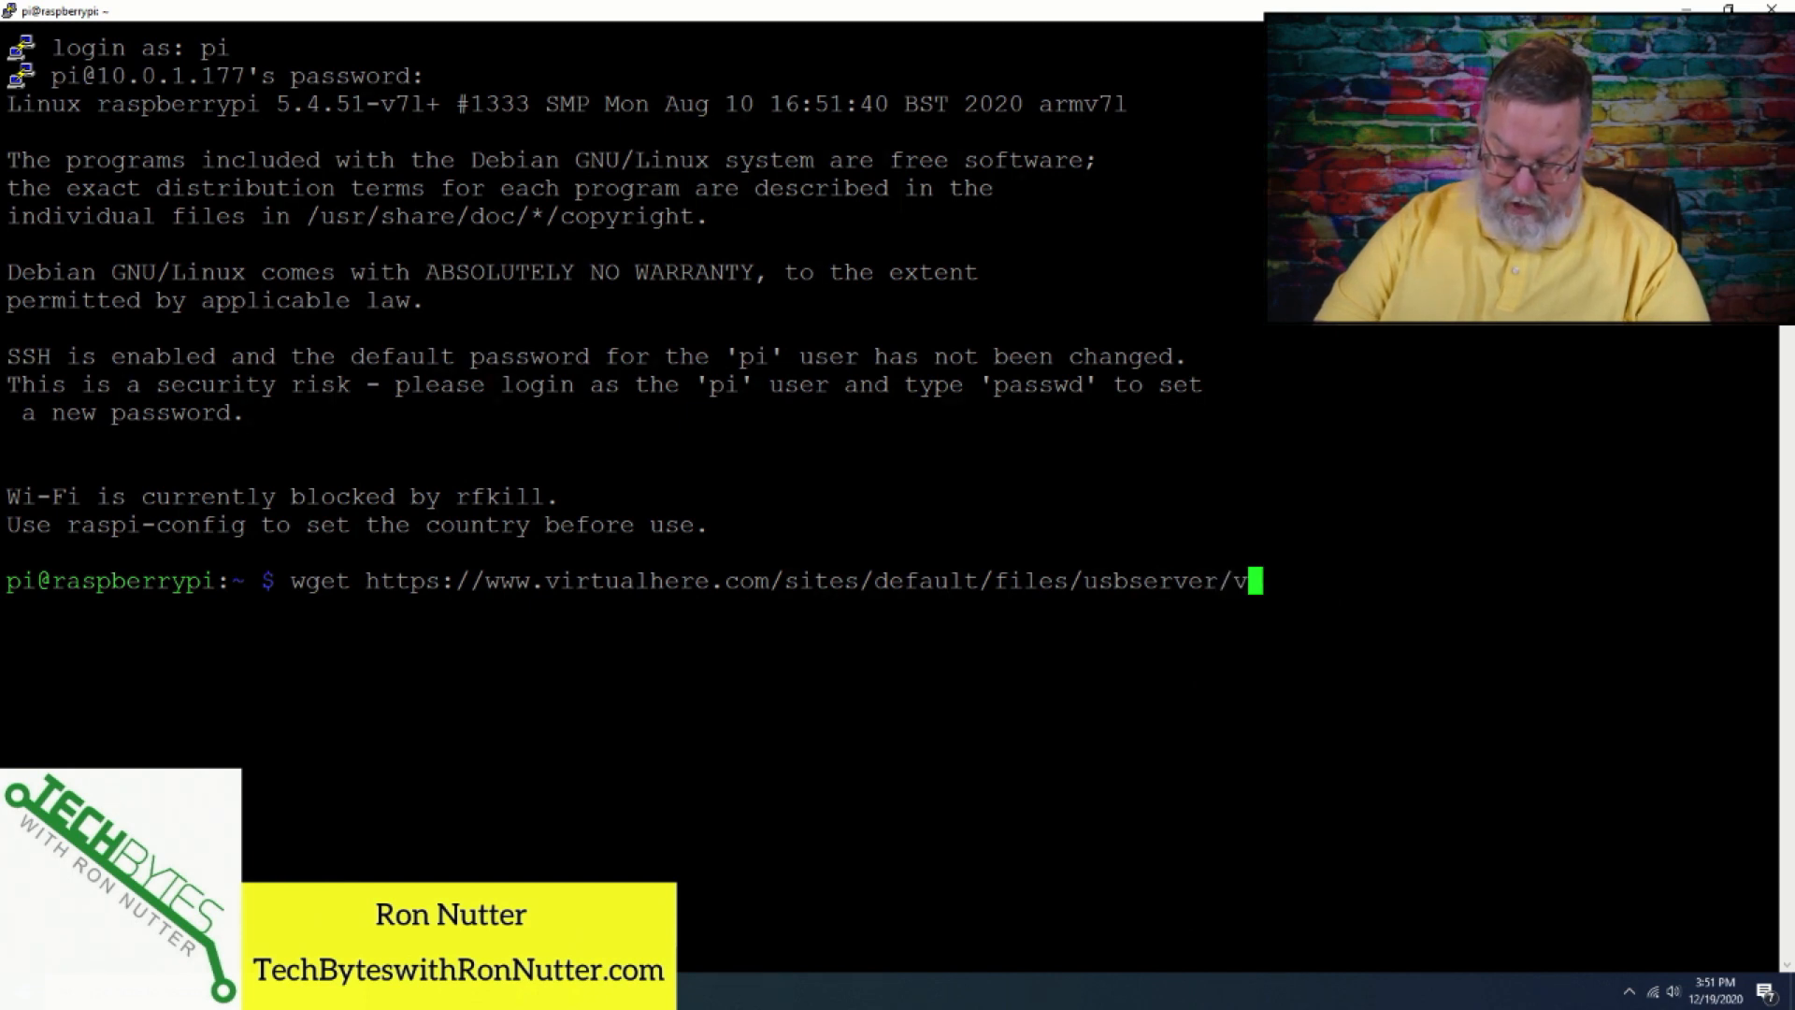
{"action": "type", "text": "hu"}
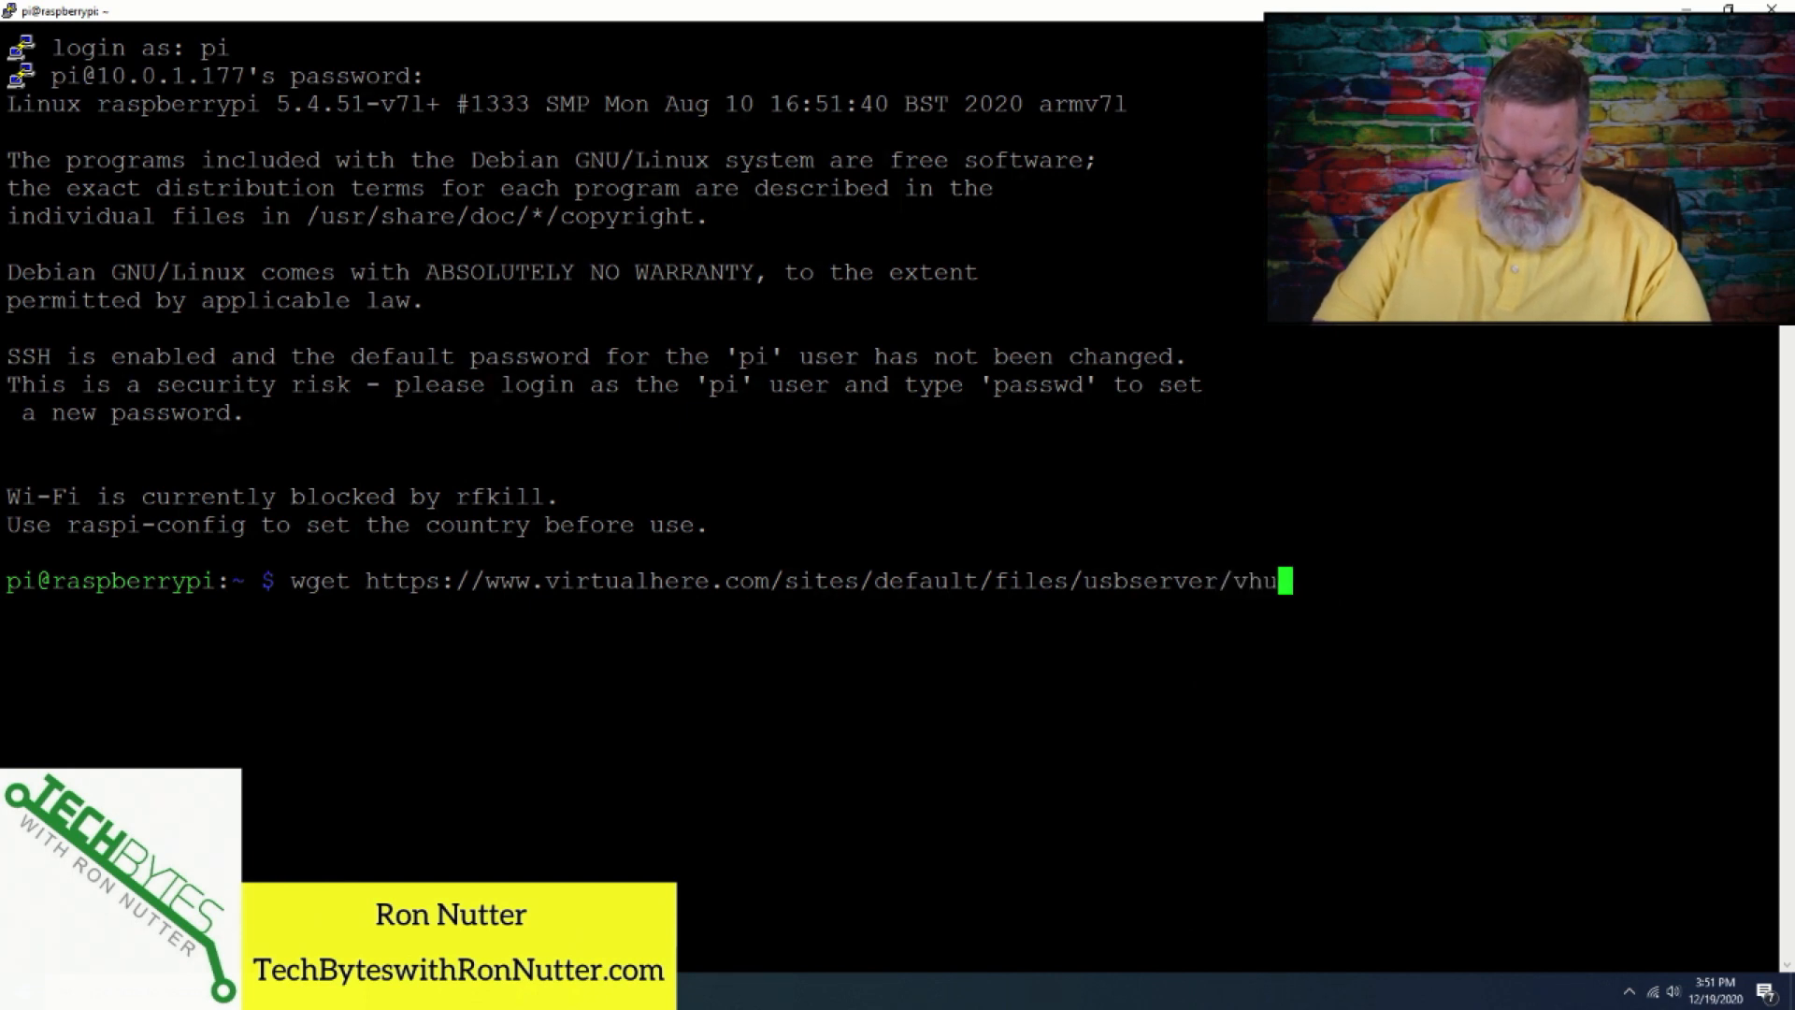
{"action": "type", "text": "sbd"}
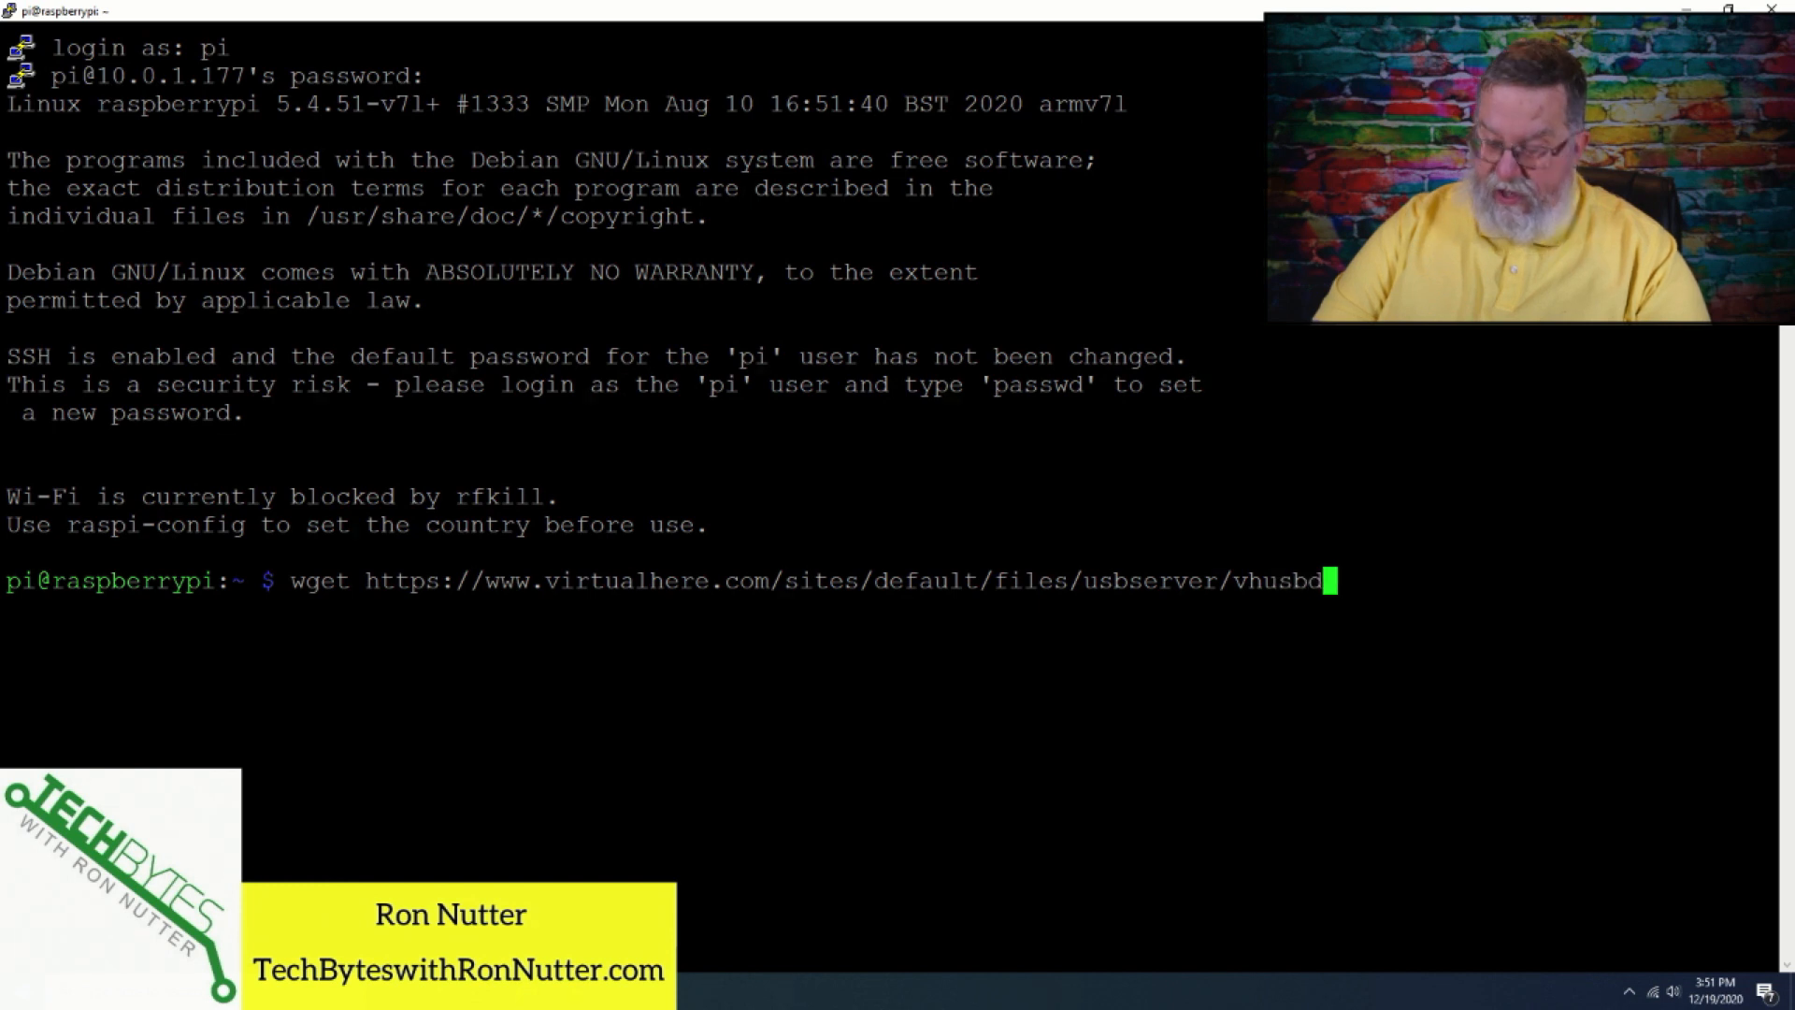
{"action": "key", "text": "Return"}
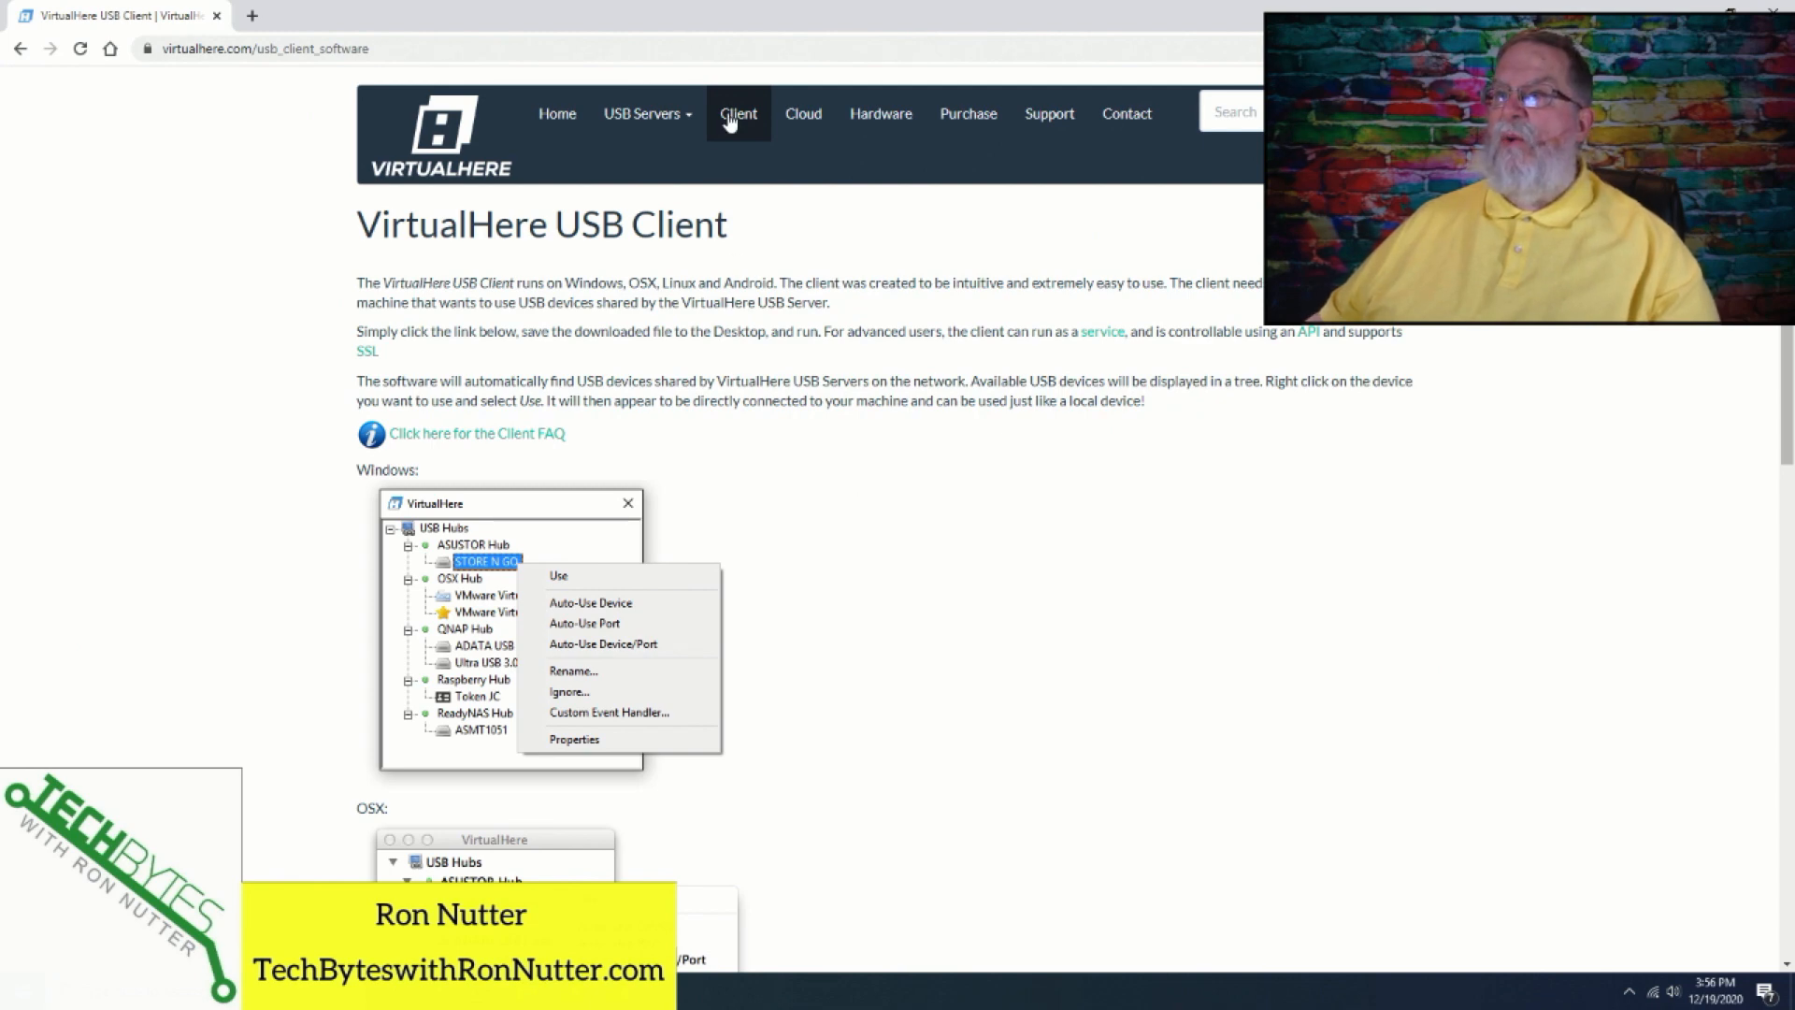
Scroll the USB Client page down to the Windows, OSX and Linux download links.
{"action": "scroll", "scroll_direction": "down", "scroll_amount": 3}
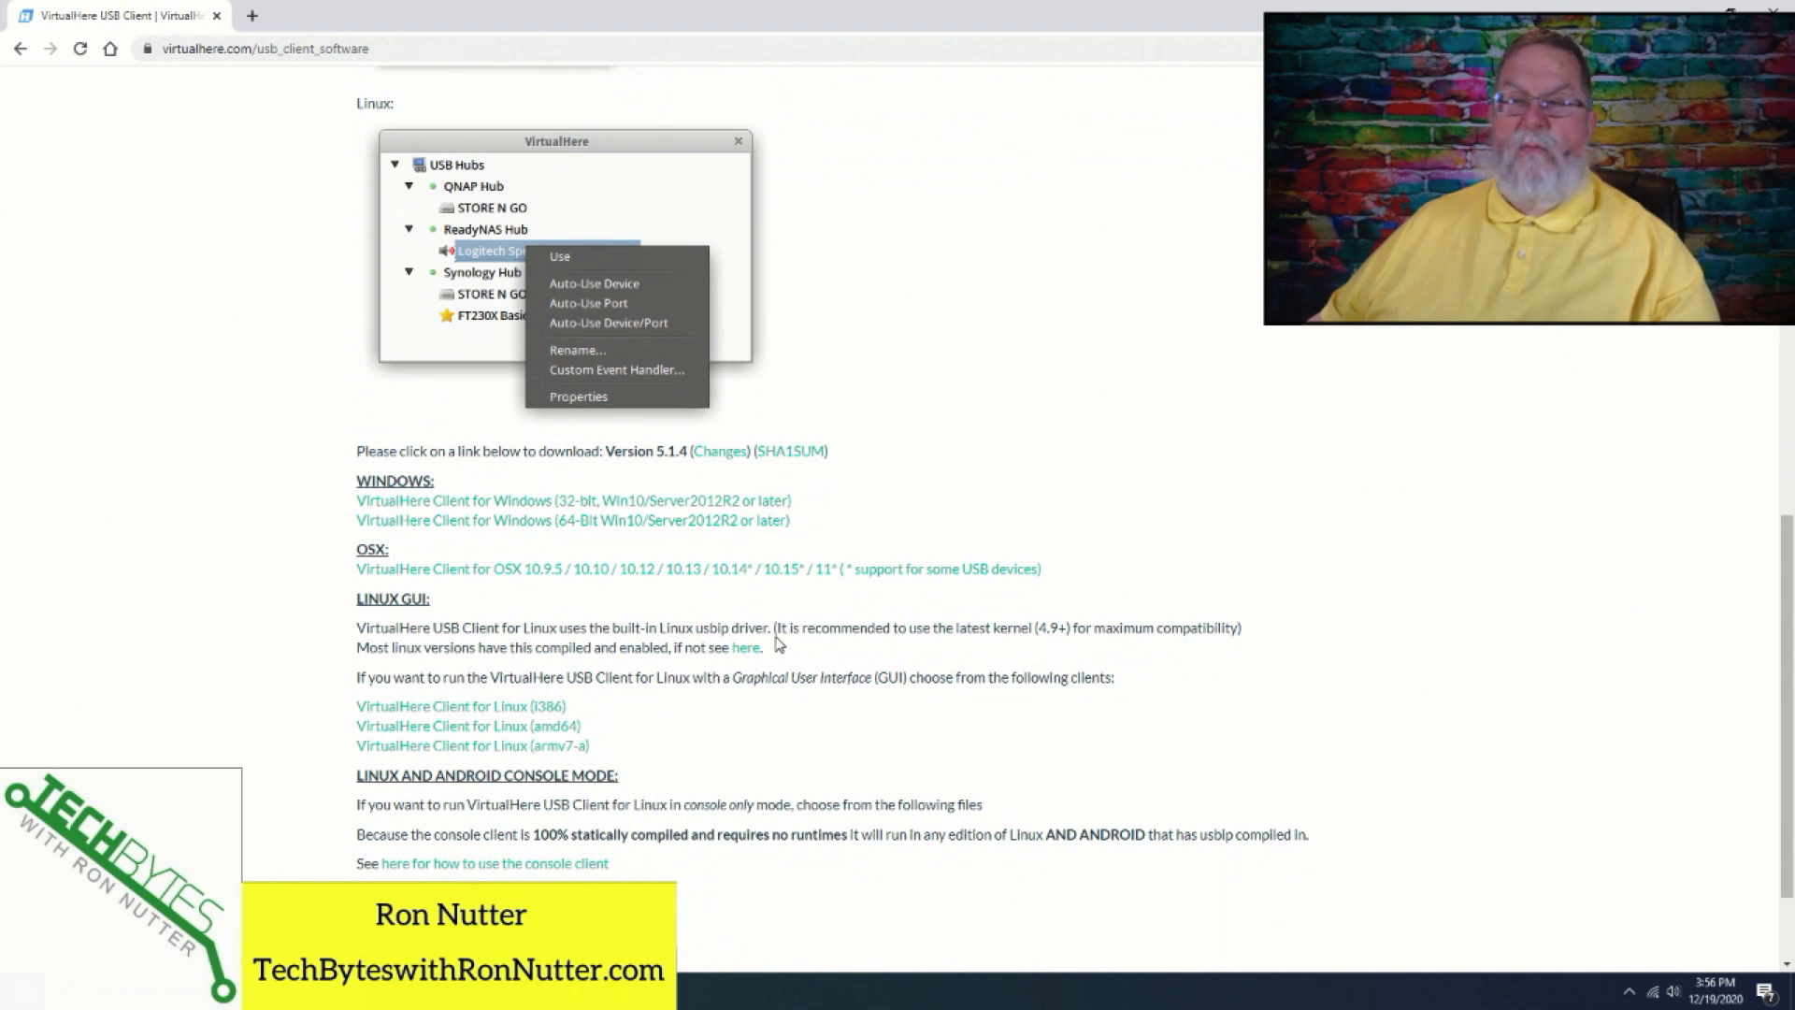
{"action": "mouse_move", "coordinate": [548, 520]}
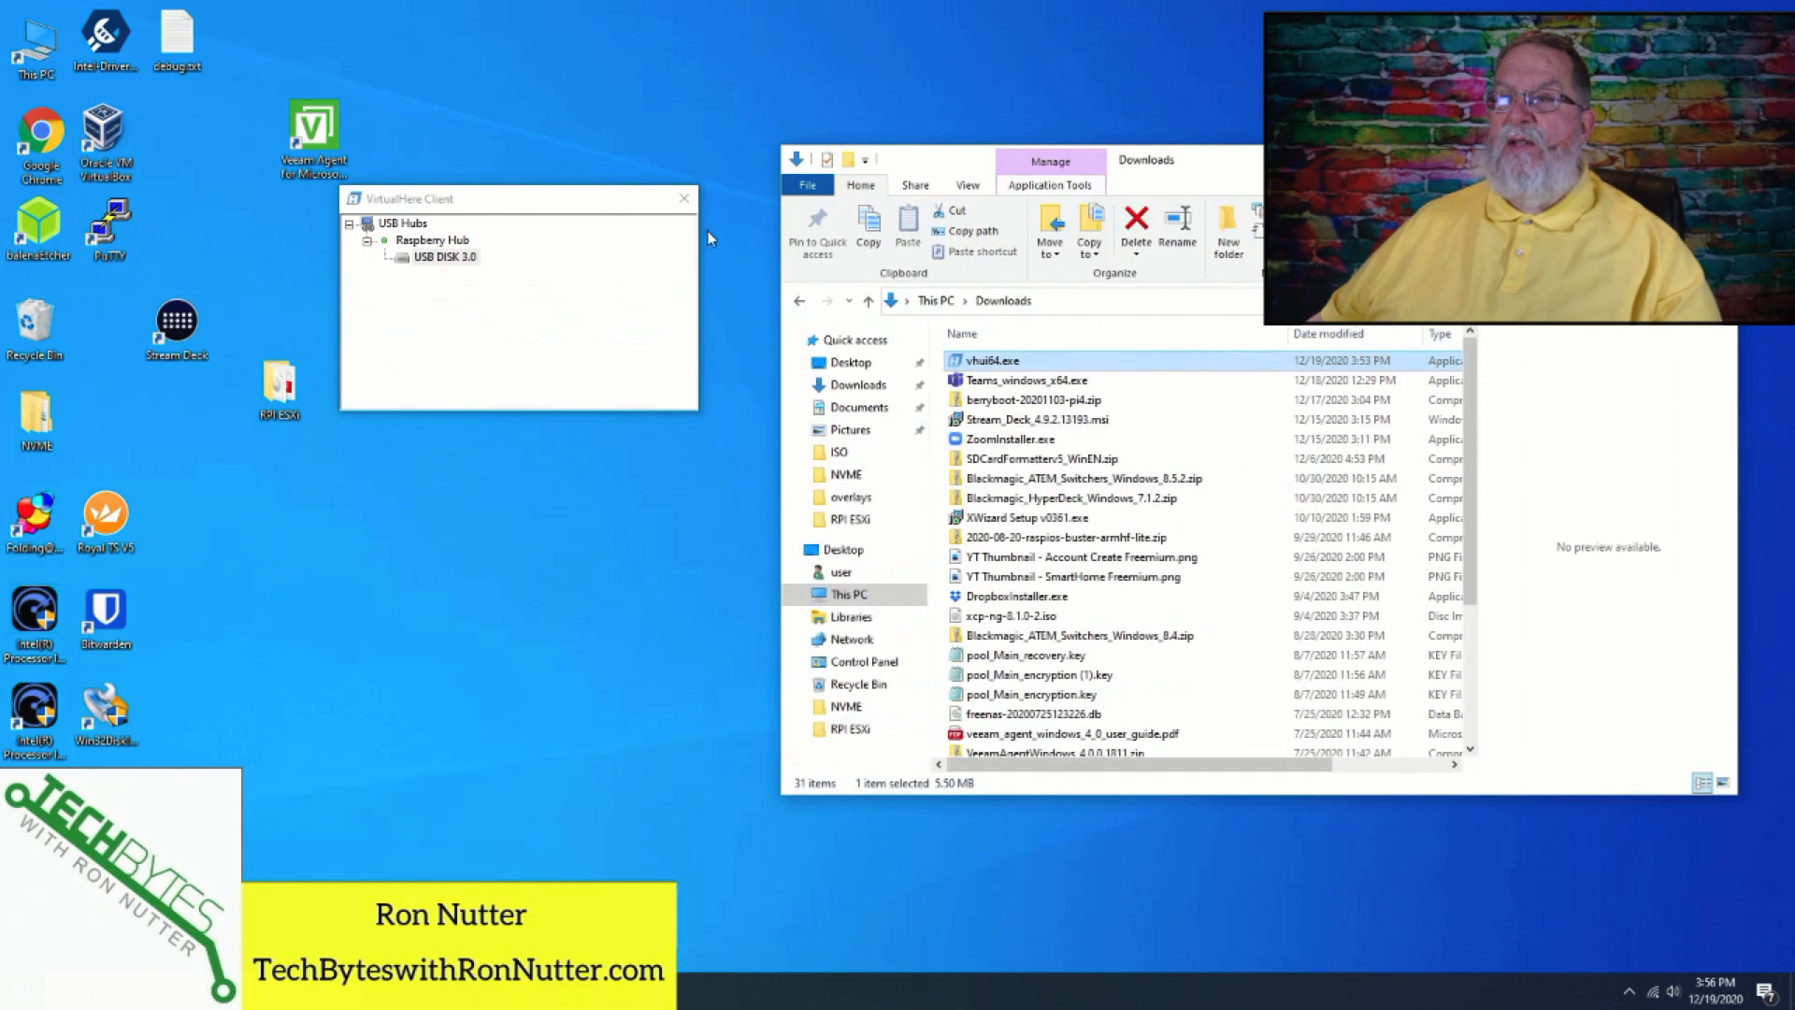
{"action": "mouse_move", "coordinate": [468, 266]}
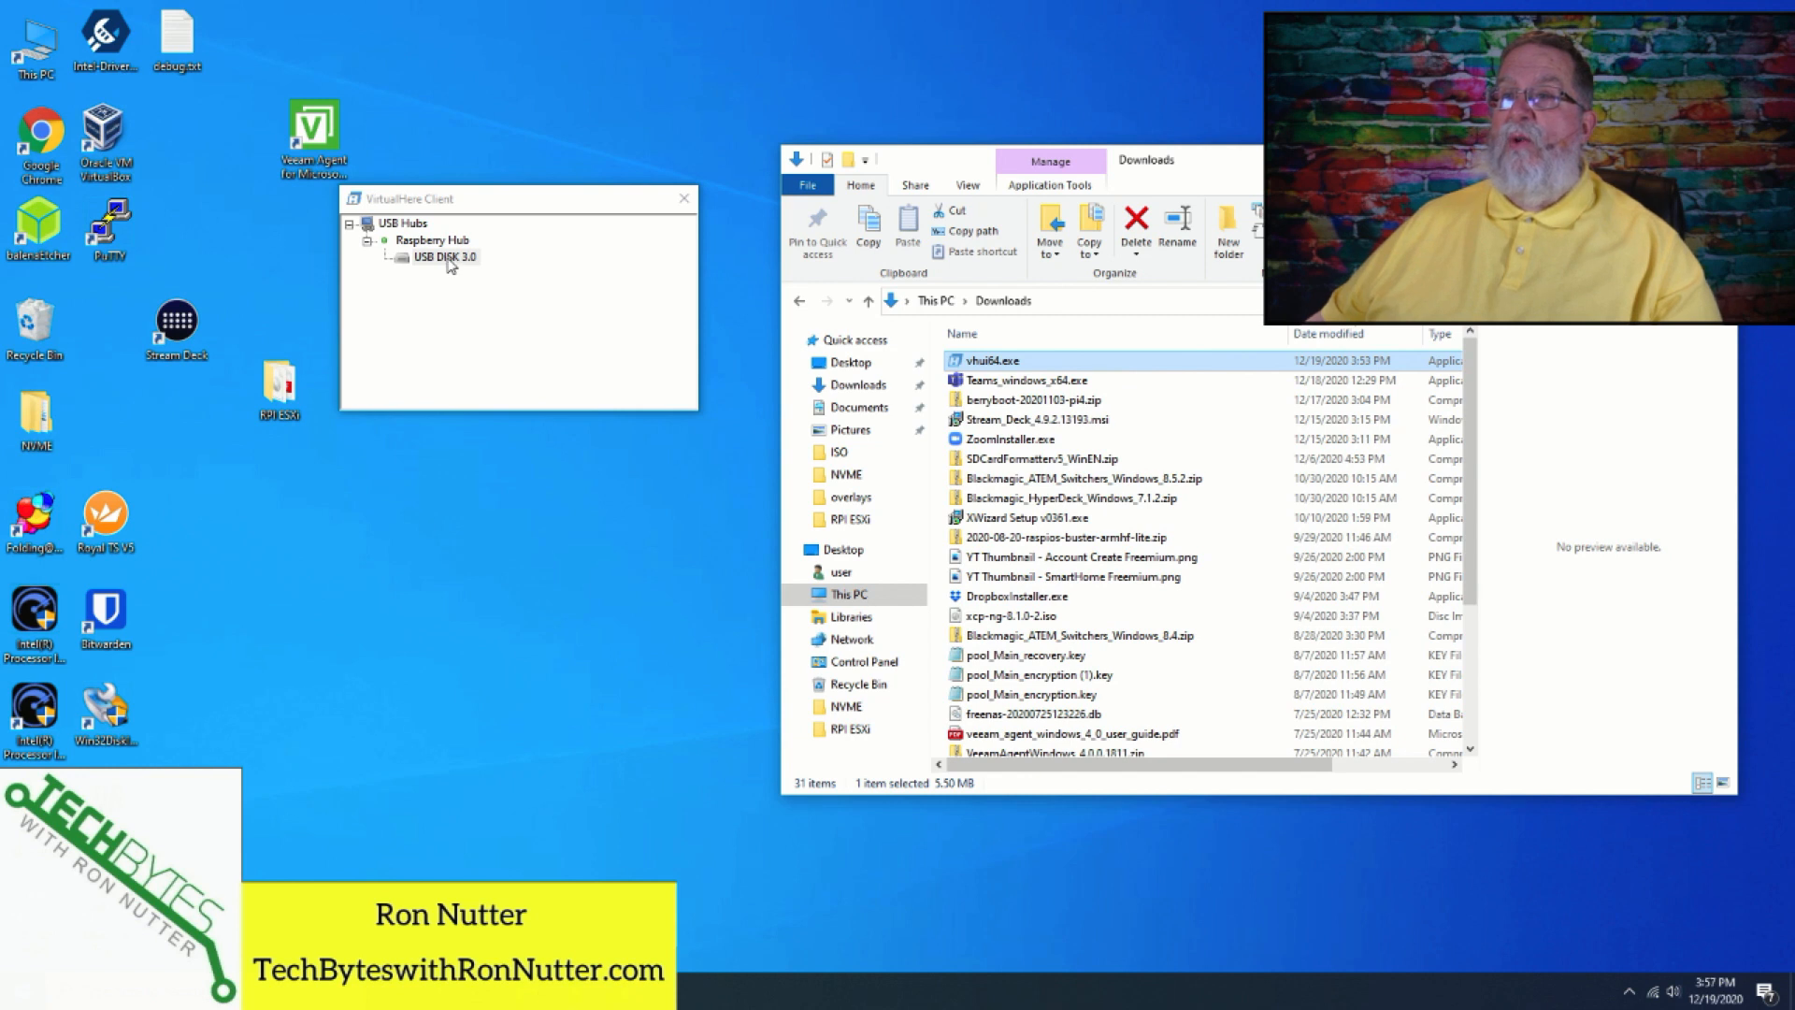
Use USB DISK 3.0 under Raspberry Hub and open the new USB DISK (D:) drive in Explorer.
{"action": "right_click", "coordinate": [445, 256]}
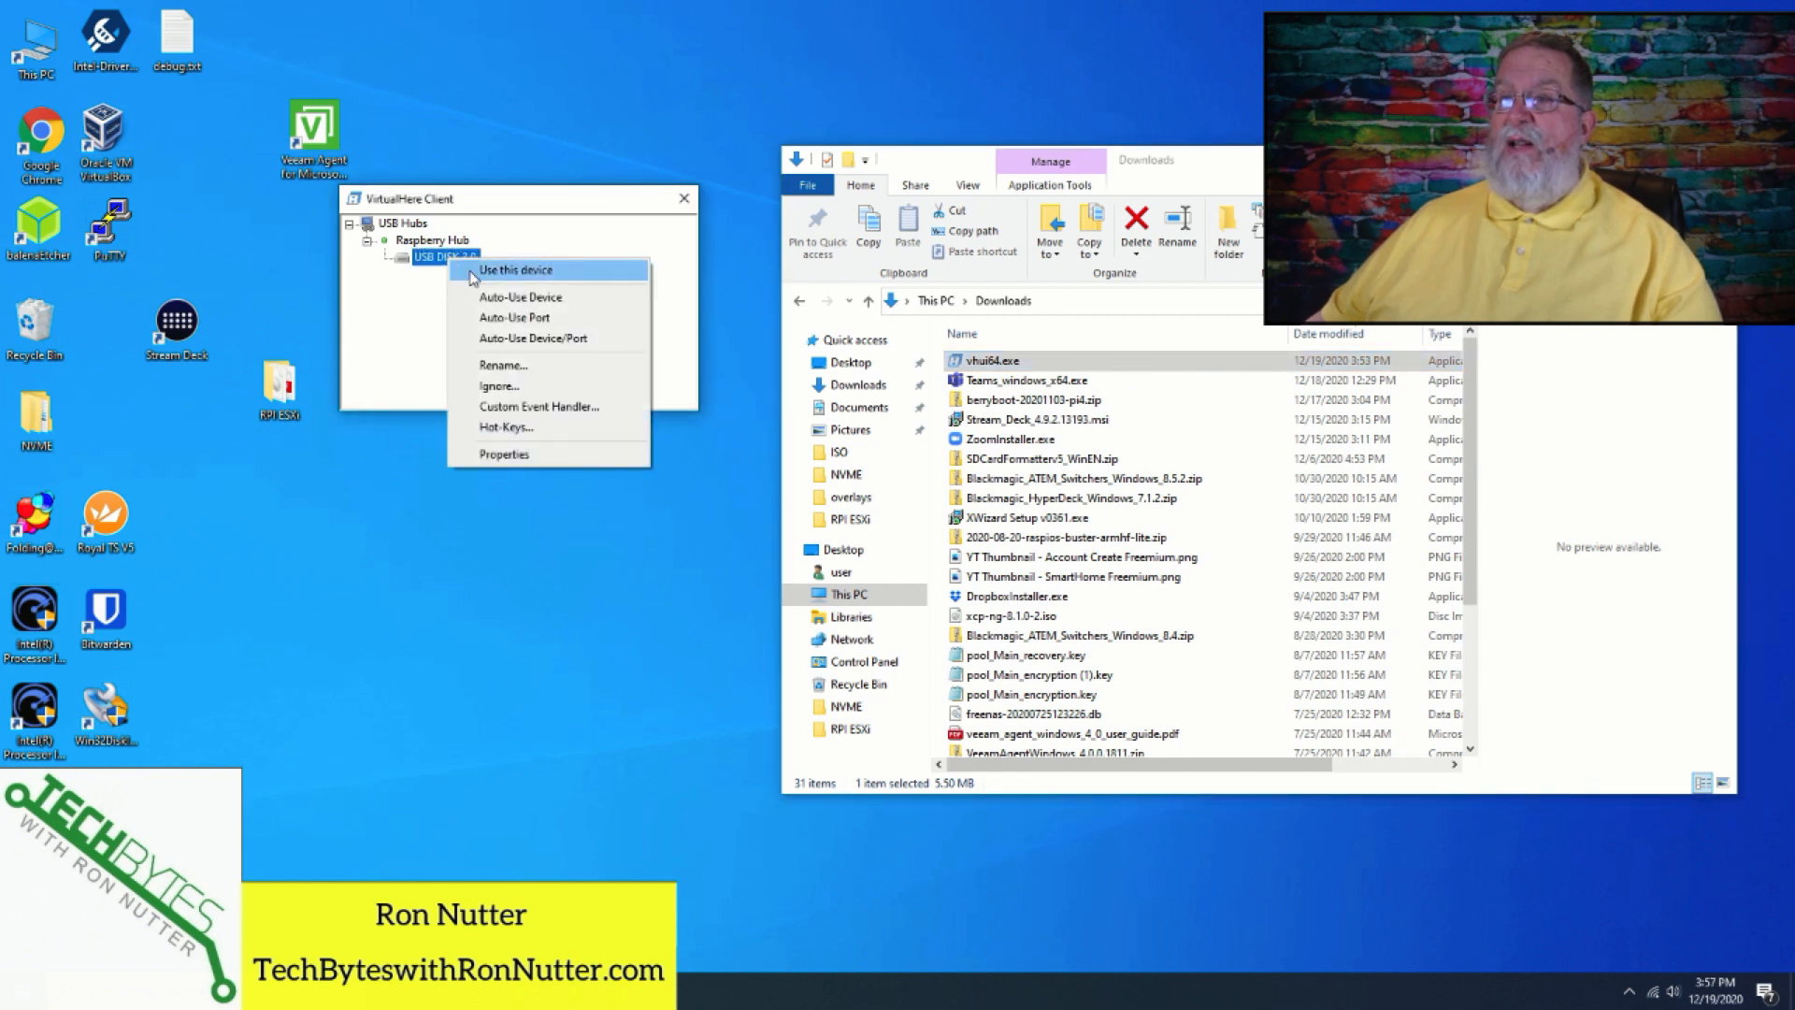
{"action": "left_click", "coordinate": [516, 269]}
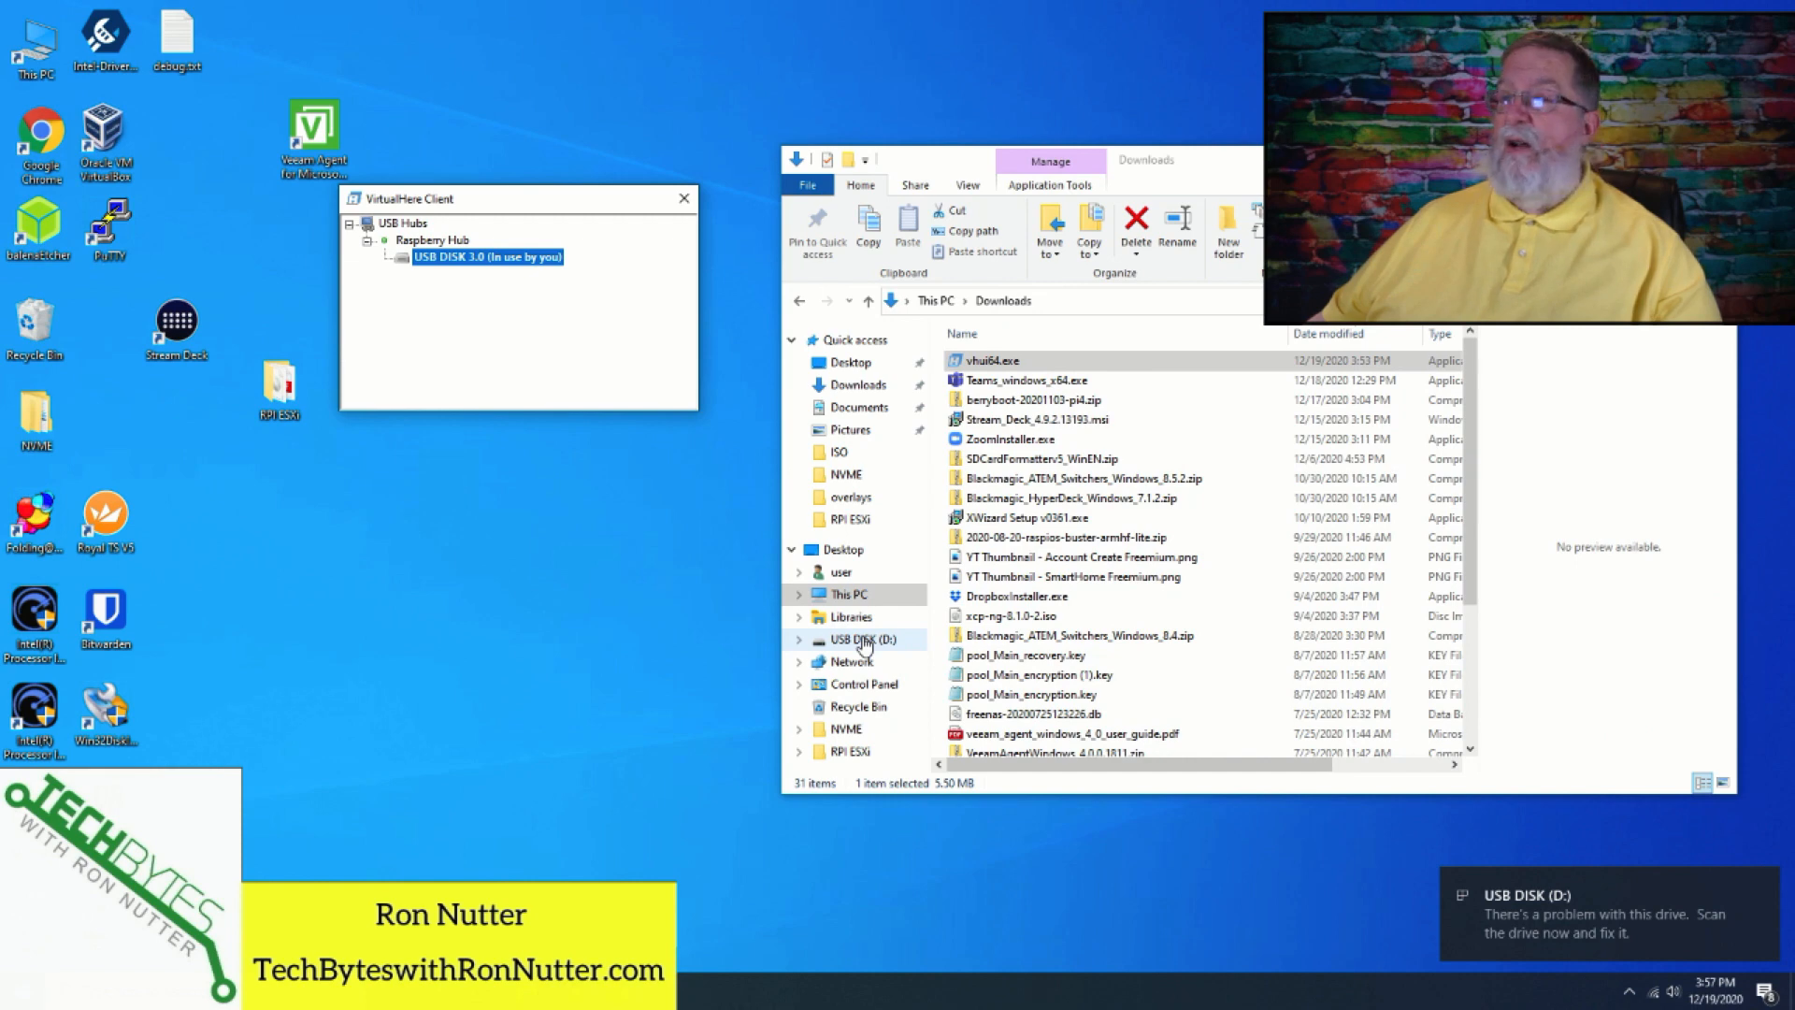
{"action": "left_click", "coordinate": [864, 639]}
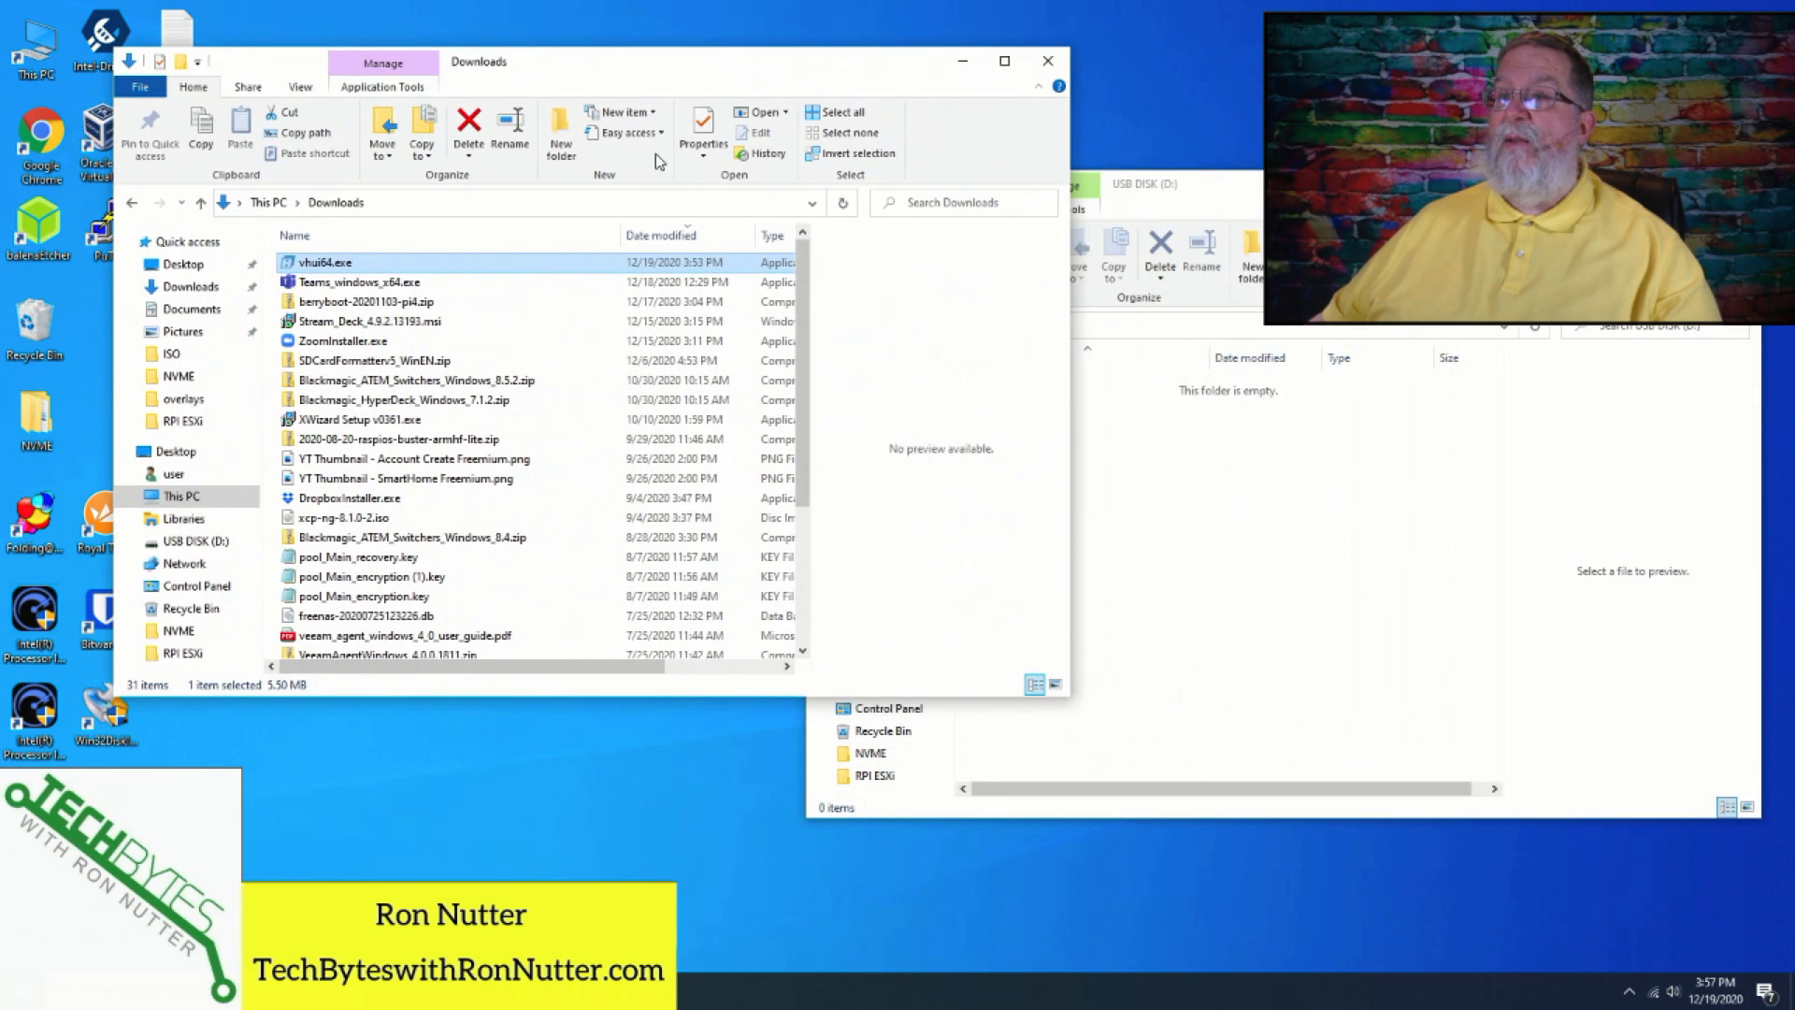
{"action": "mouse_move", "coordinate": [323, 274]}
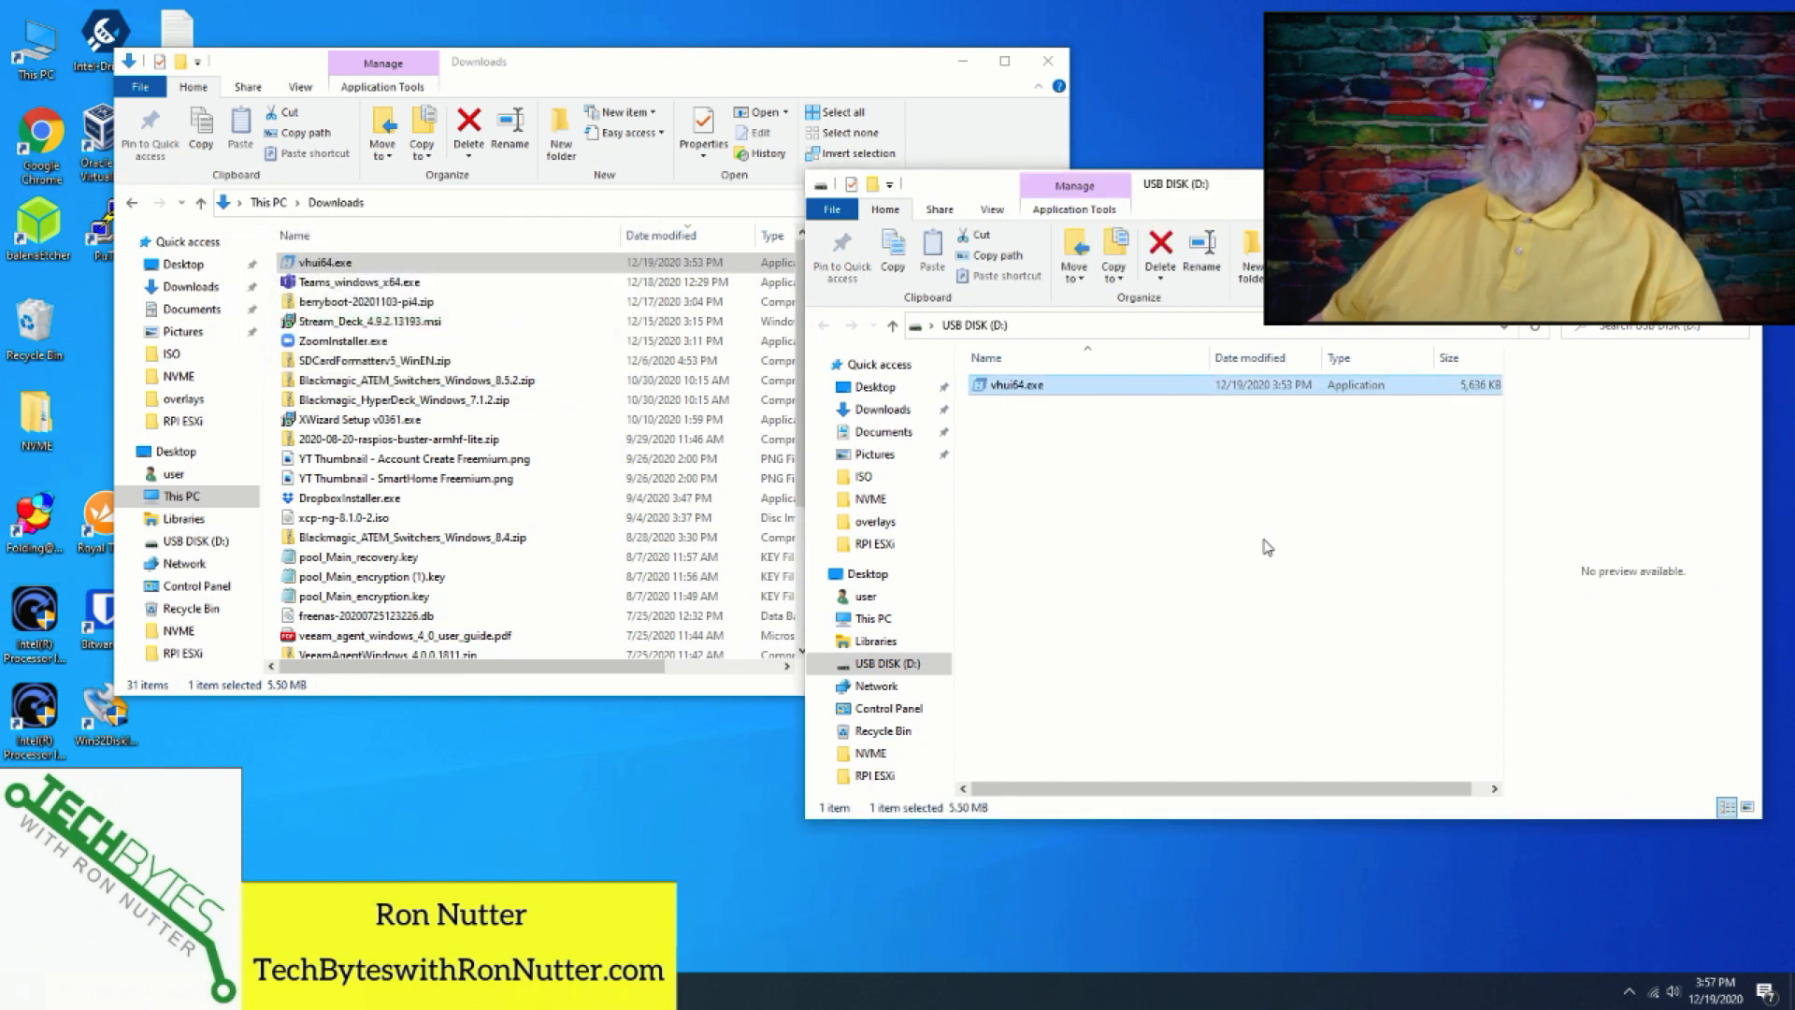
{"action": "mouse_move", "coordinate": [1253, 544]}
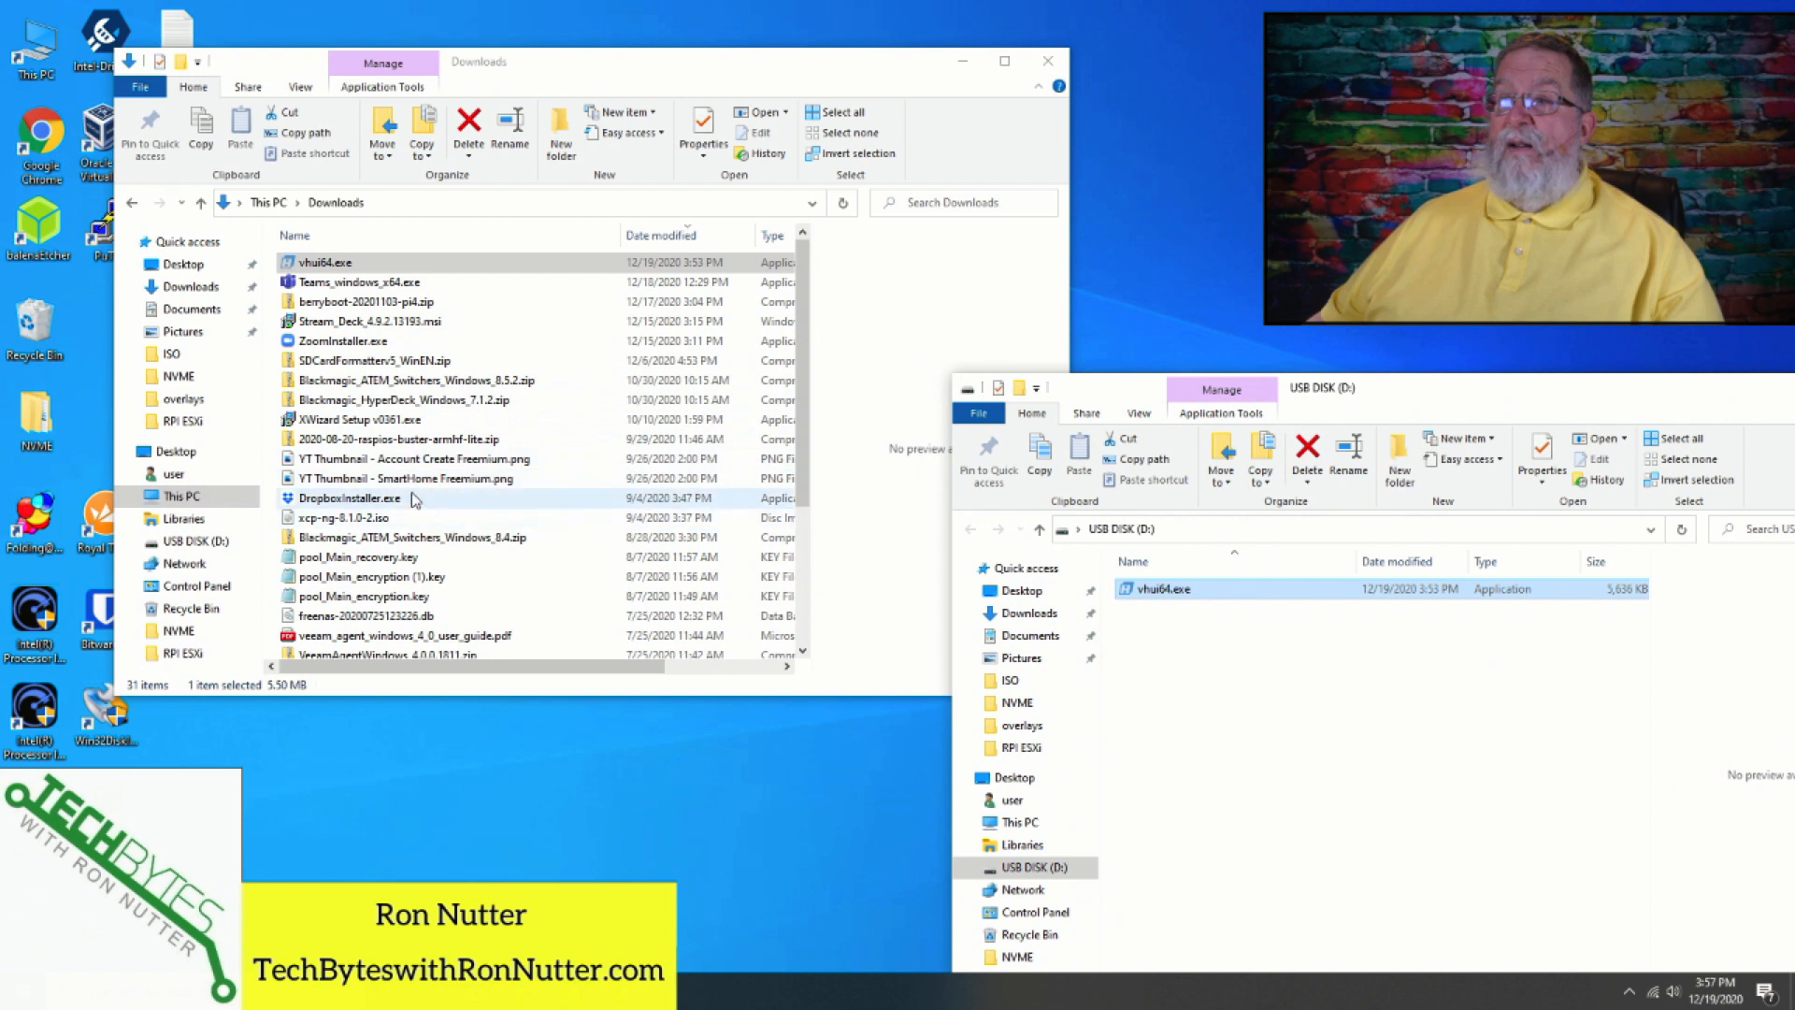
{"action": "mouse_move", "coordinate": [374, 506]}
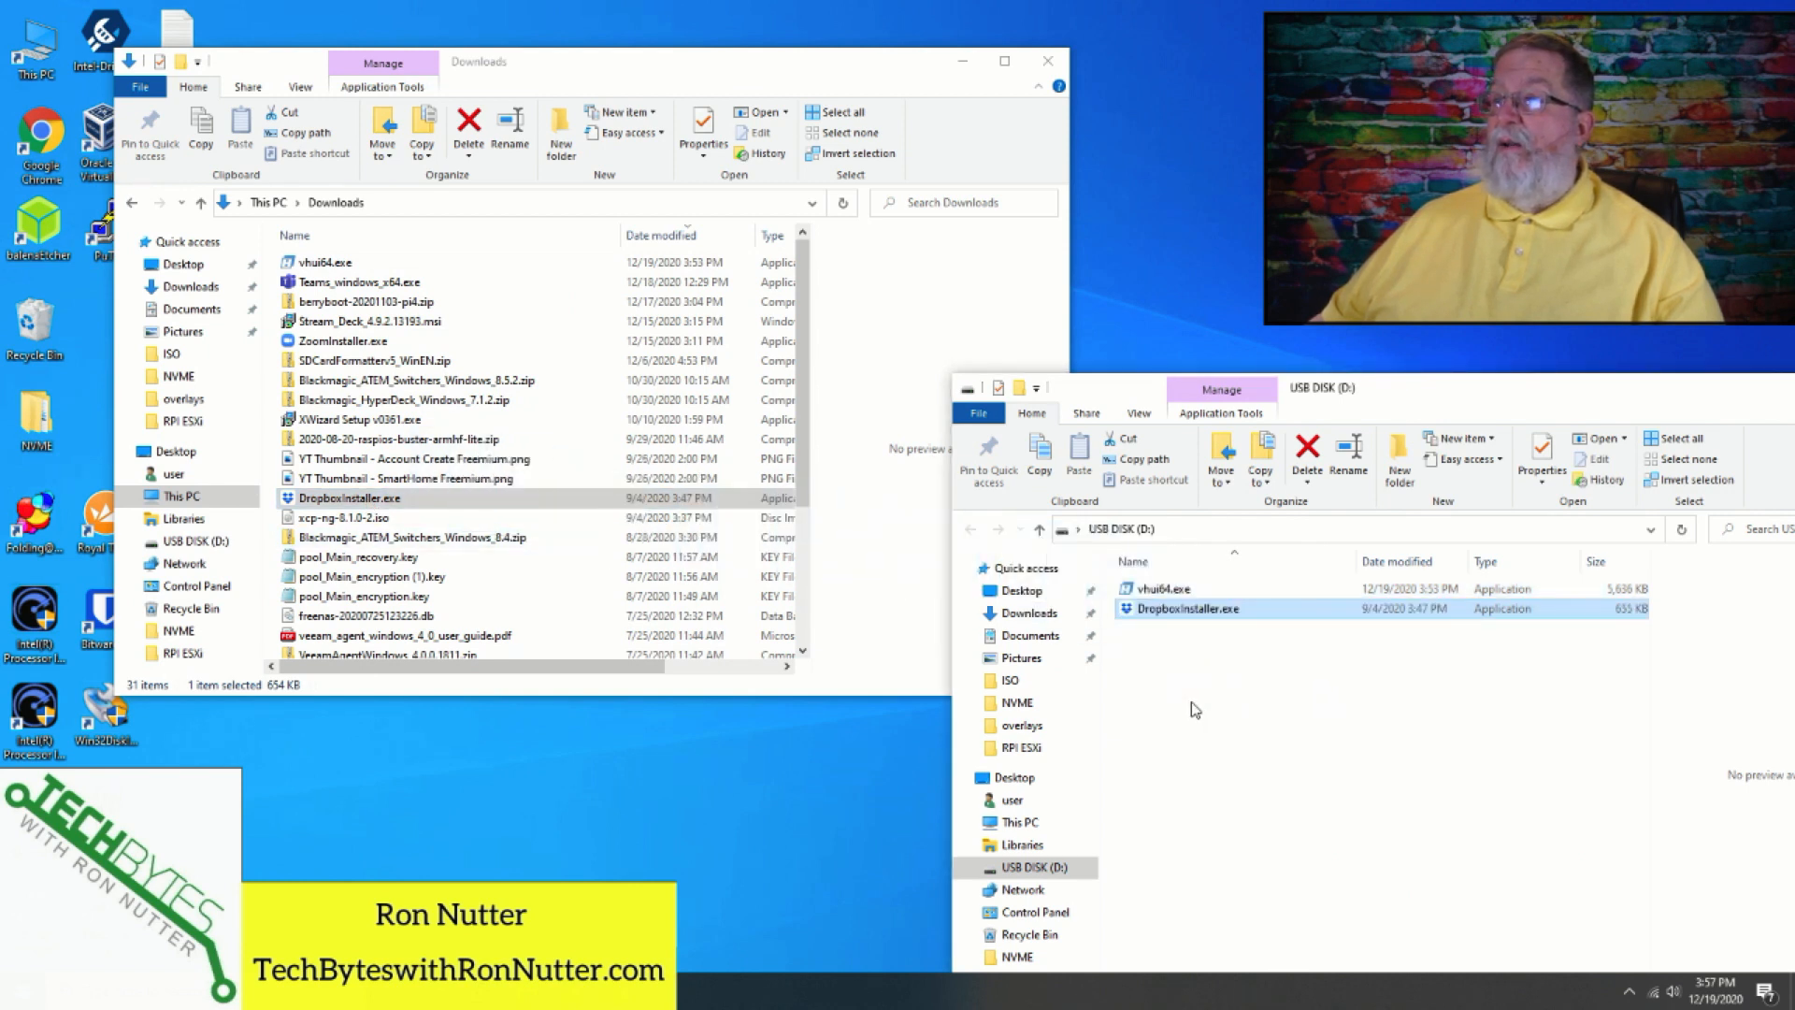
{"action": "mouse_move", "coordinate": [1384, 642]}
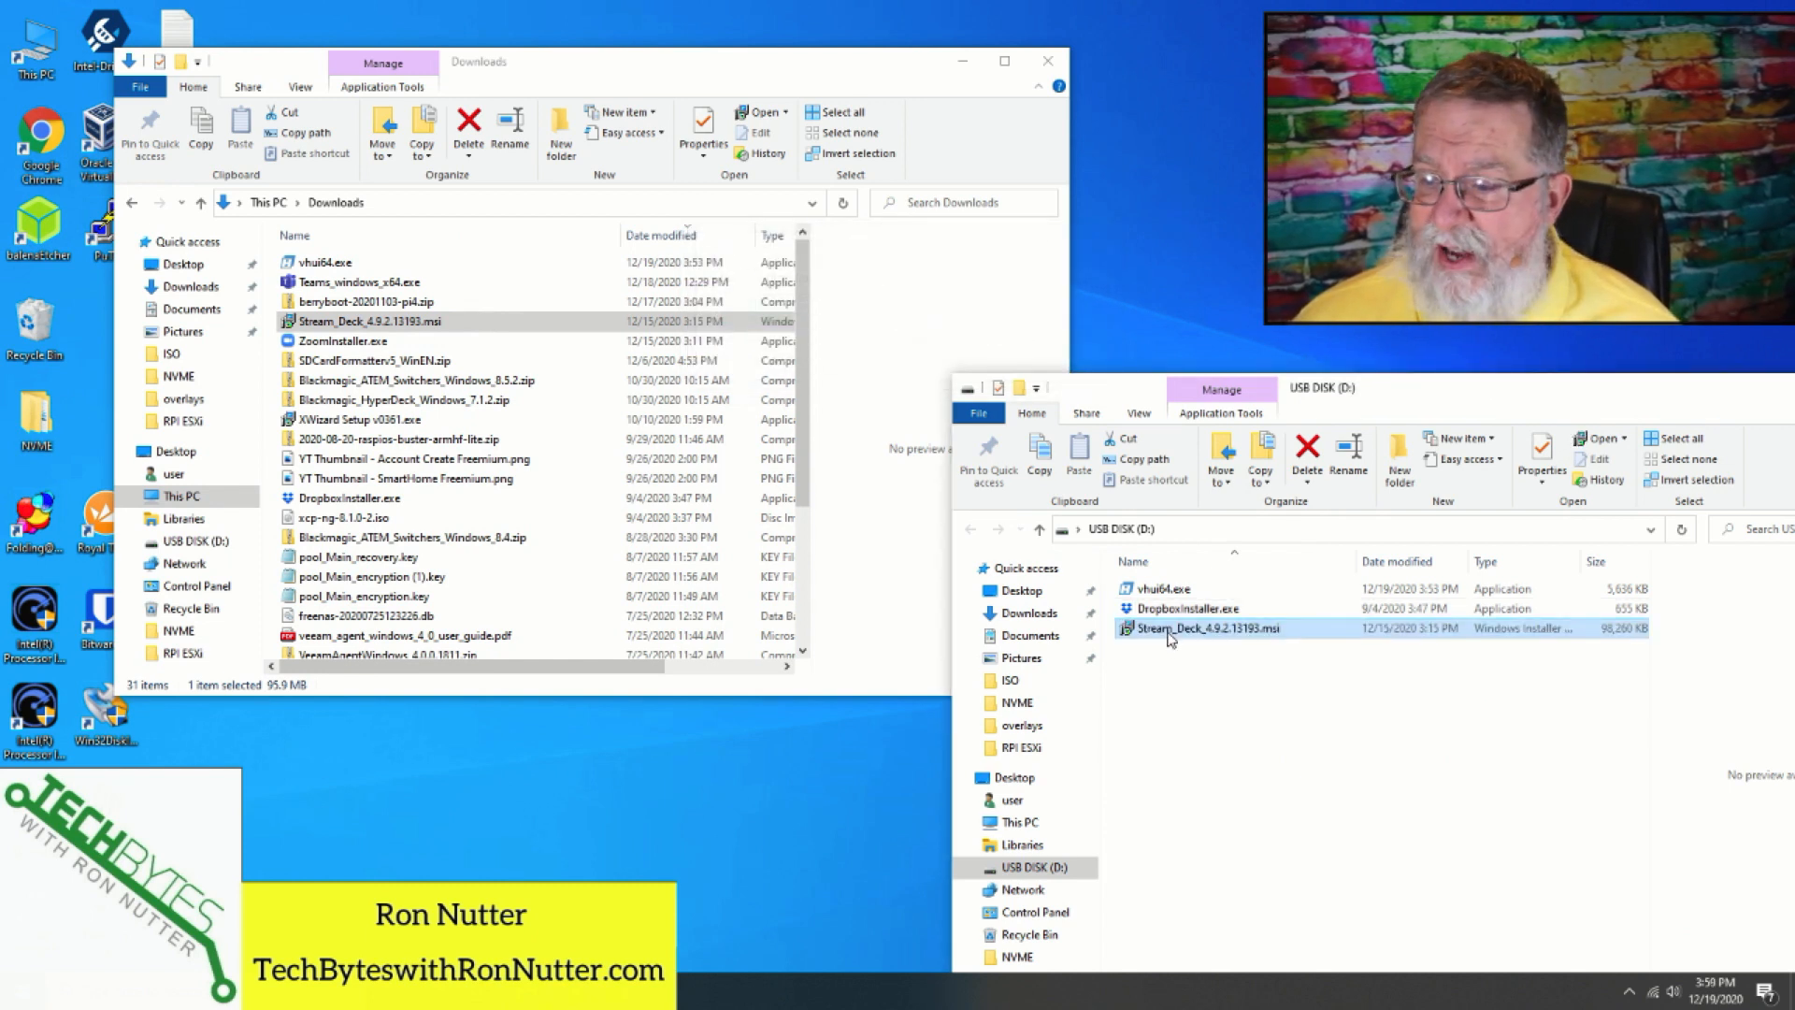
{"action": "mouse_move", "coordinate": [1305, 632]}
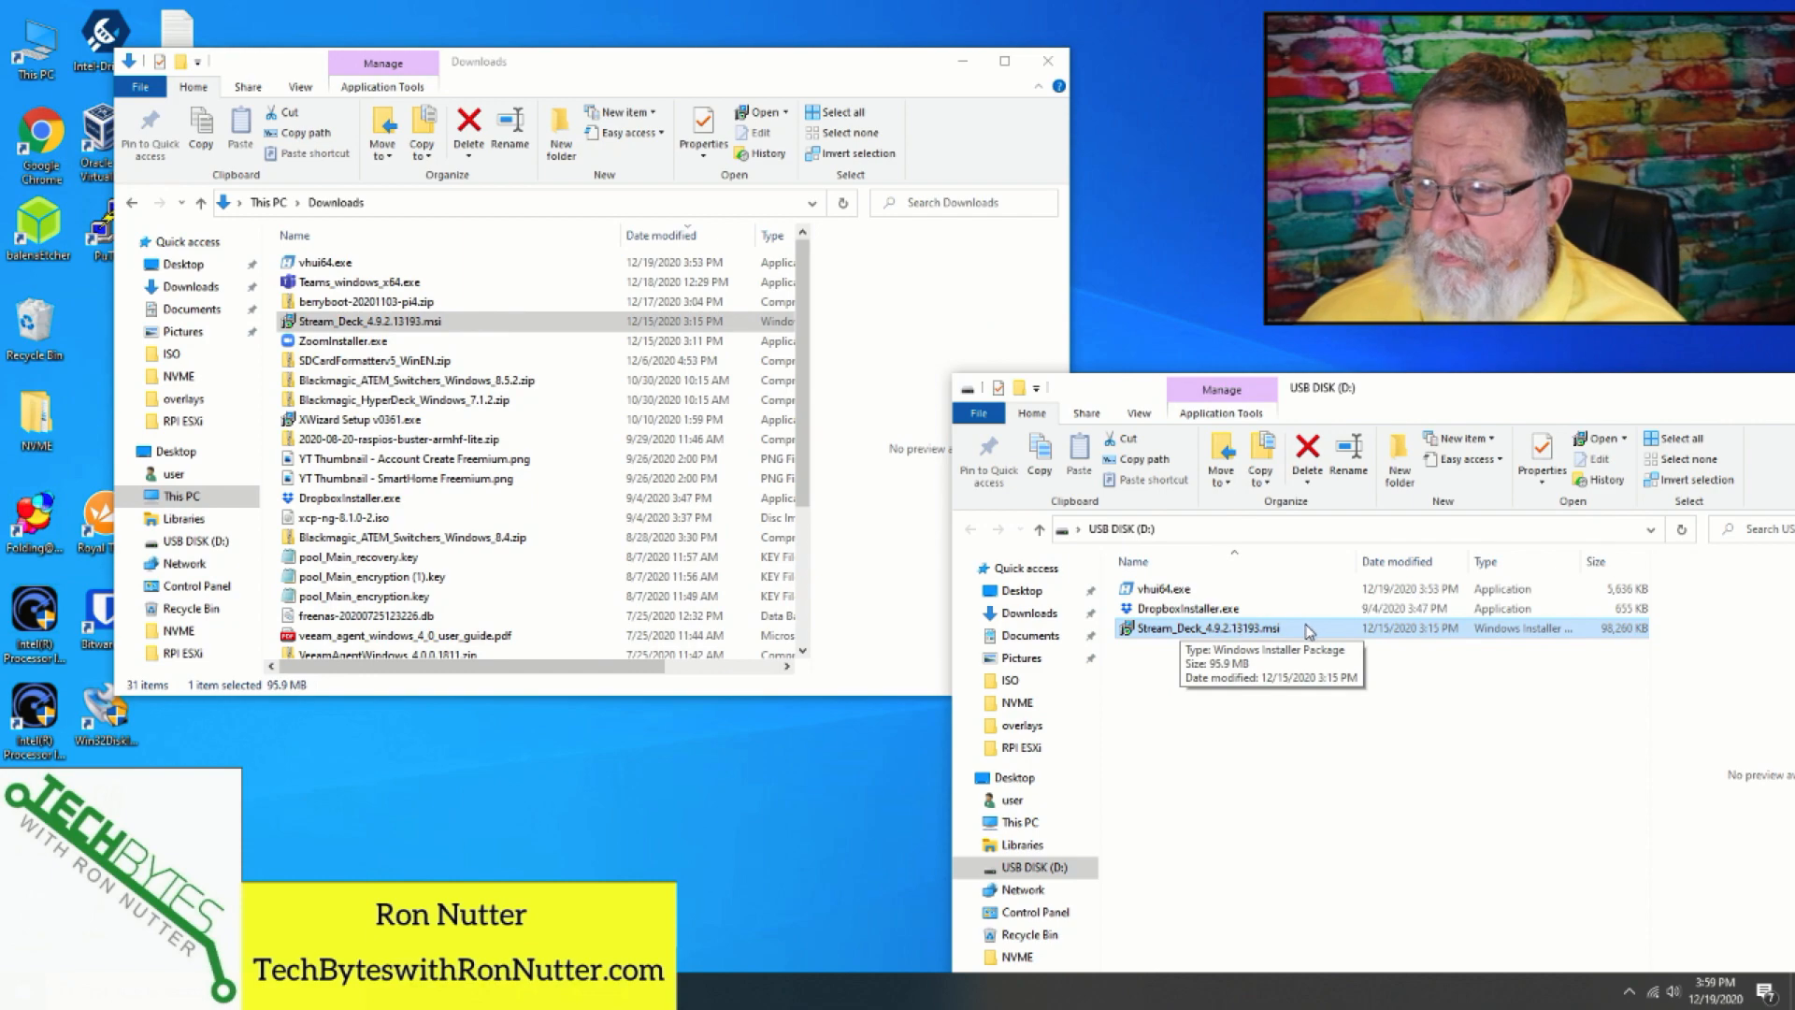
{"action": "mouse_move", "coordinate": [1310, 630]}
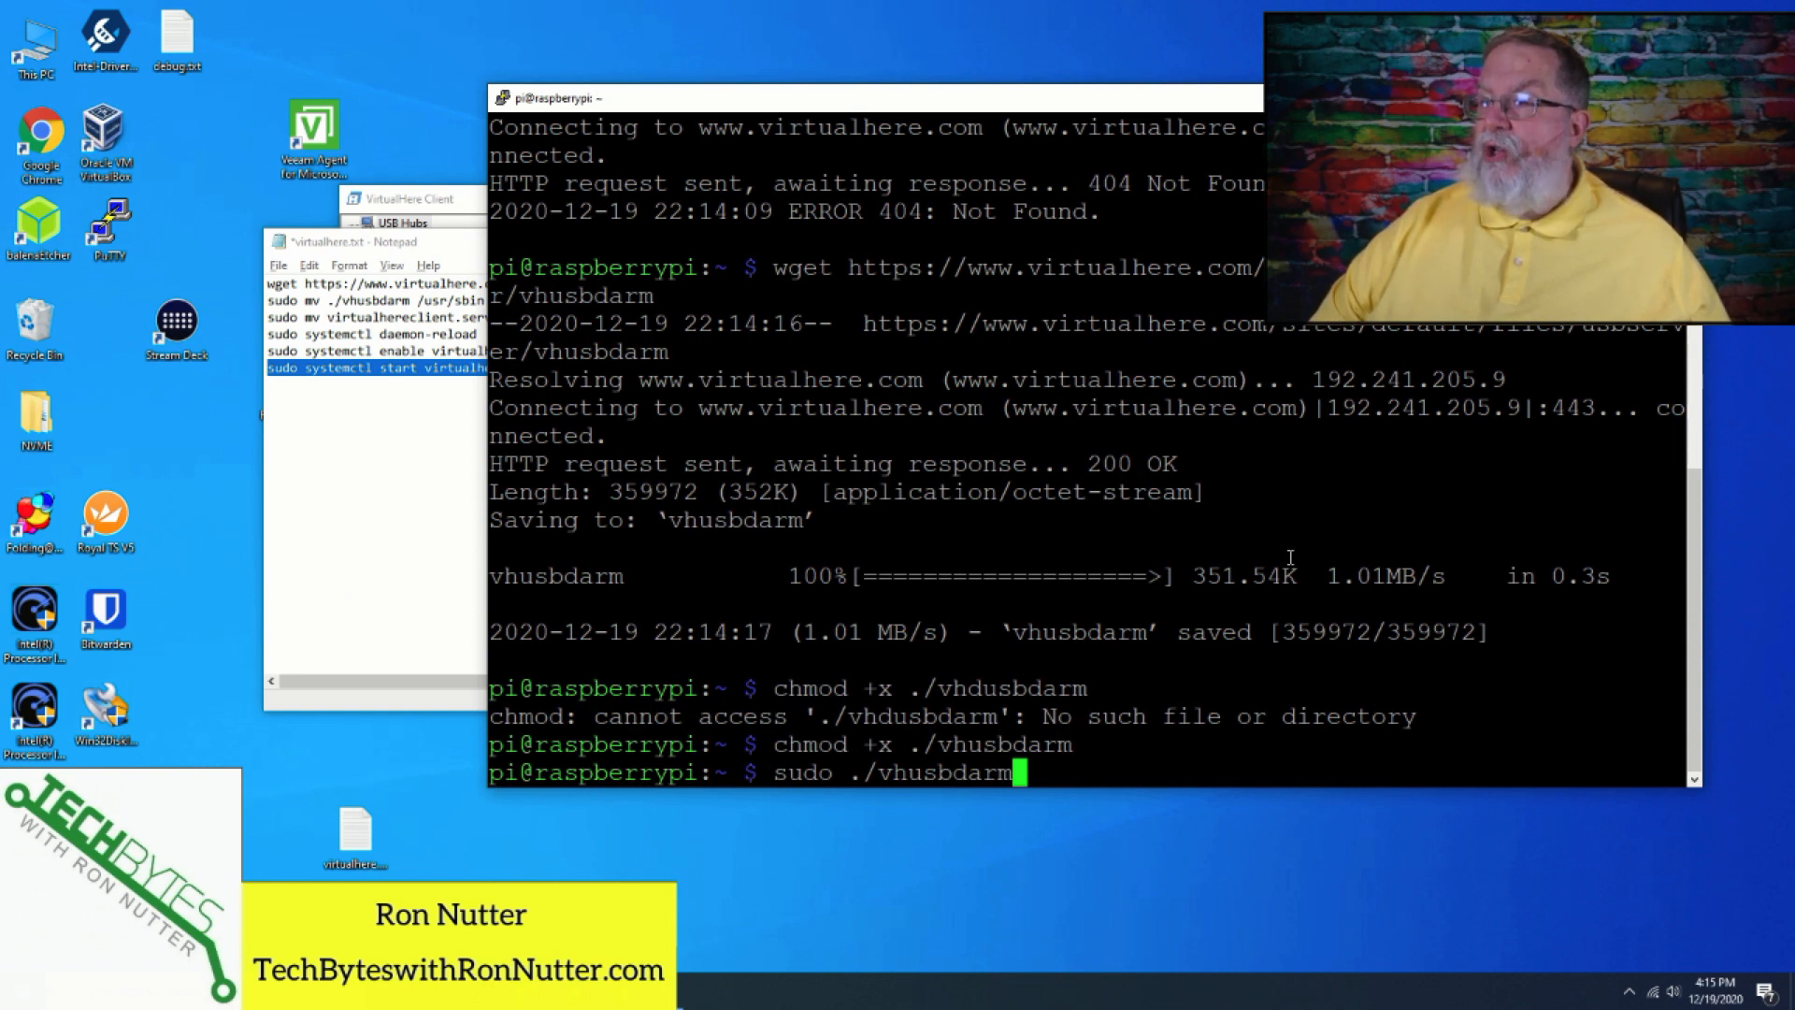
Run sudo ./vhusbdarm so the VirtualHere USB server starts on the Pi.
{"action": "key", "text": "Return"}
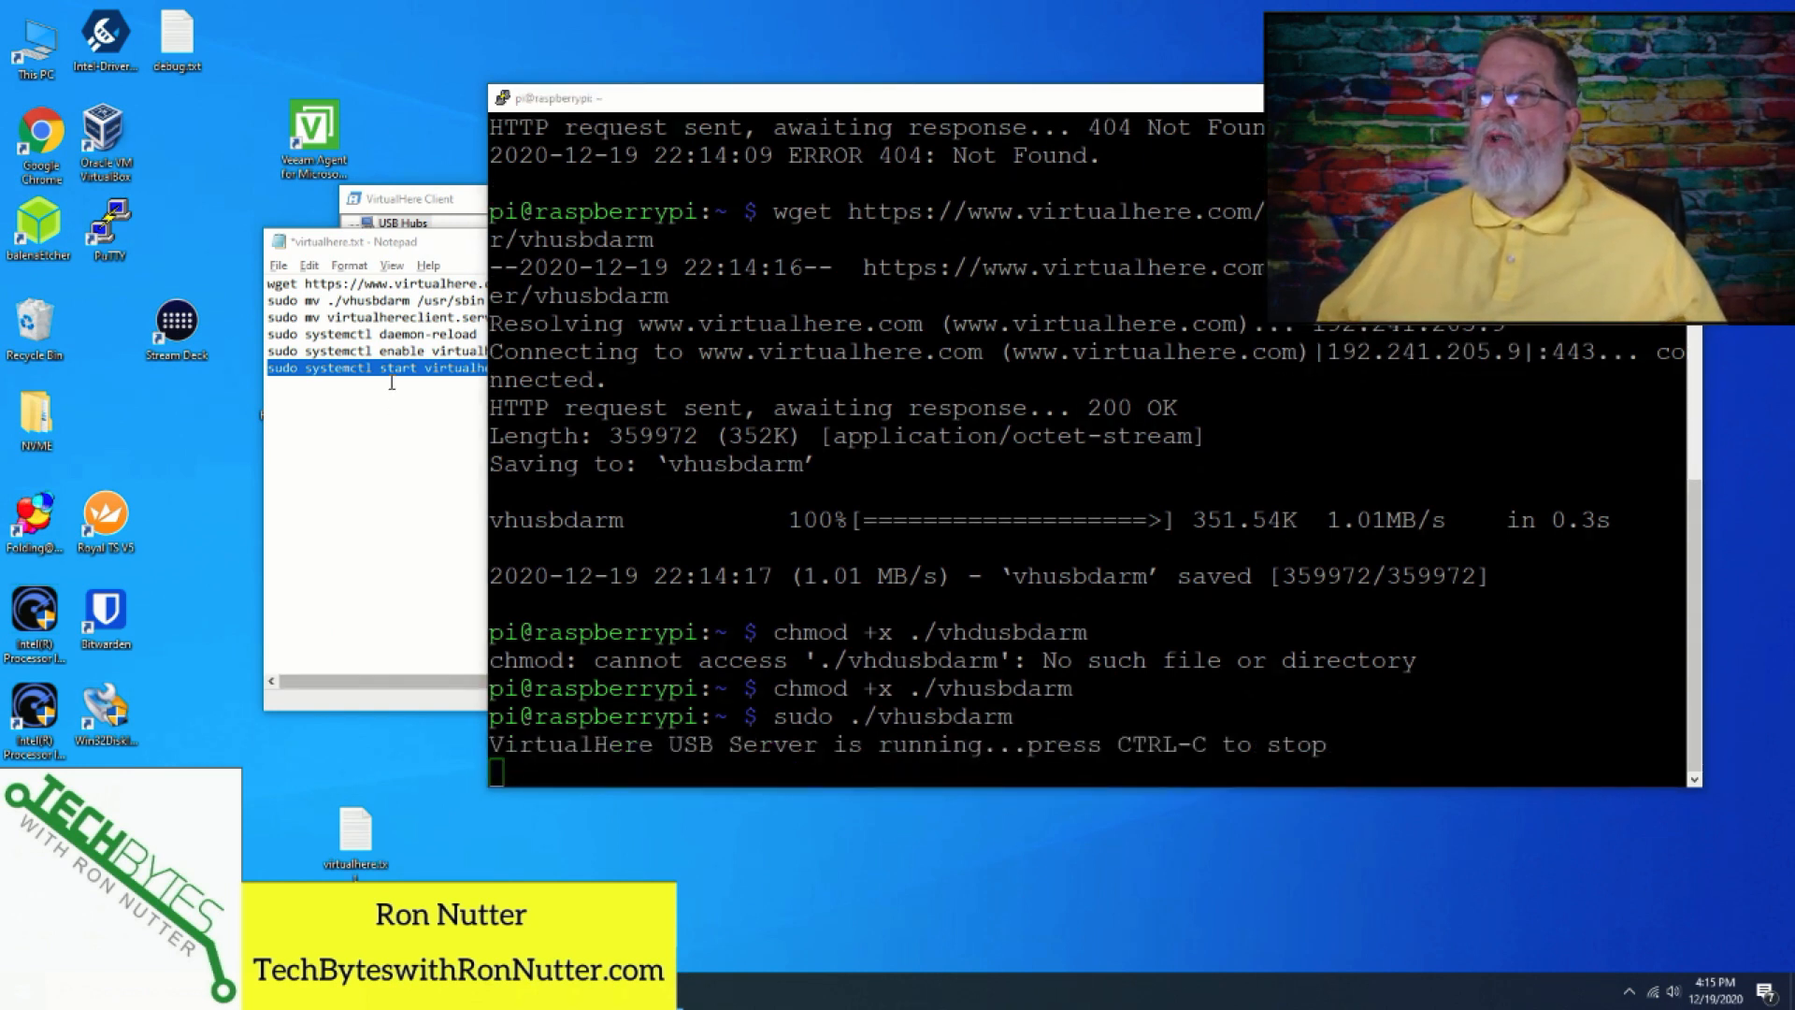
Enable Auto-Find Hubs in VirtualHere Client and dismiss the trial edition notice.
{"action": "left_click", "coordinate": [406, 223]}
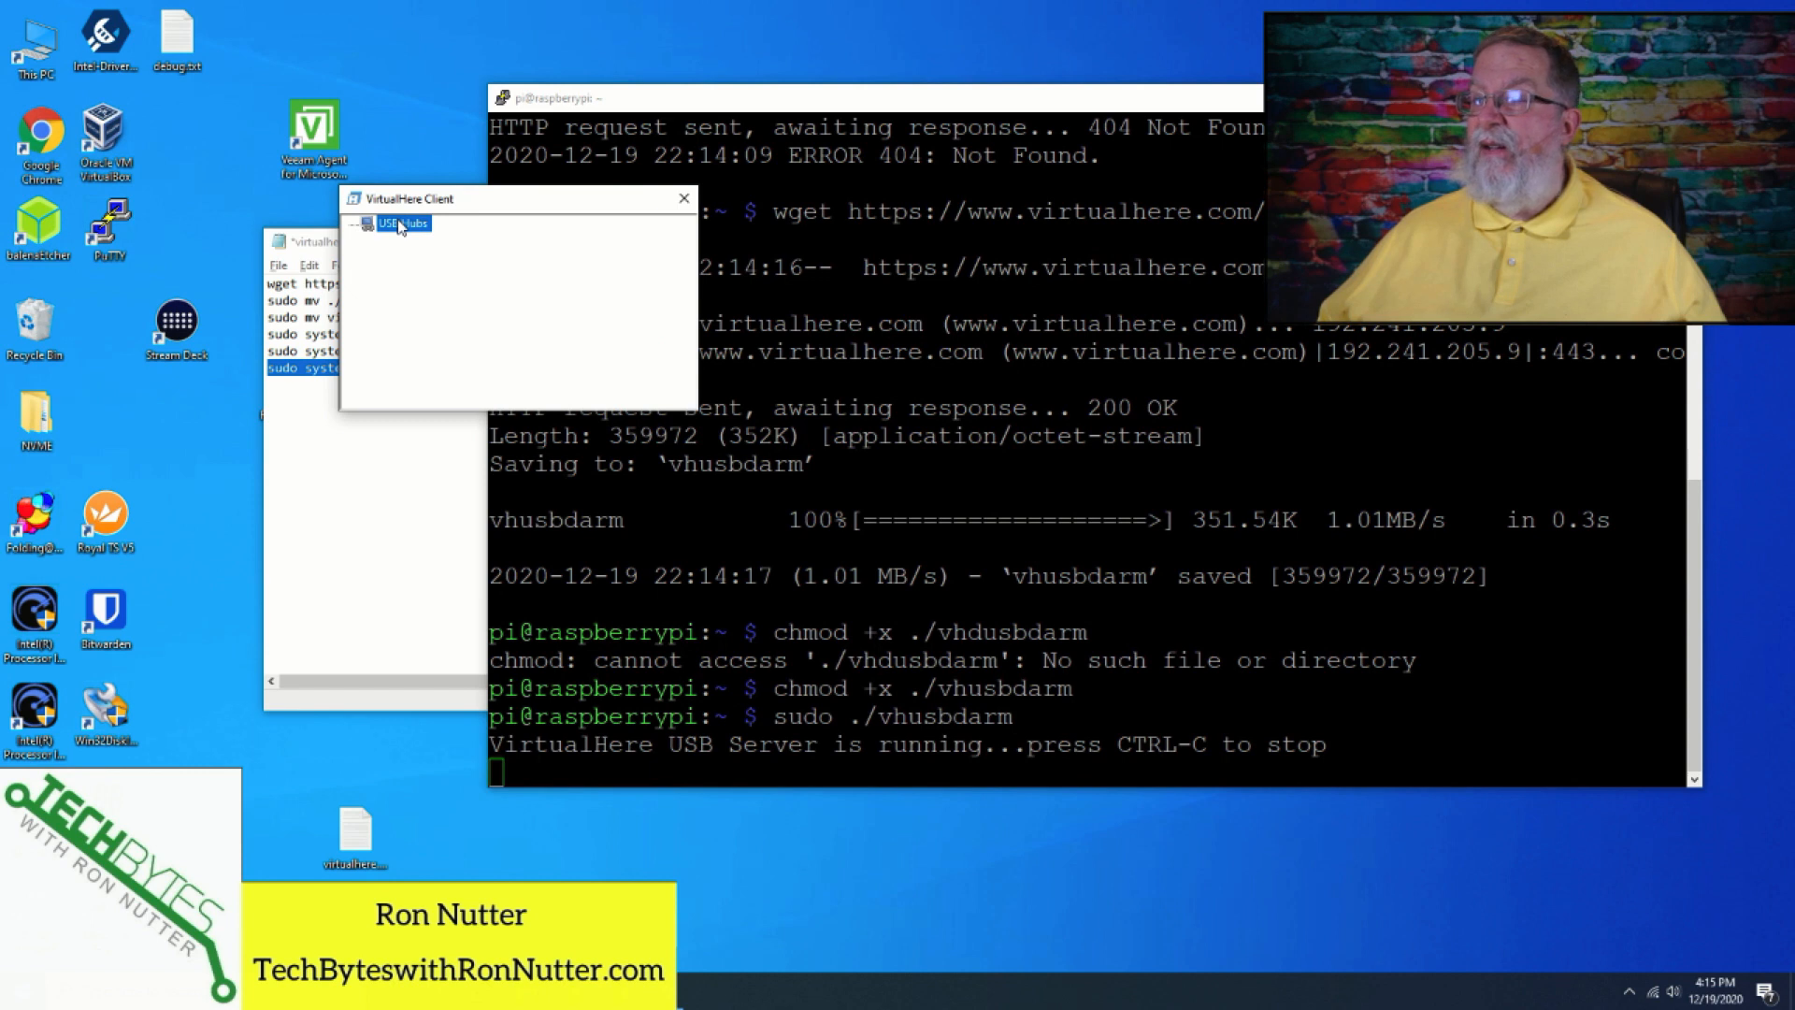
{"action": "right_click", "coordinate": [398, 222]}
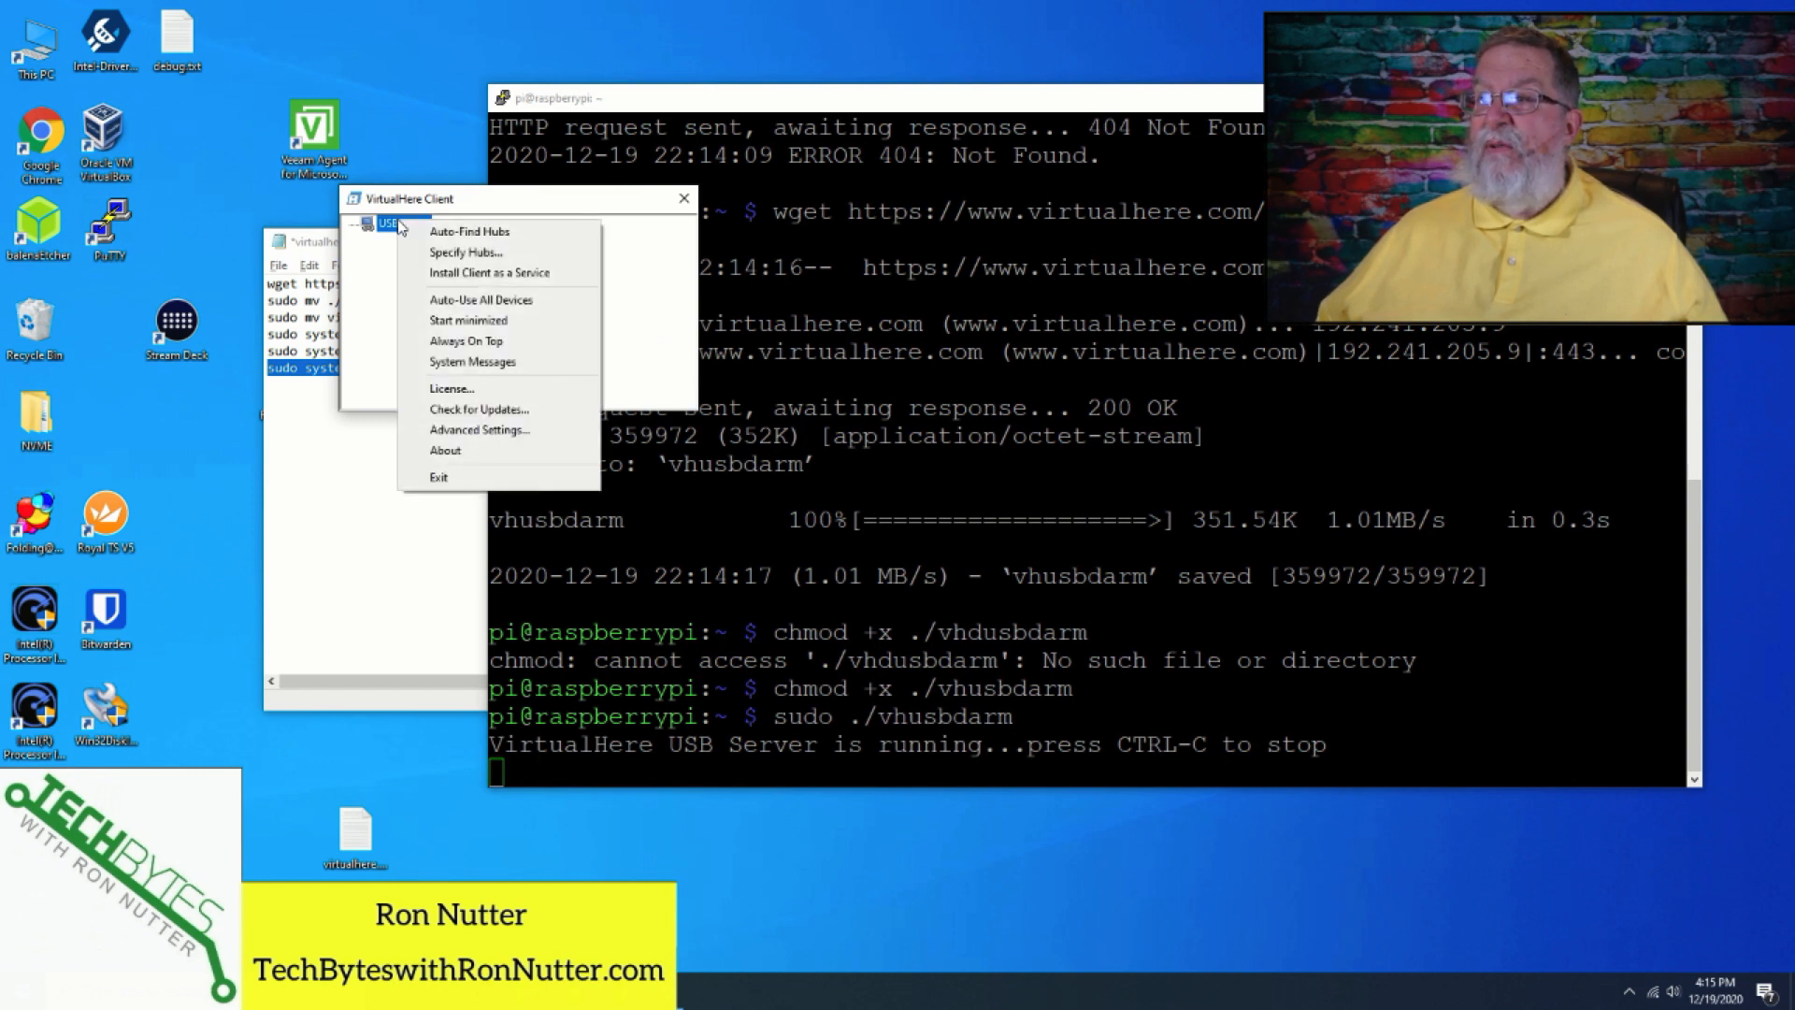
{"action": "left_click", "coordinate": [467, 232]}
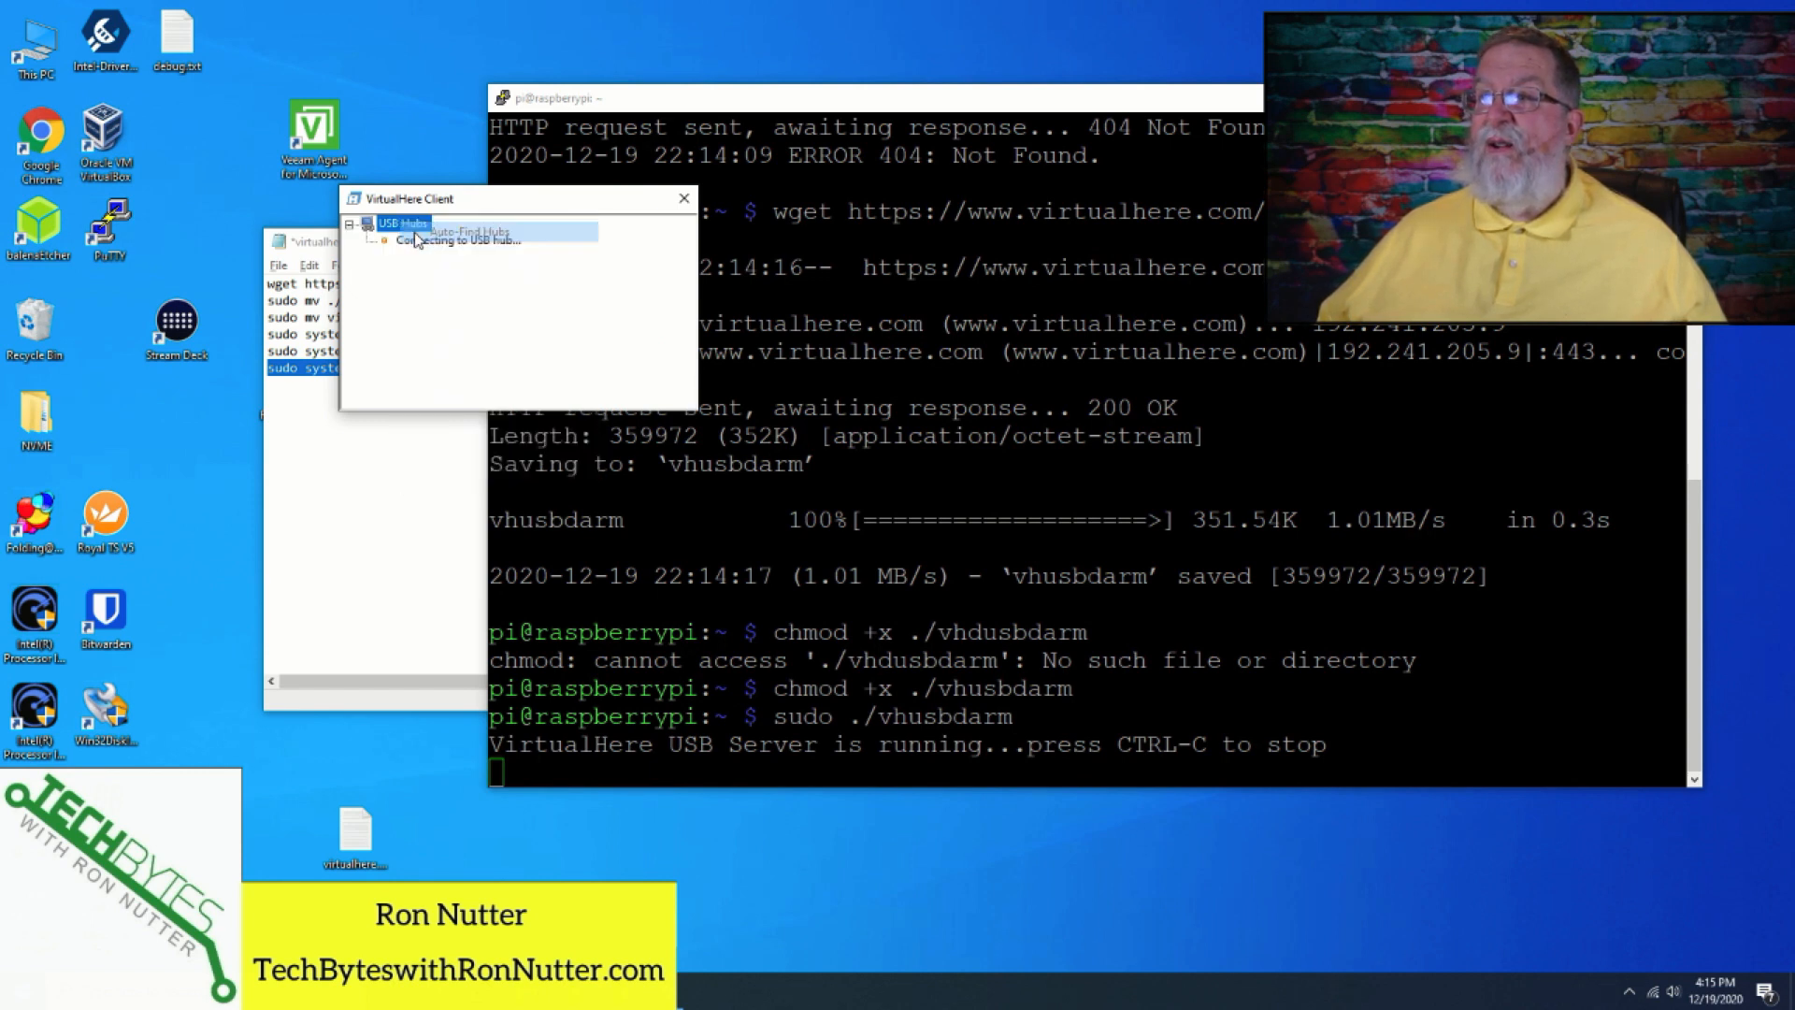
{"action": "mouse_move", "coordinate": [494, 282]}
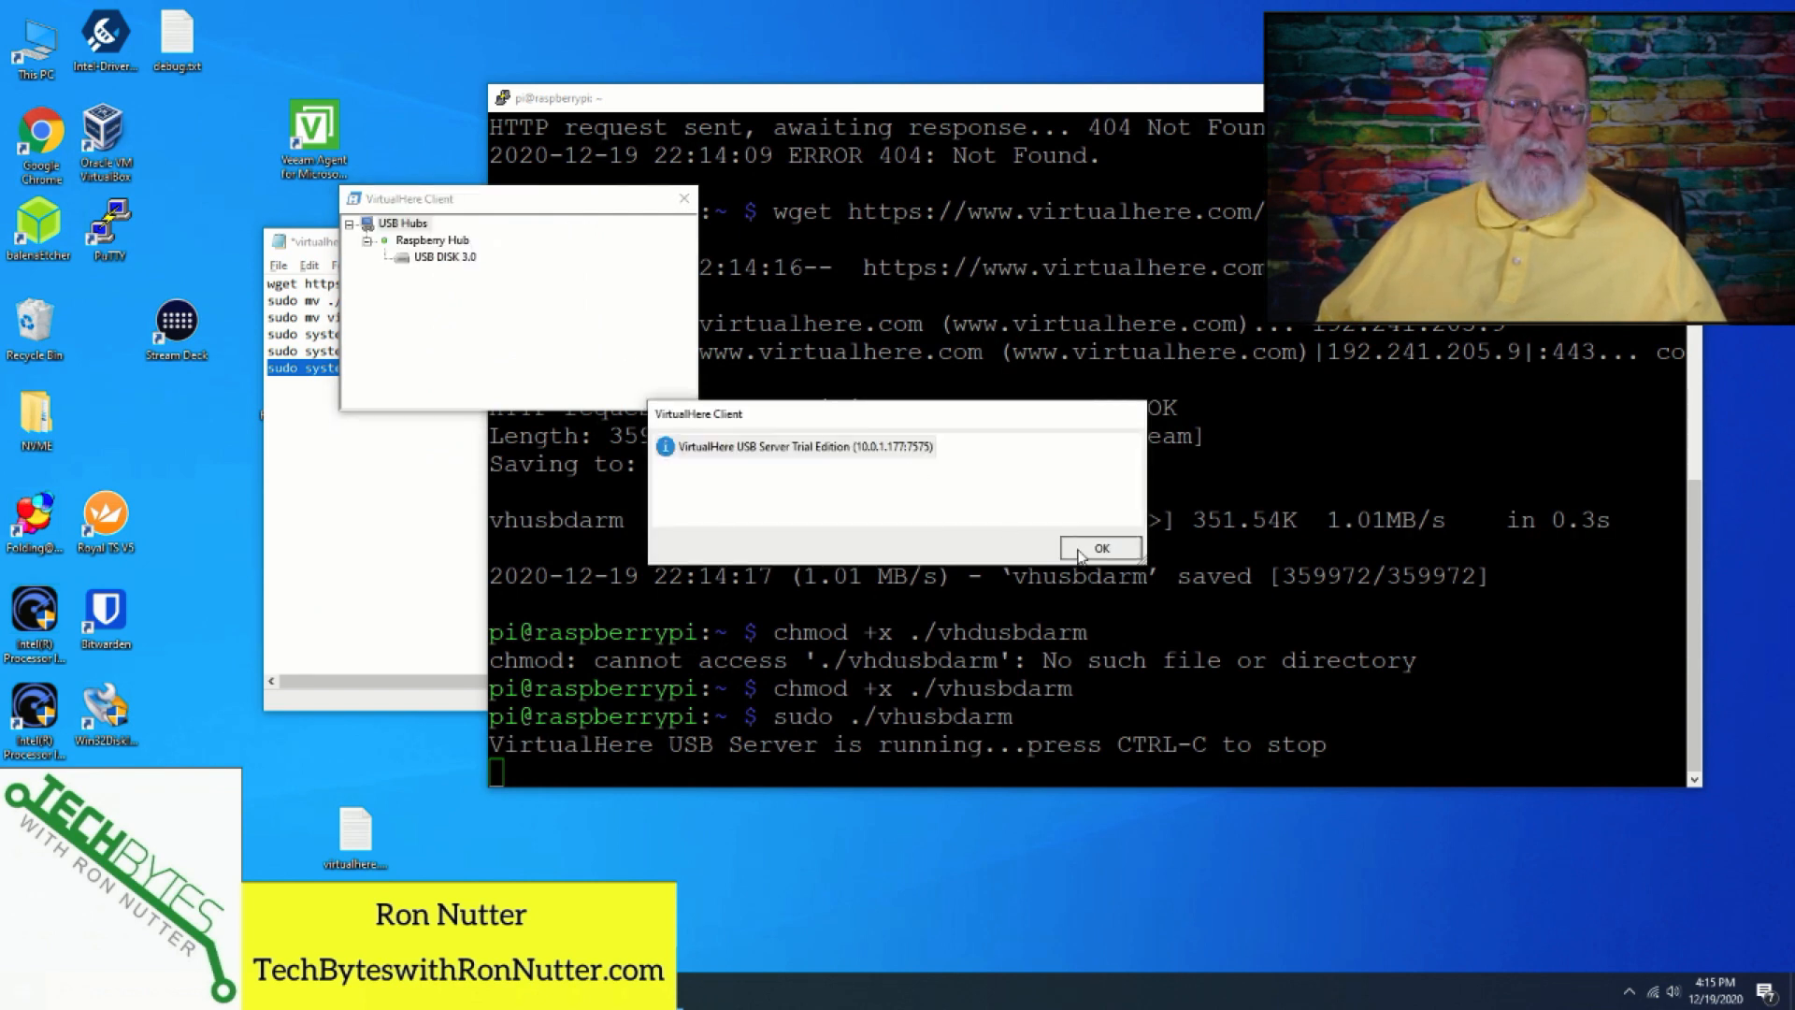
{"action": "left_click", "coordinate": [1100, 548]}
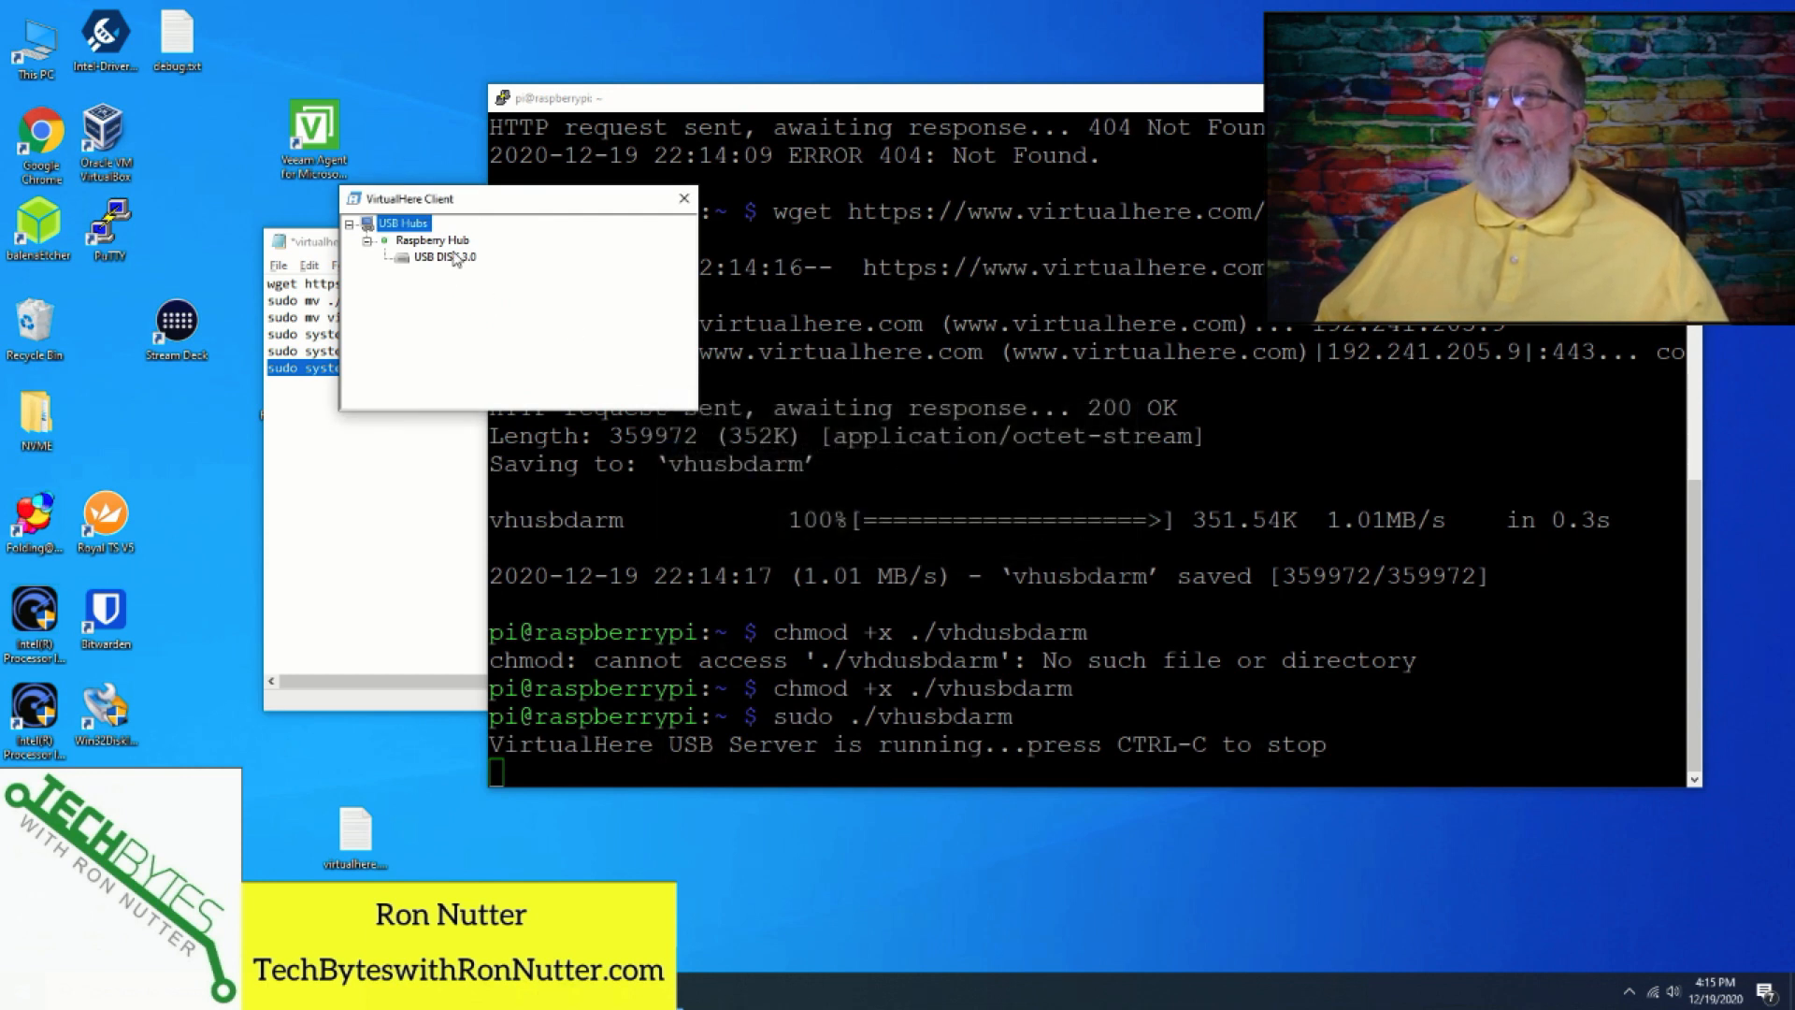
Attach USB DISK 3.0 under the rediscovered Raspberry Hub for use on this PC.
{"action": "right_click", "coordinate": [404, 222]}
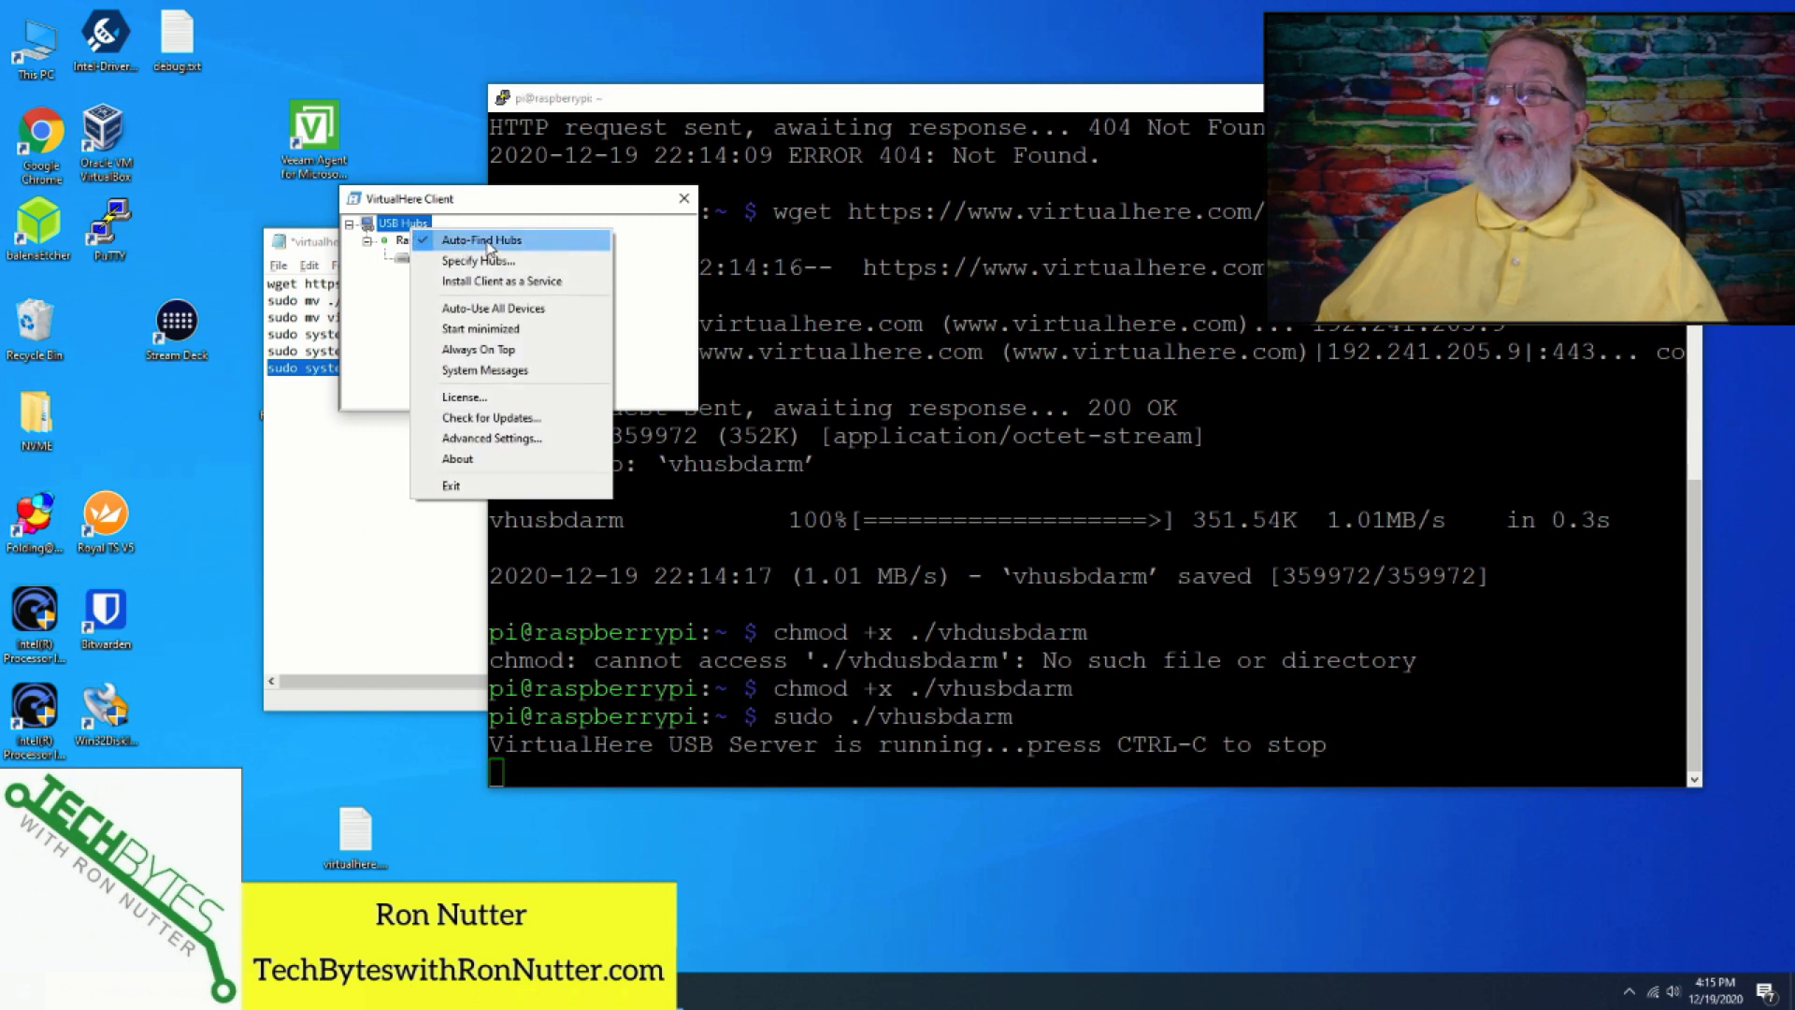
{"action": "mouse_move", "coordinate": [506, 247]}
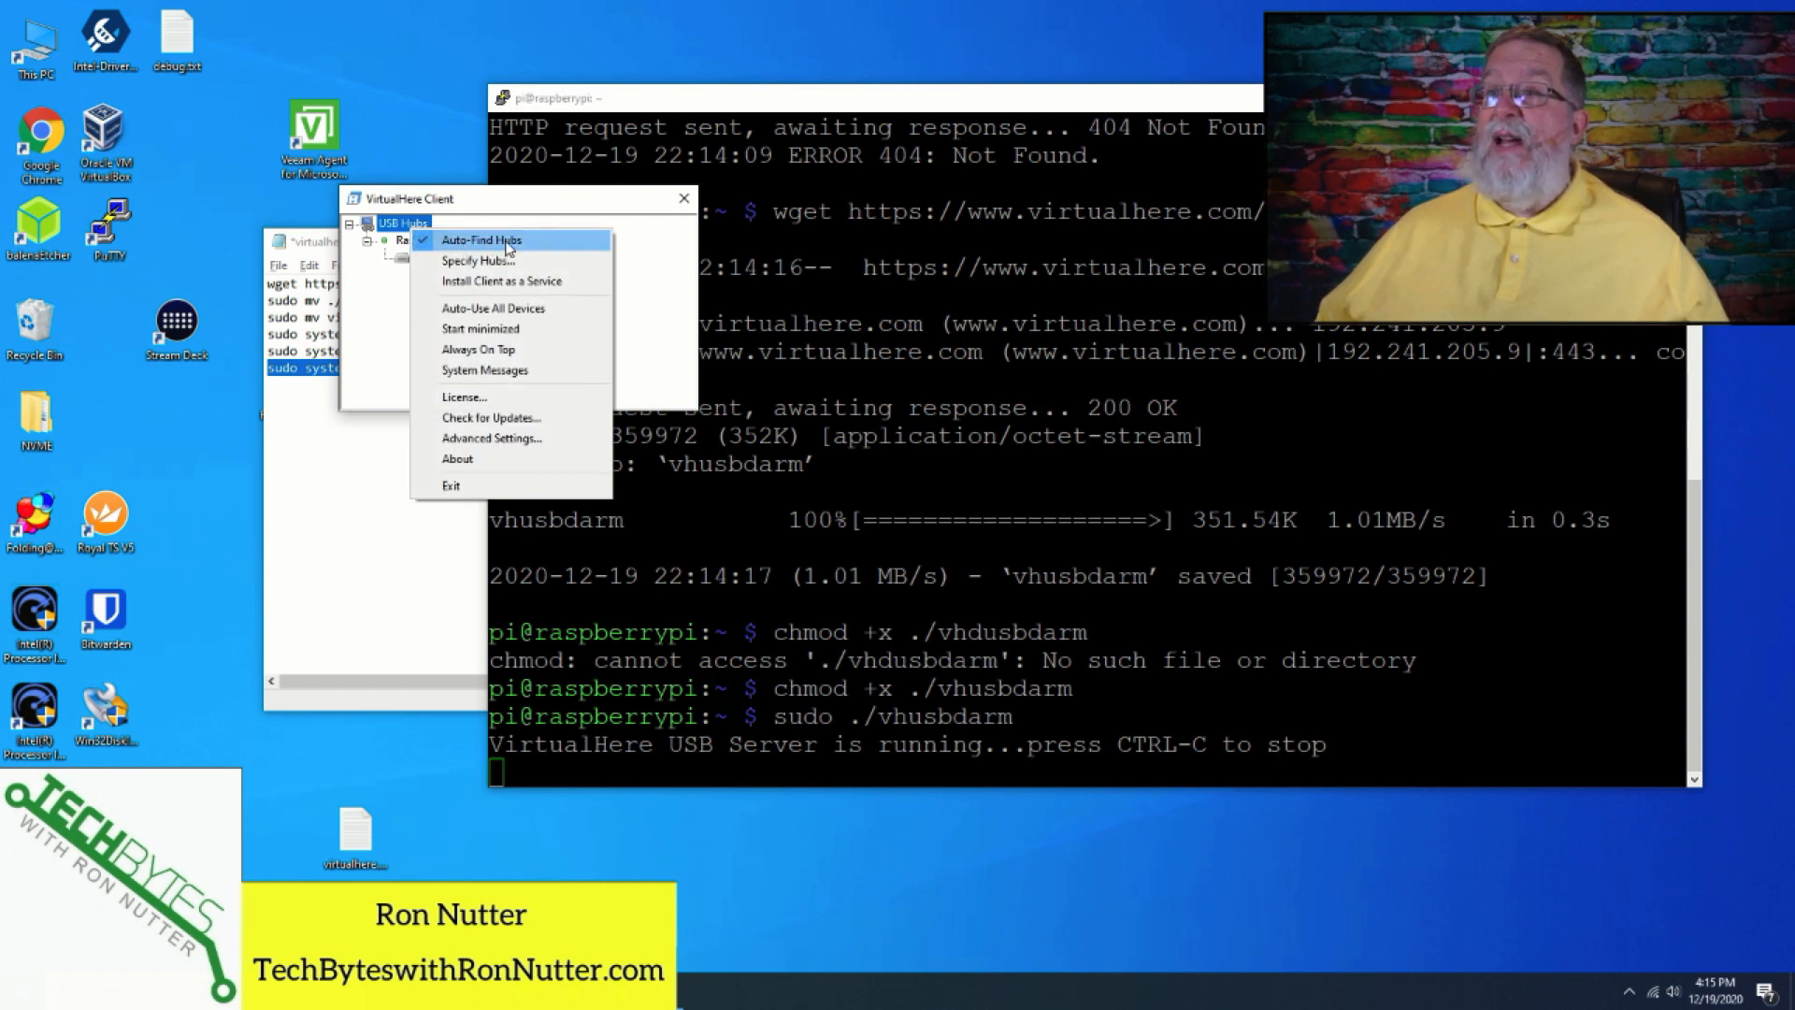
{"action": "mouse_move", "coordinate": [479, 329]}
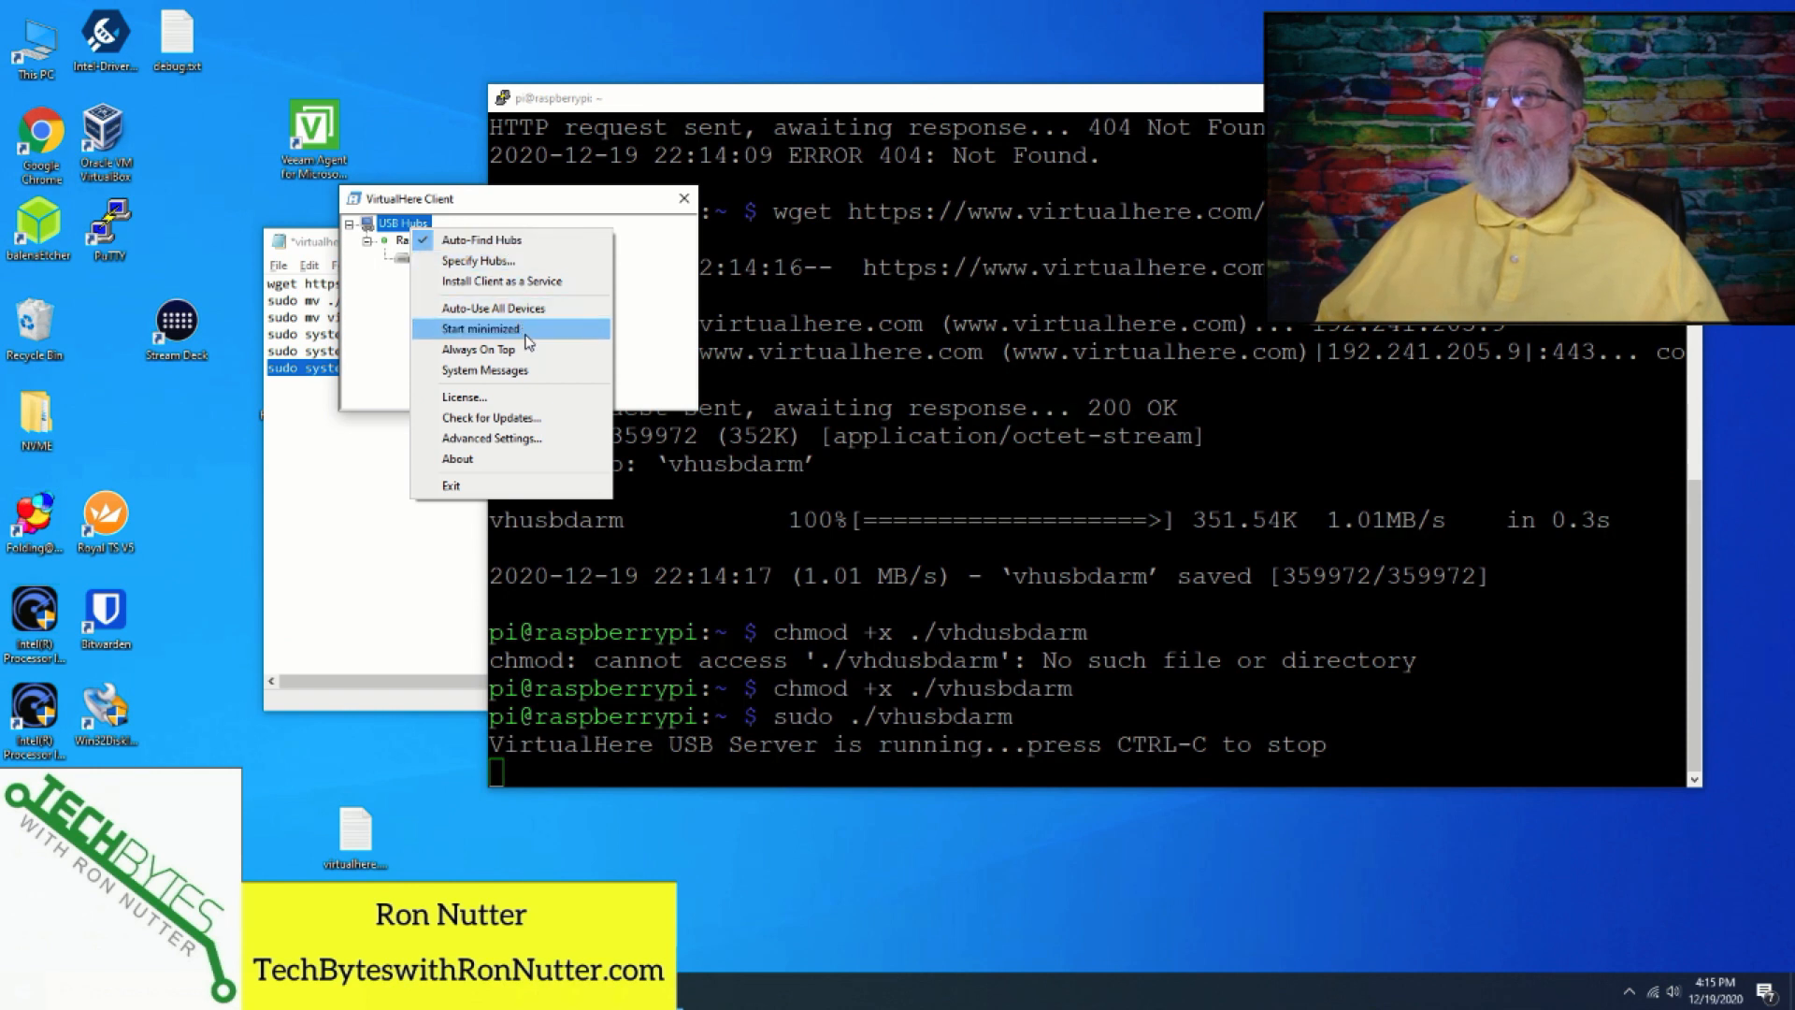
{"action": "mouse_move", "coordinate": [480, 350]}
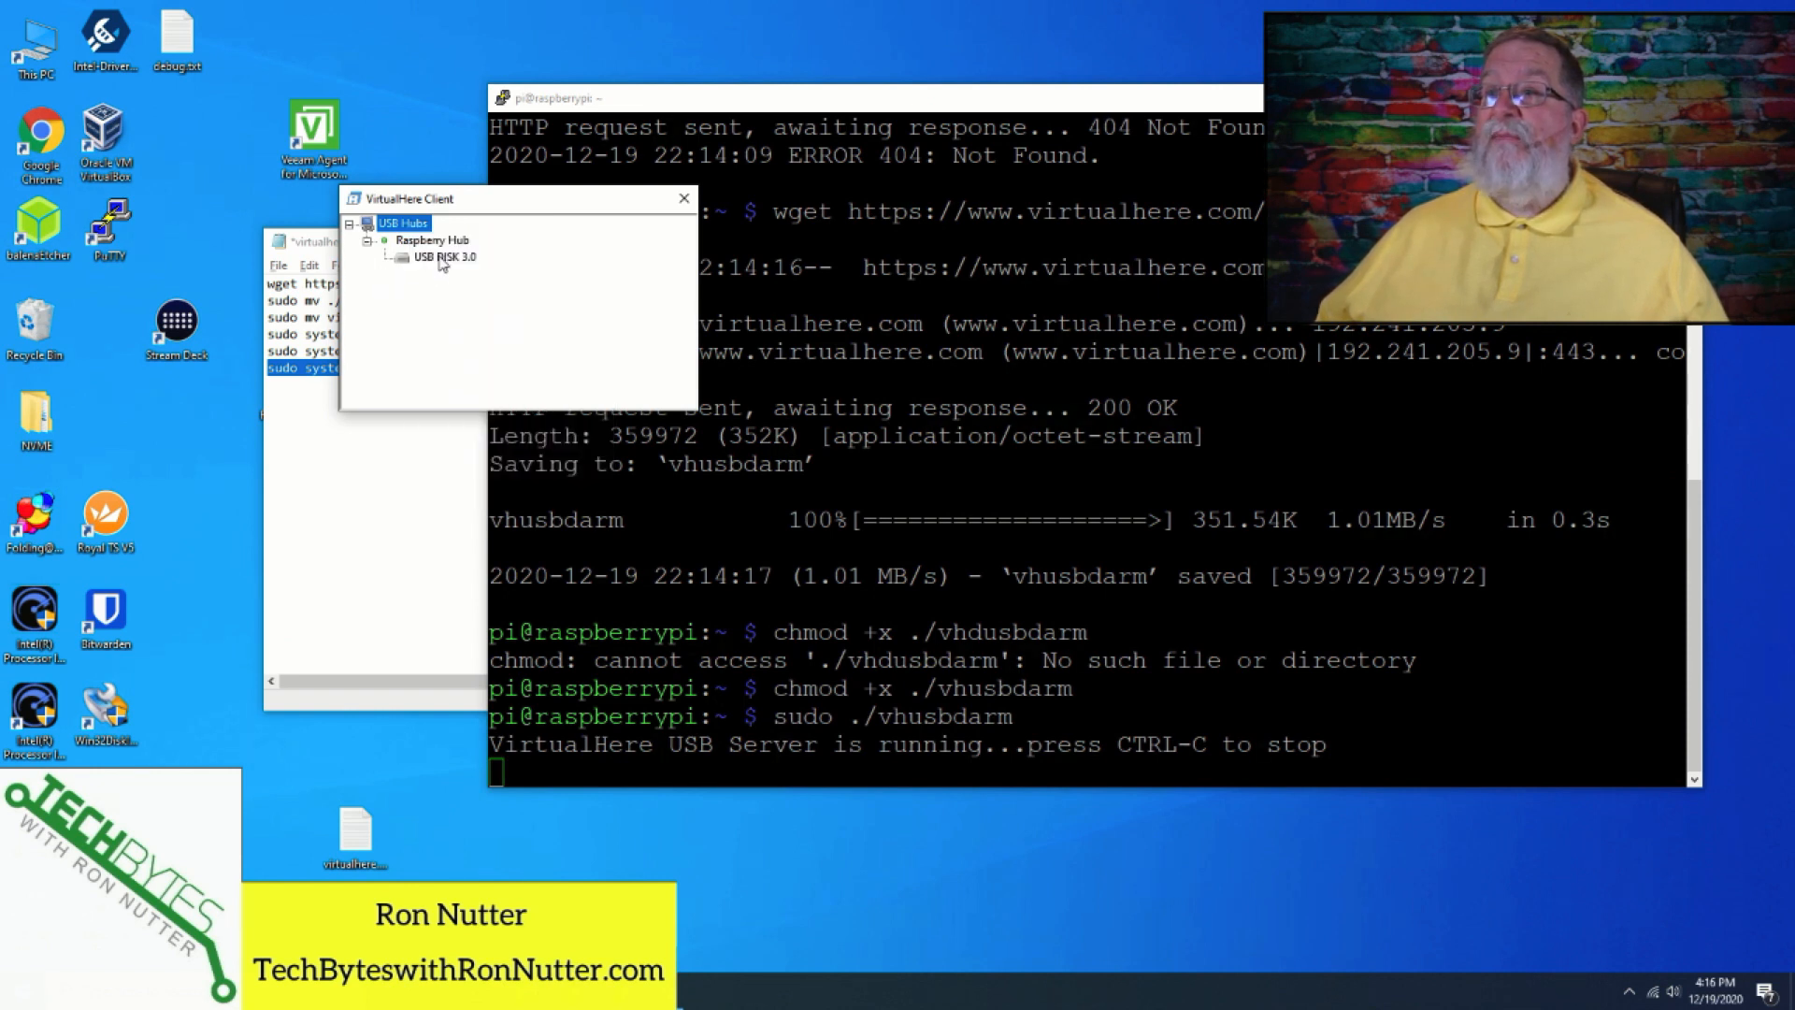
{"action": "left_click", "coordinate": [441, 256]}
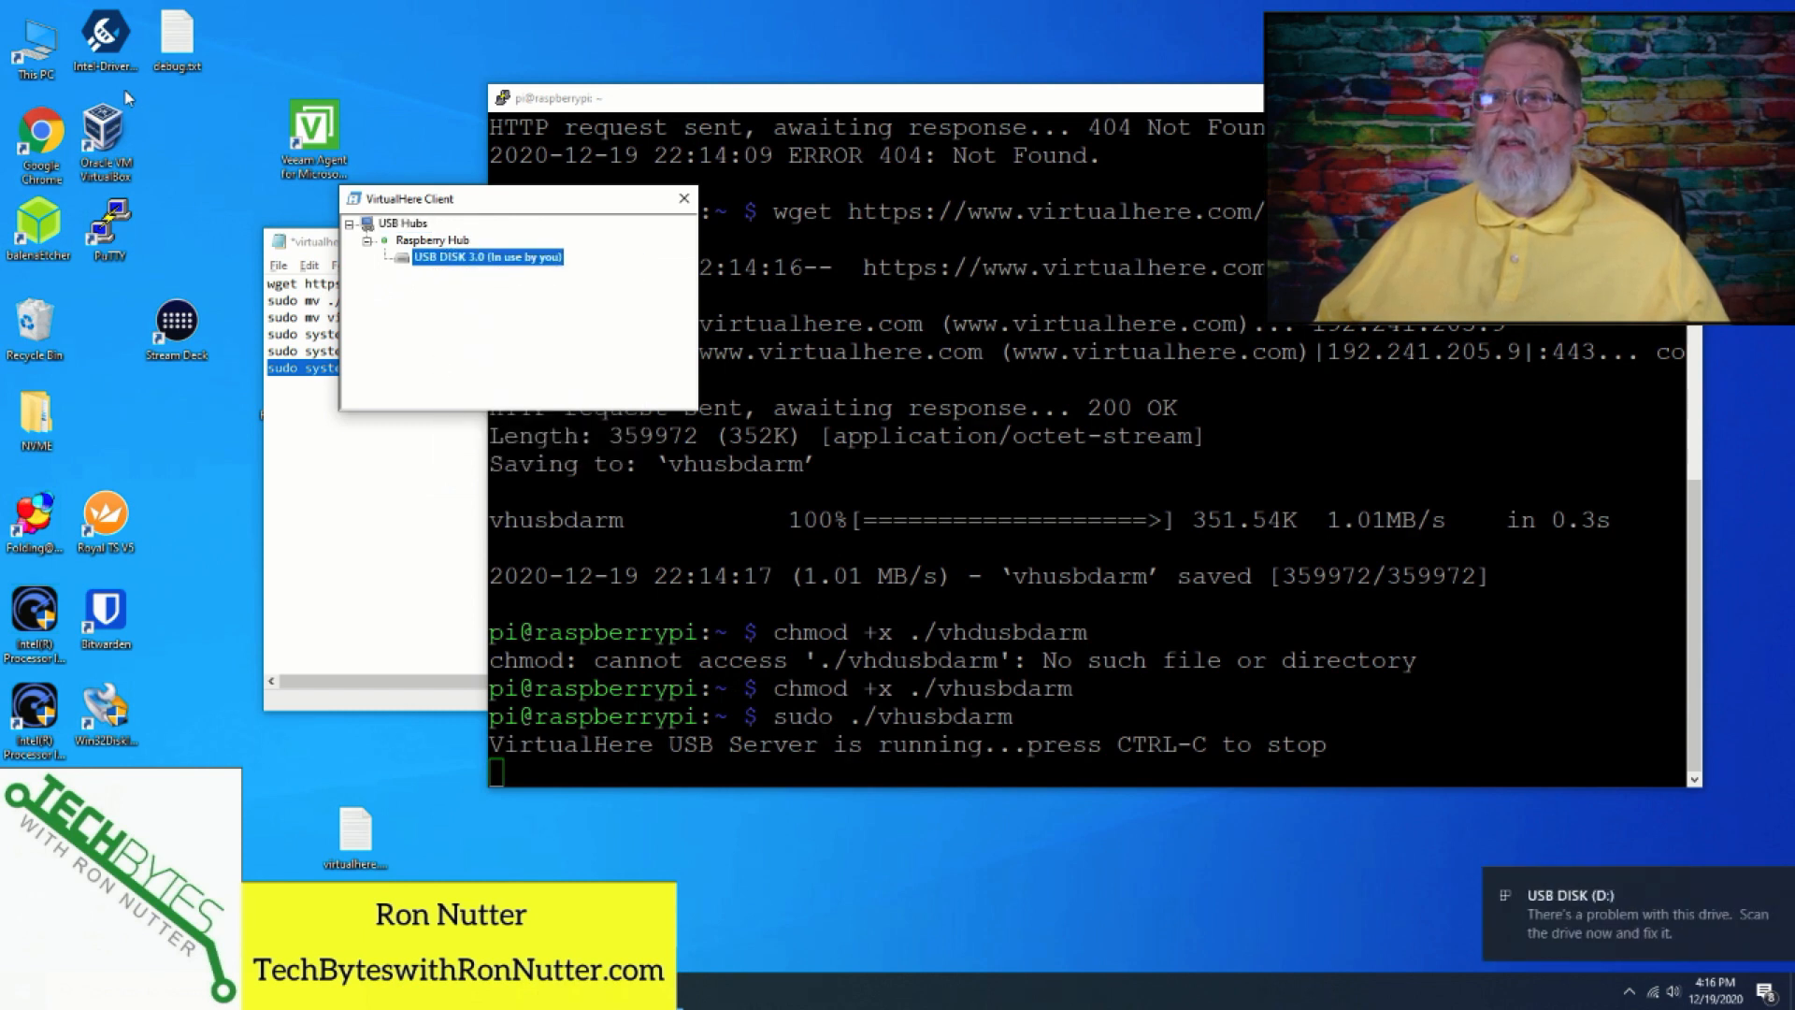
{"action": "mouse_move", "coordinate": [927, 728]}
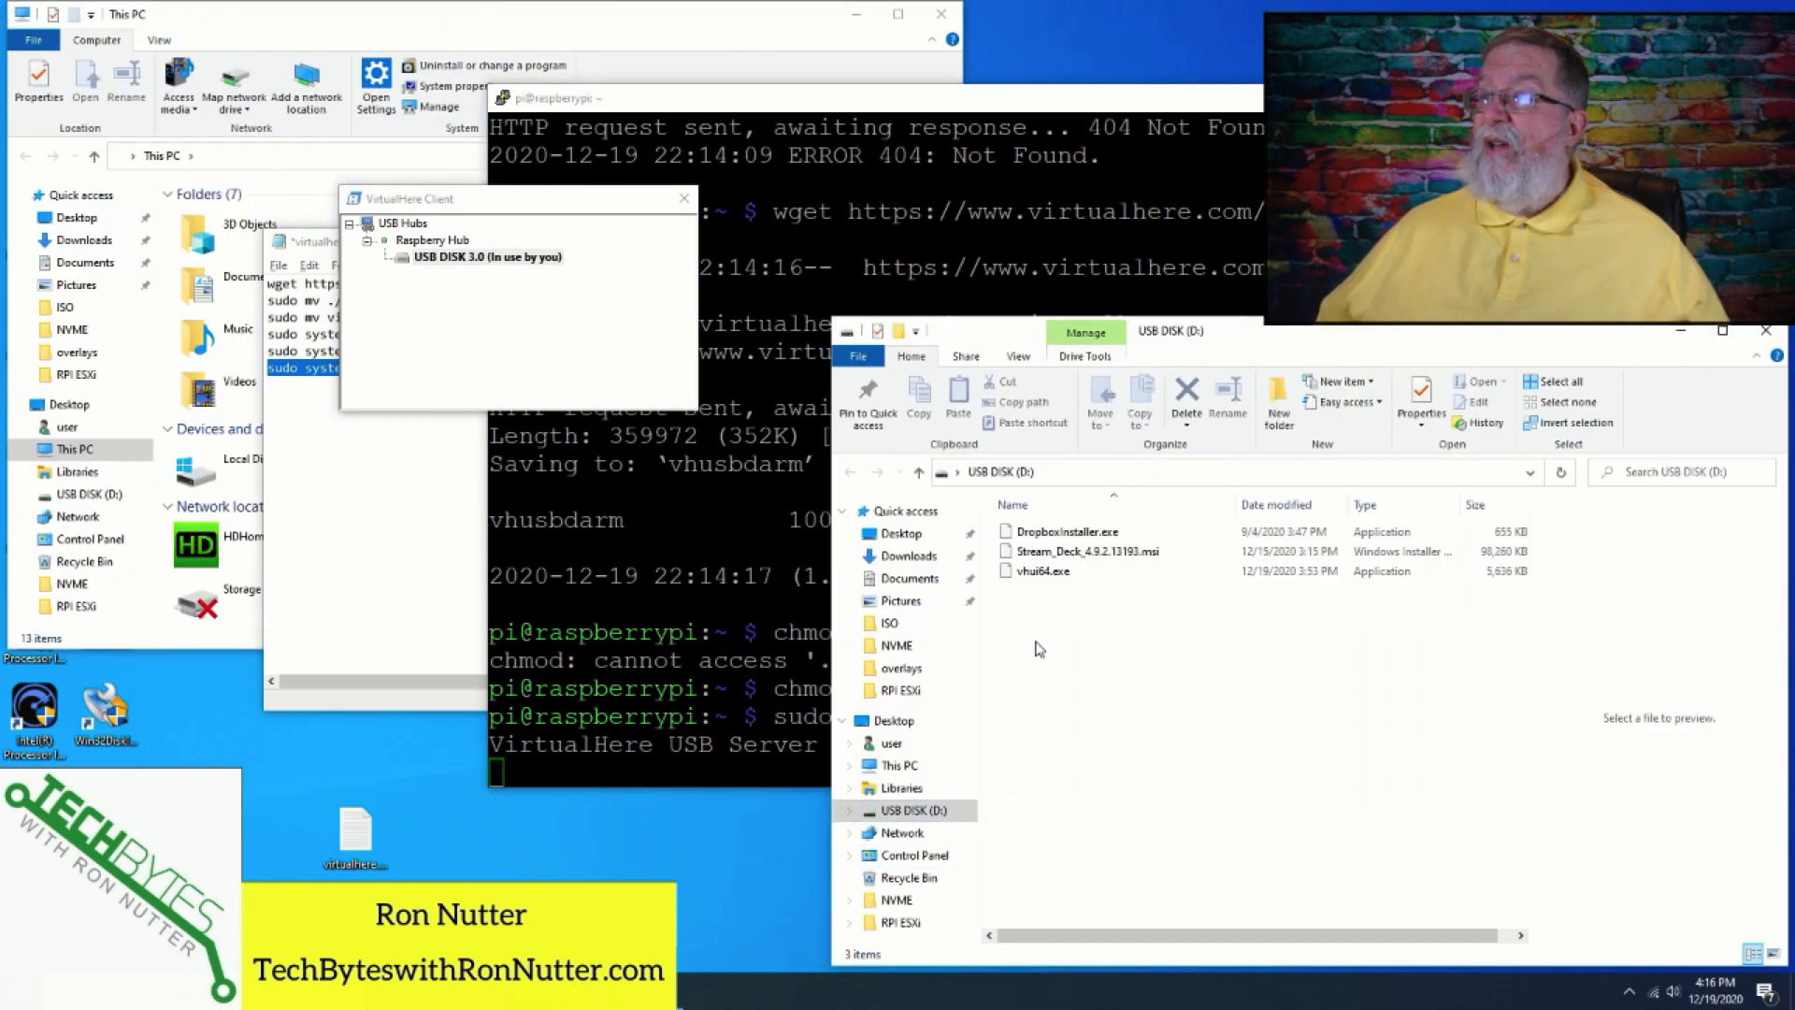
Select vhui64.exe on USB DISK (D:) confirming the copied files remain.
{"action": "left_click", "coordinate": [1040, 570]}
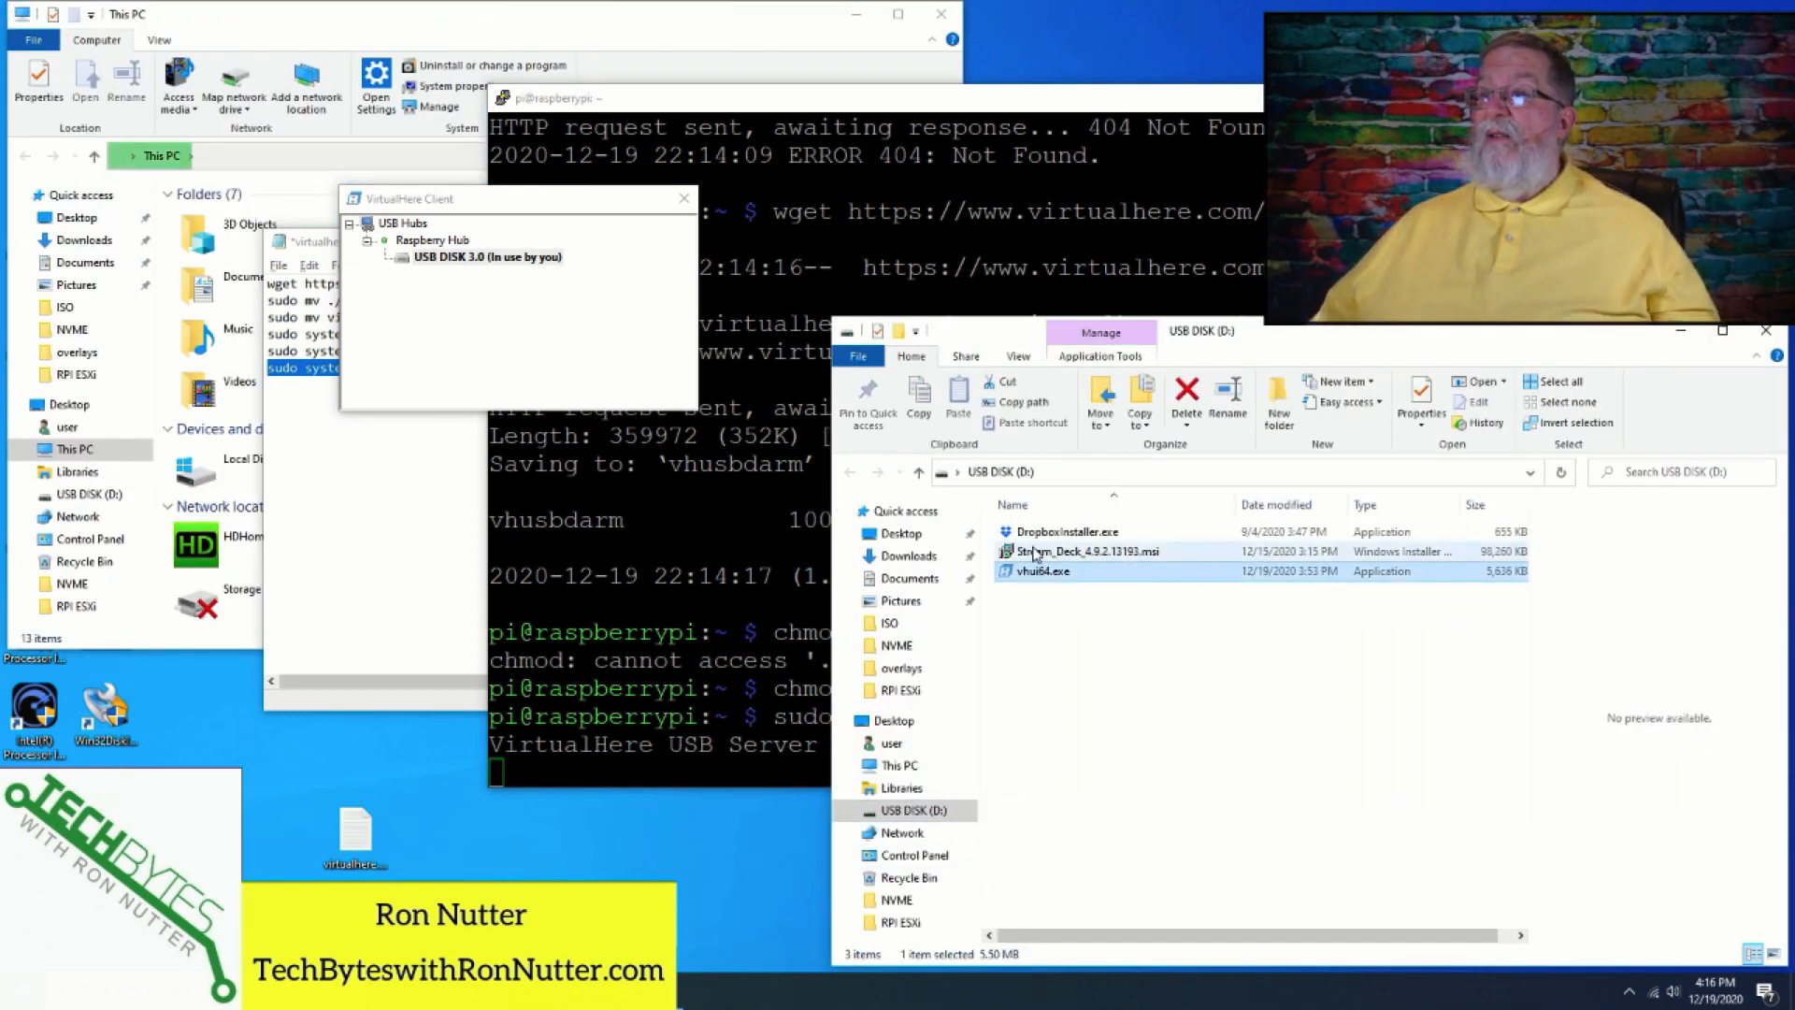